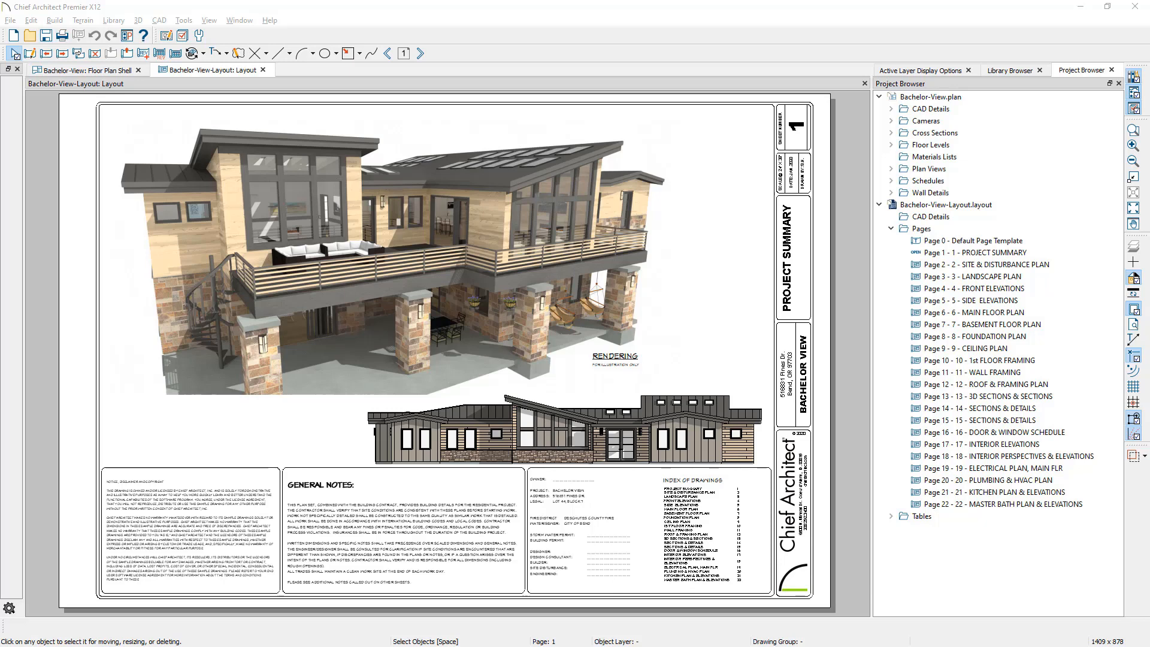
# Select the default page template page of the Bachelor View layout
pyautogui.click(976, 241)
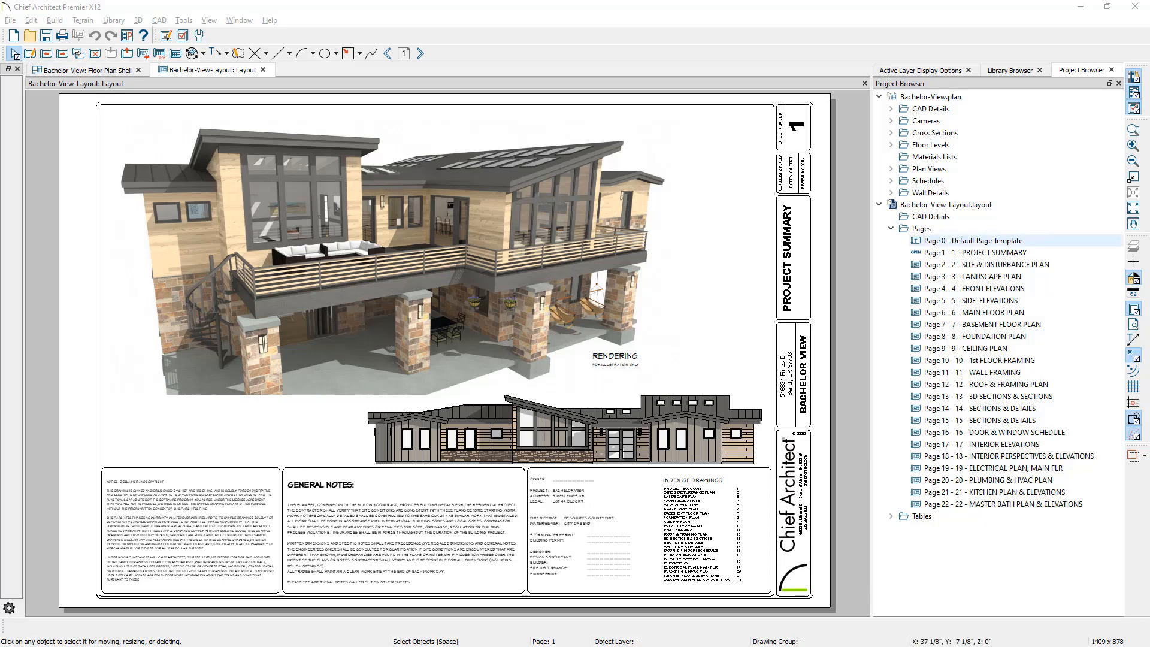
pyautogui.click(991, 397)
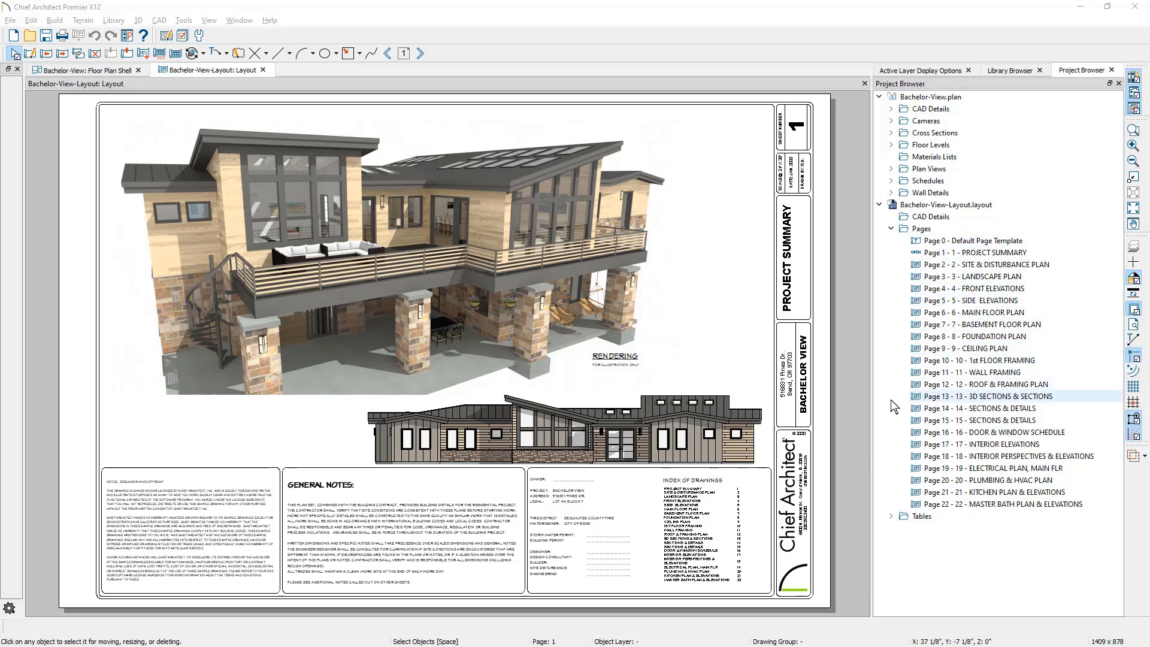
pyautogui.click(998, 505)
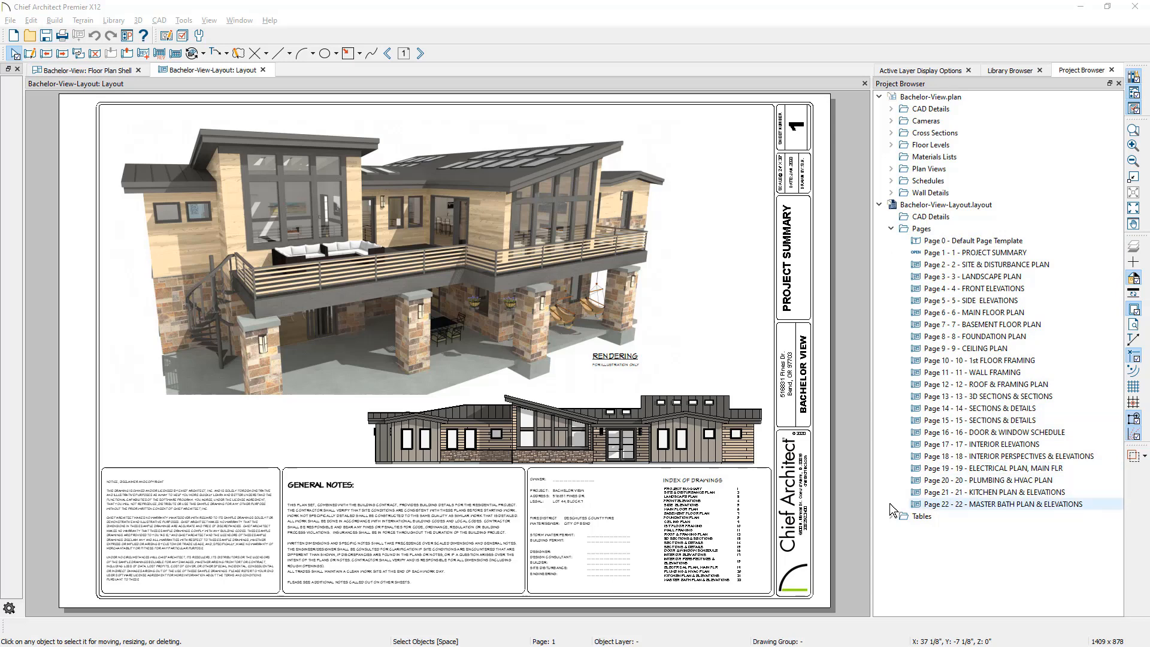
pyautogui.click(1005, 504)
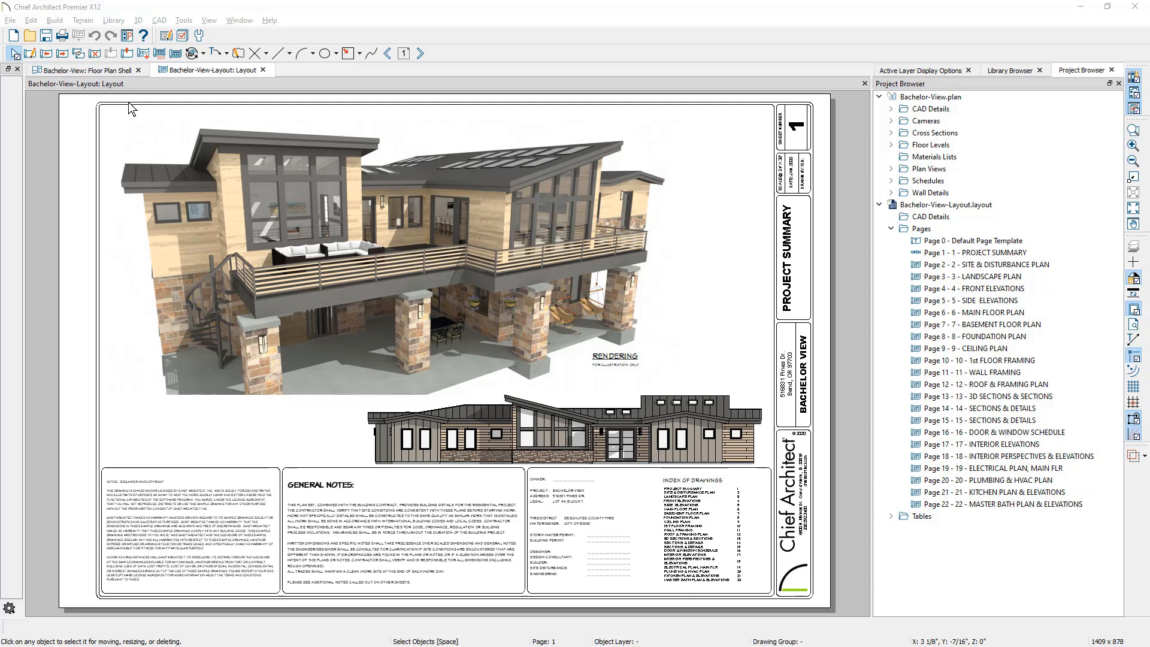
# Save the layout as a template keeping CAD details and text, set as default for imperial layouts
pyautogui.click(11, 20)
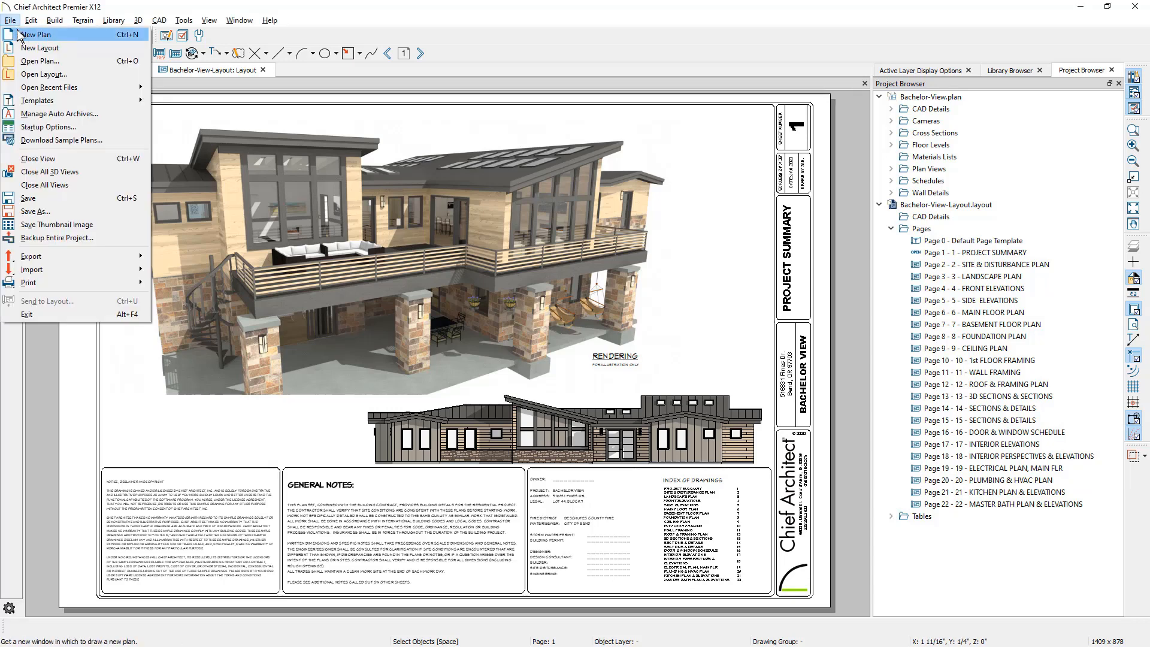
pyautogui.moveTo(37, 100)
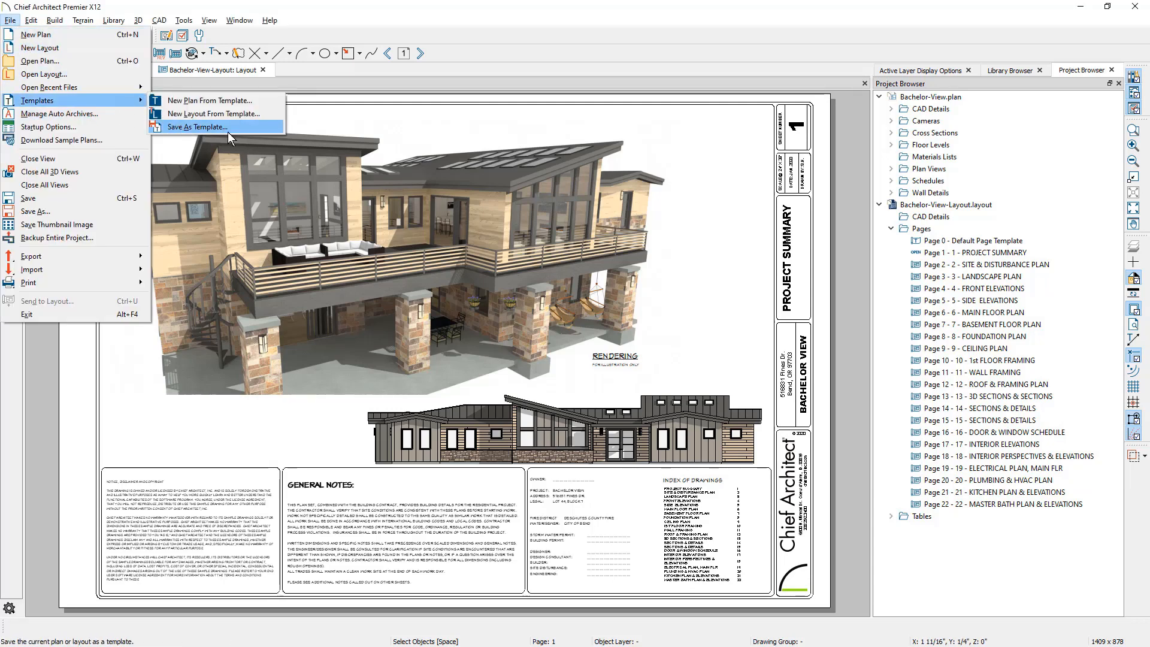
pyautogui.click(202, 127)
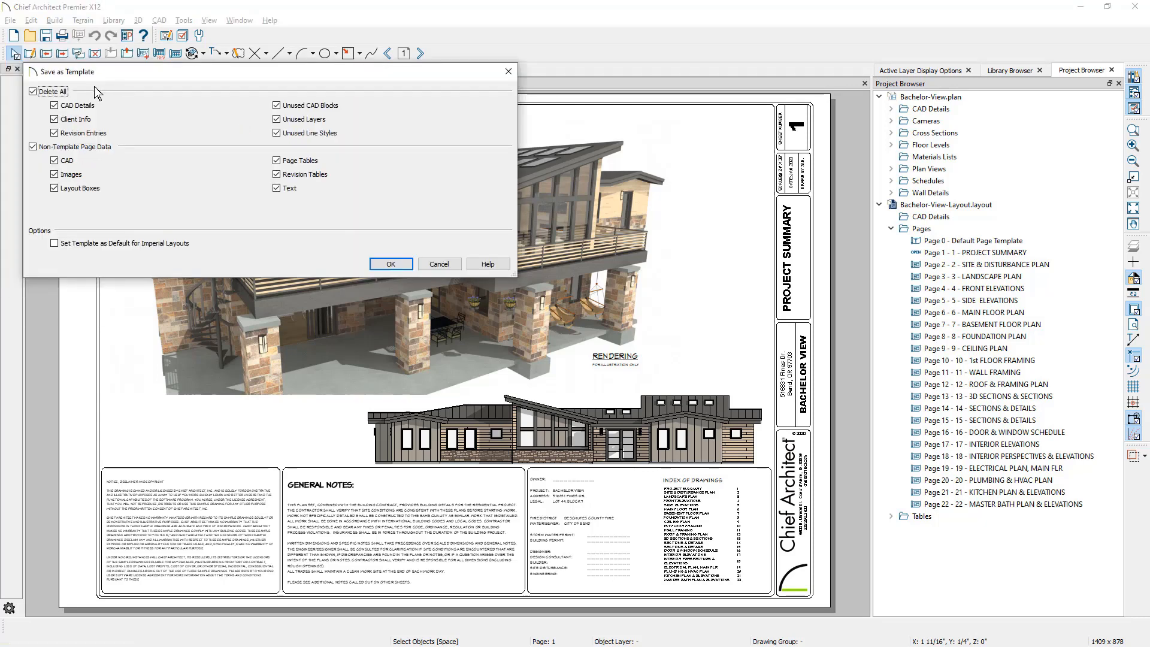
pyautogui.click(54, 106)
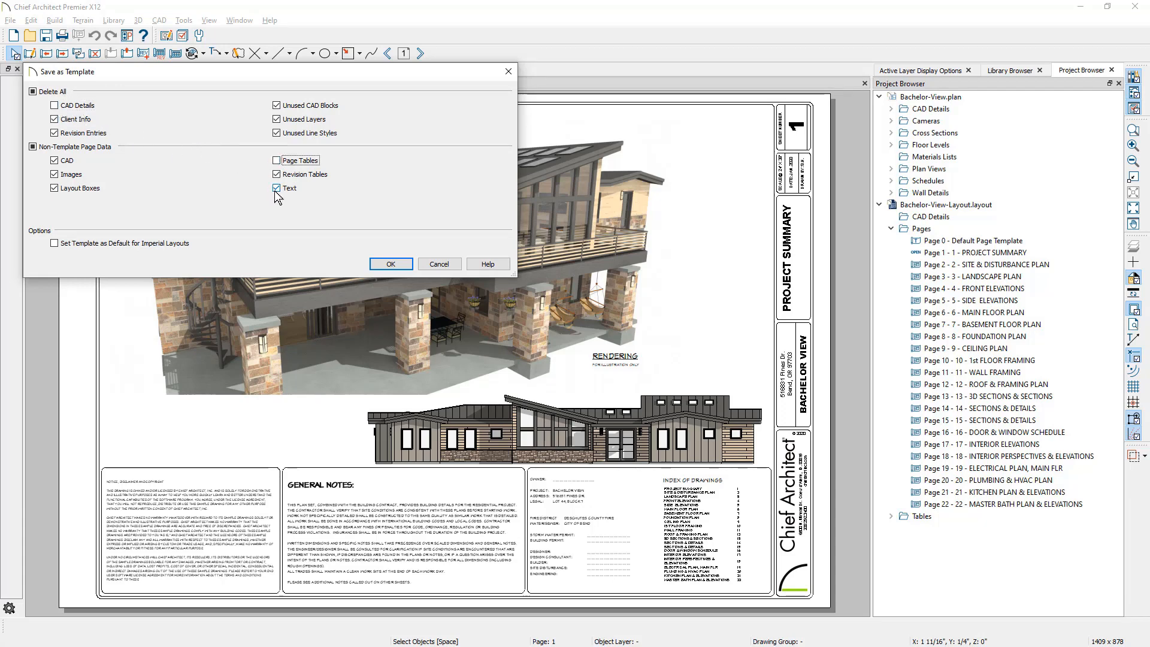
pyautogui.click(277, 188)
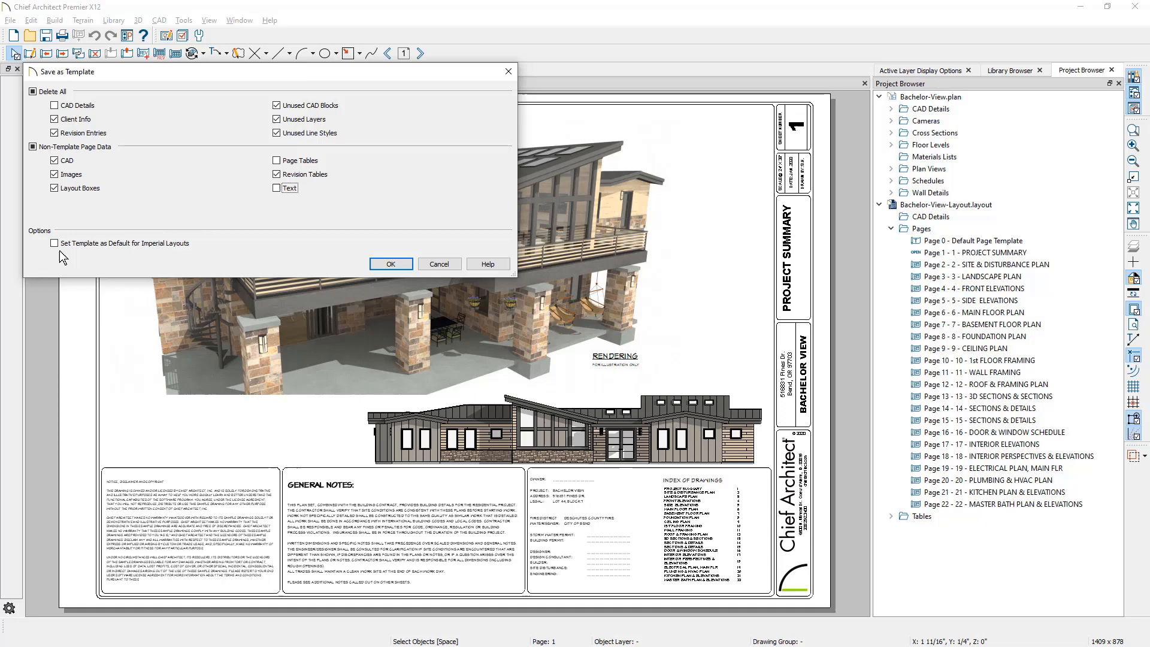
pyautogui.click(54, 244)
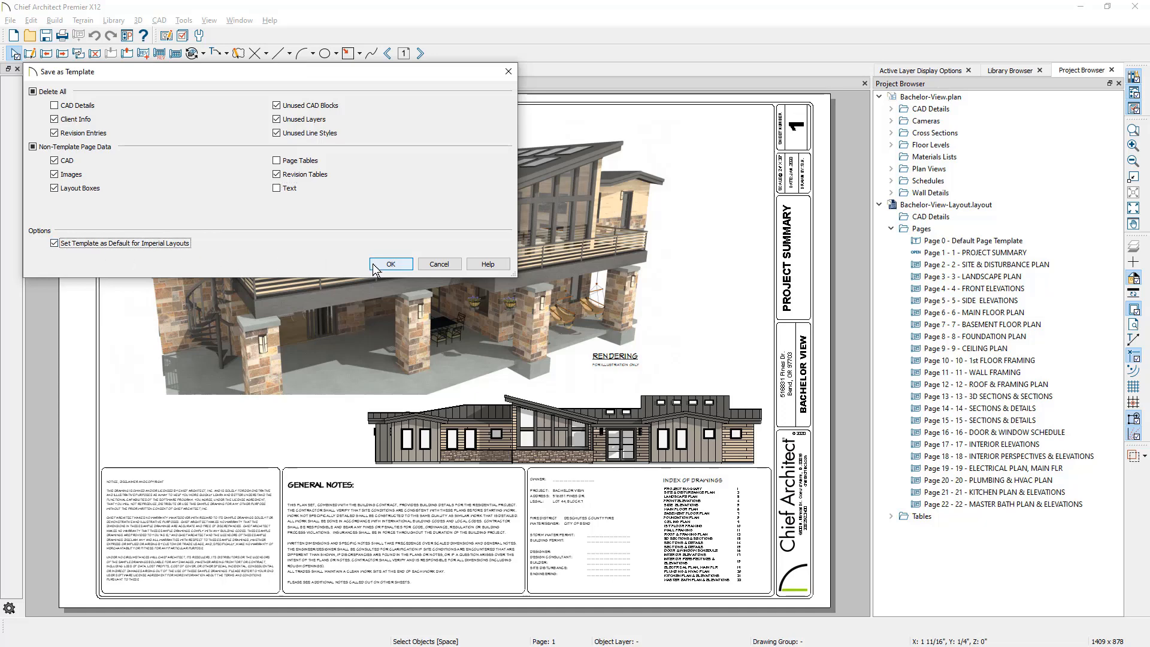
pyautogui.click(390, 263)
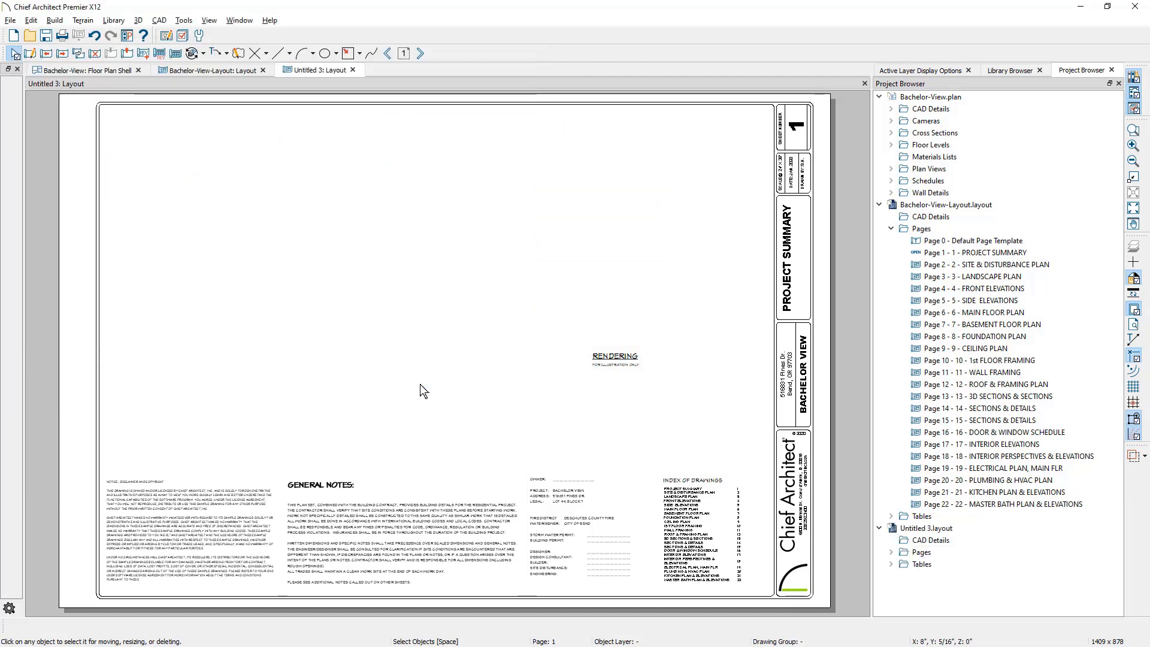
# Save the new template layout as Bachelor-View-Video-Plan.layout
pyautogui.click(10, 20)
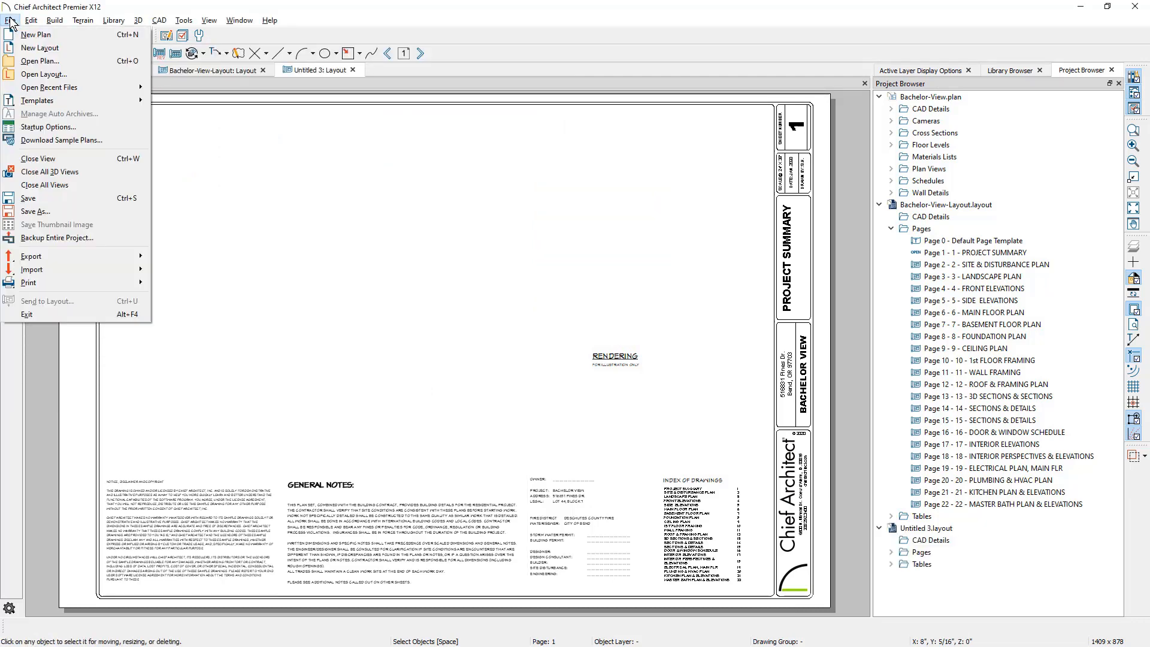
pyautogui.moveTo(68, 198)
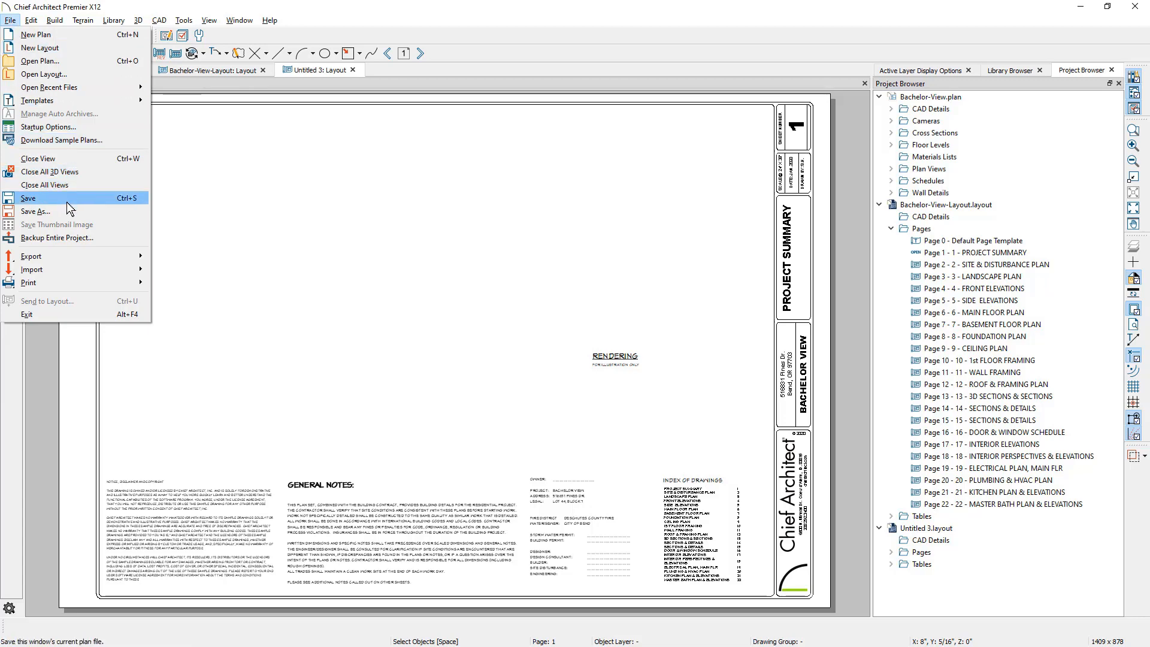
pyautogui.click(28, 197)
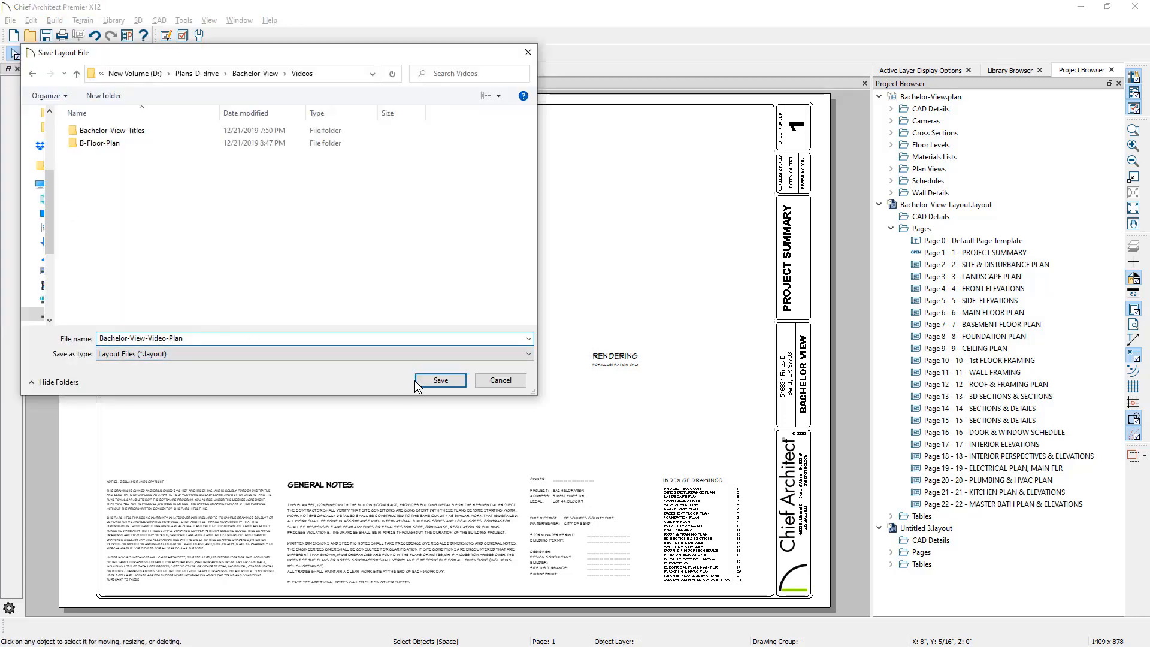
pyautogui.click(440, 380)
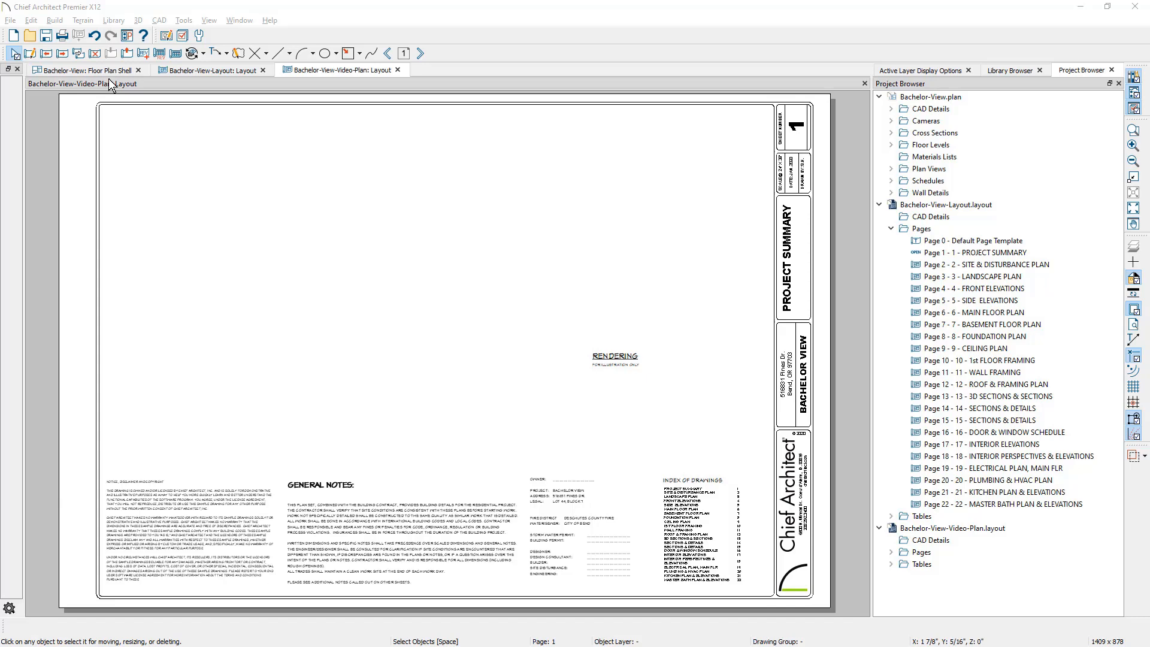
# Switch to the Bachelor View floor plan and show the Floor Plan layer set
pyautogui.click(83, 69)
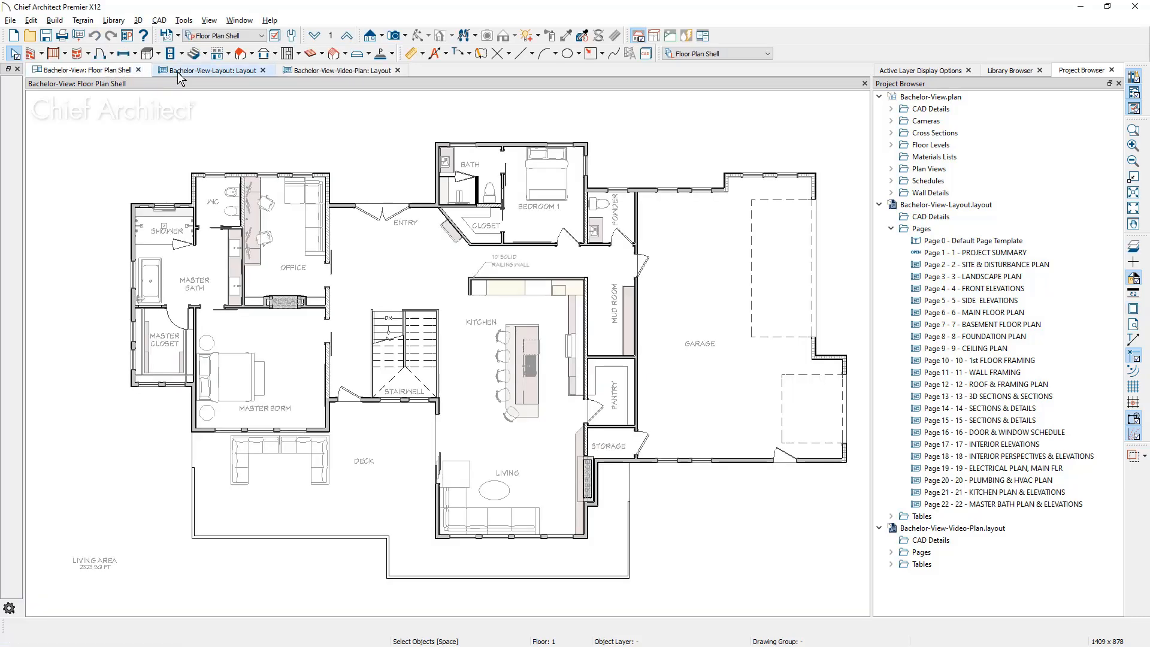
pyautogui.click(263, 34)
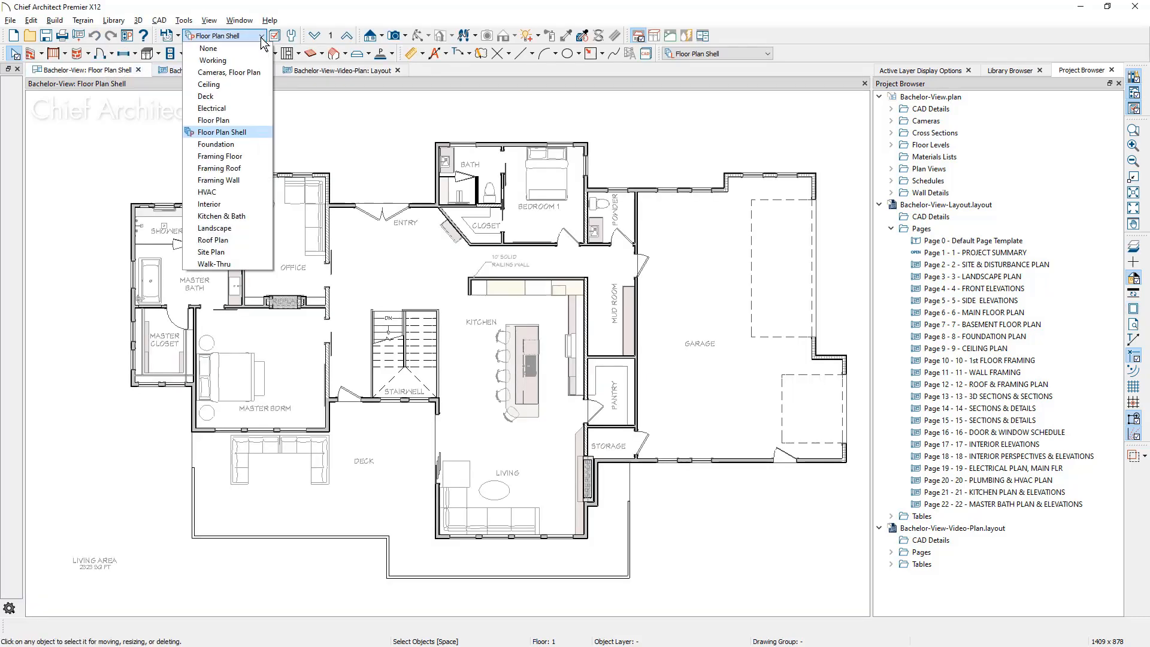
pyautogui.moveTo(213, 120)
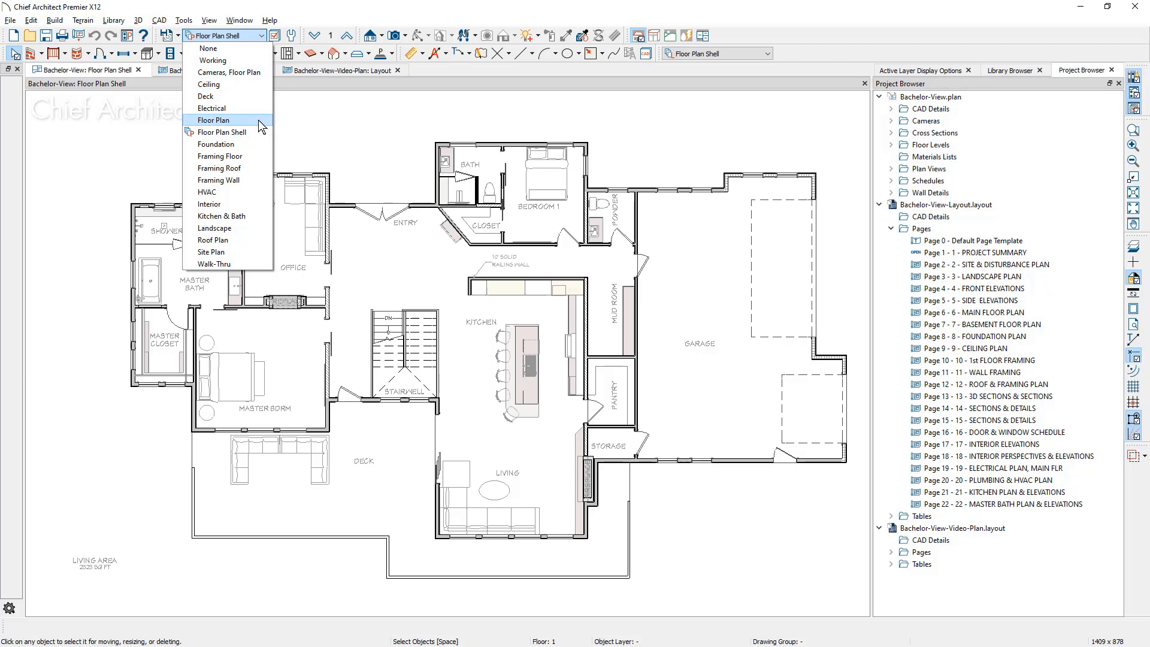
pyautogui.click(213, 120)
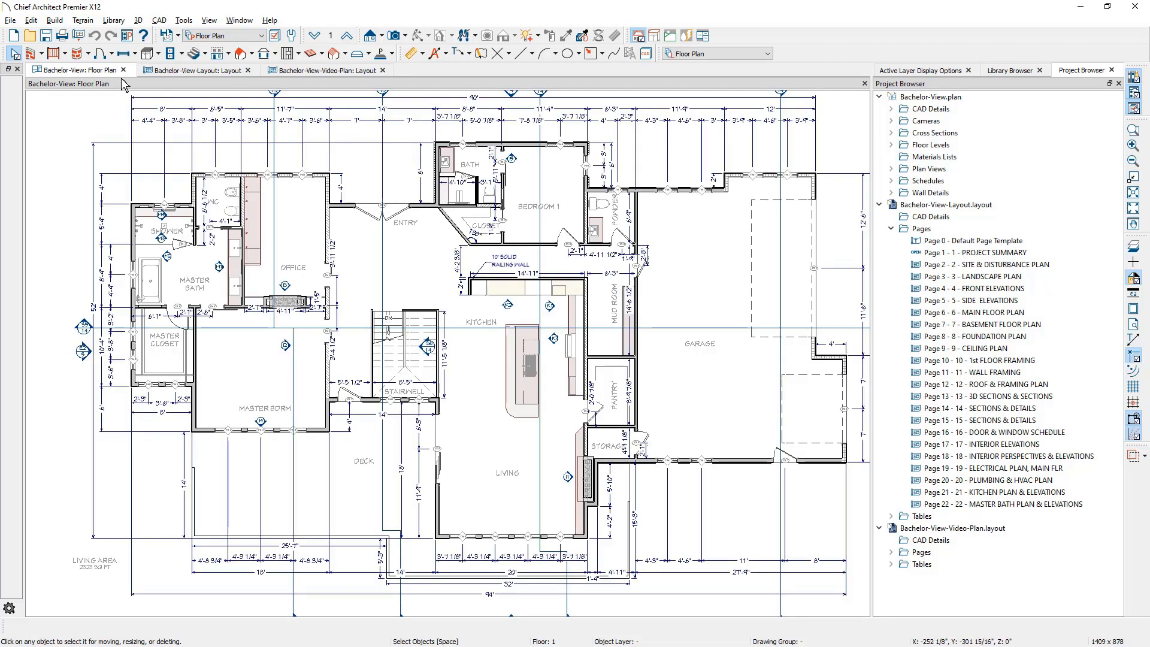
# Save the plan as the default imperial plan template, keeping CAD details and unused layers, as Bachelor-View-Video-Plan.plan
pyautogui.click(11, 20)
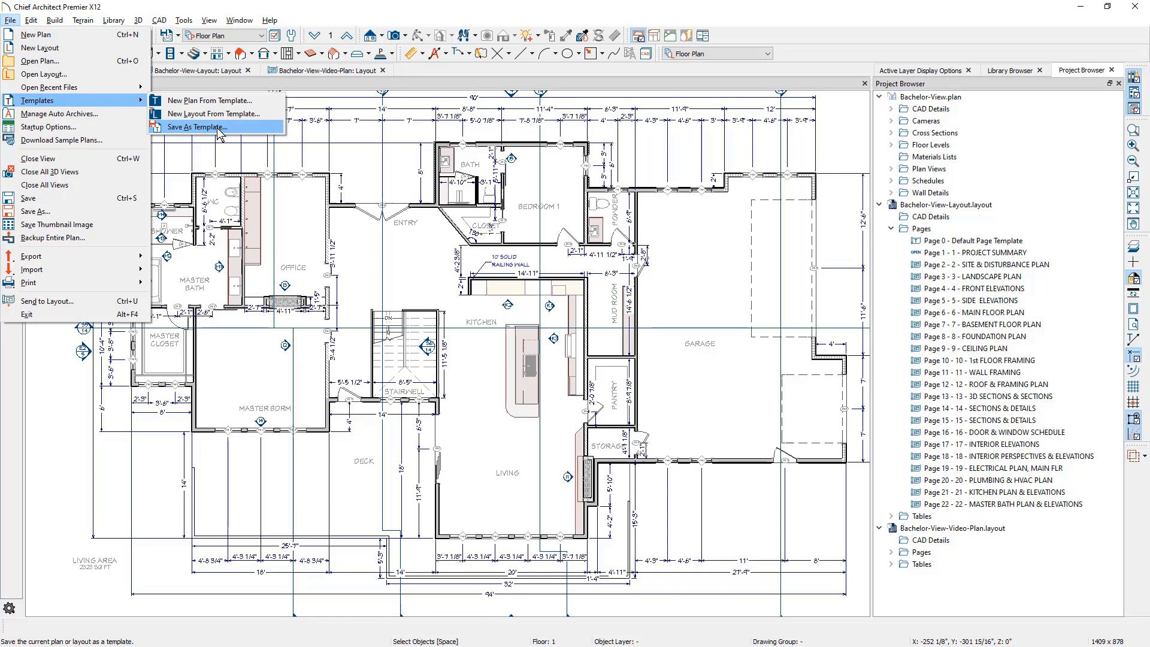
pyautogui.click(195, 127)
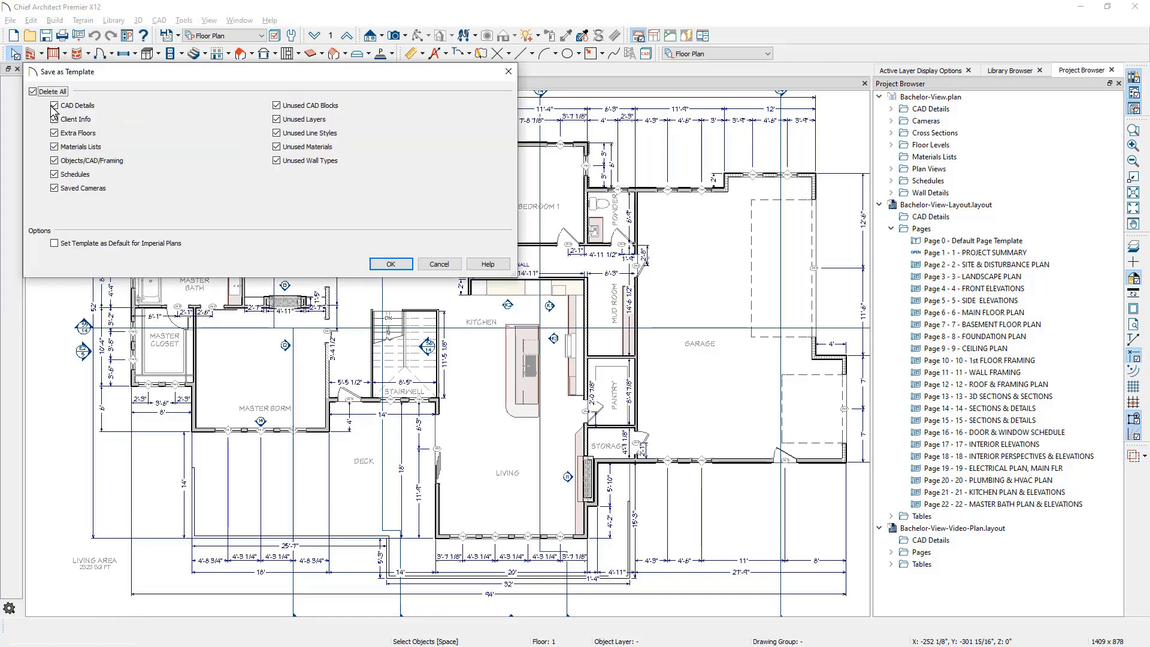
pyautogui.click(54, 174)
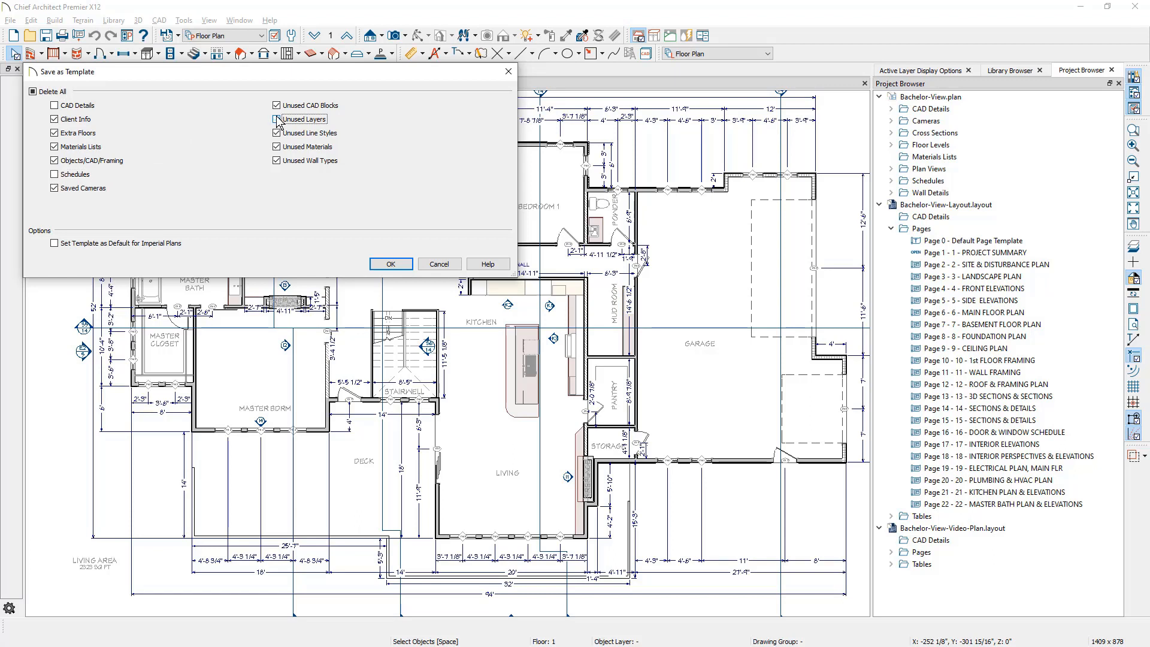
pyautogui.click(277, 118)
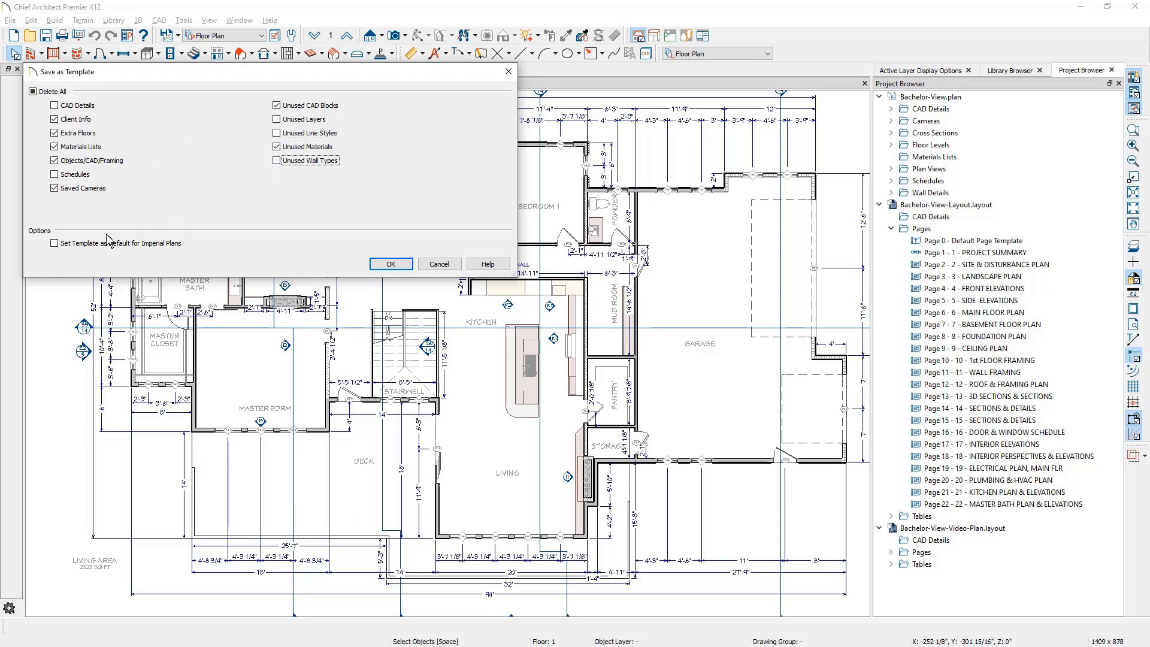
pyautogui.click(54, 243)
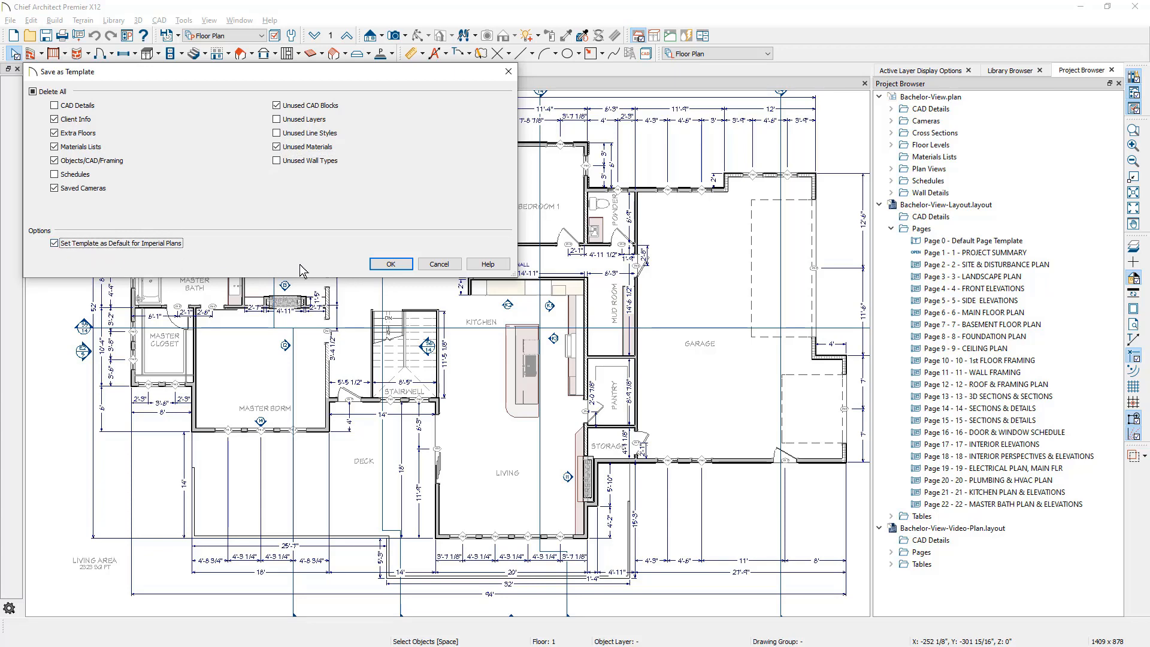
pyautogui.click(391, 263)
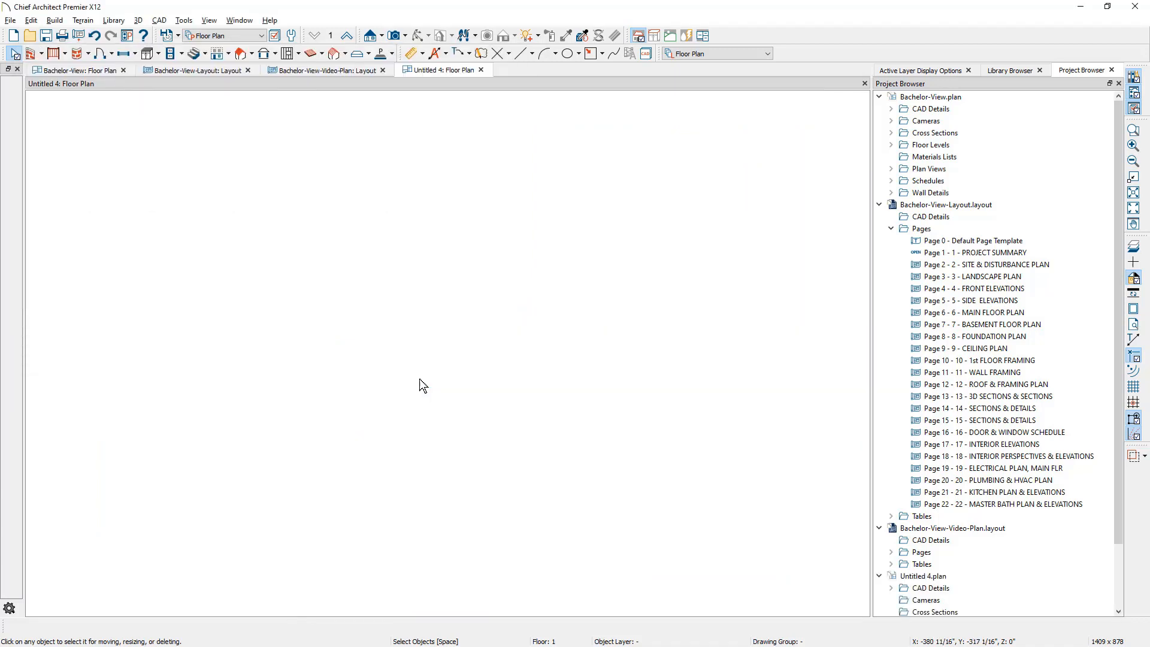
pyautogui.click(11, 21)
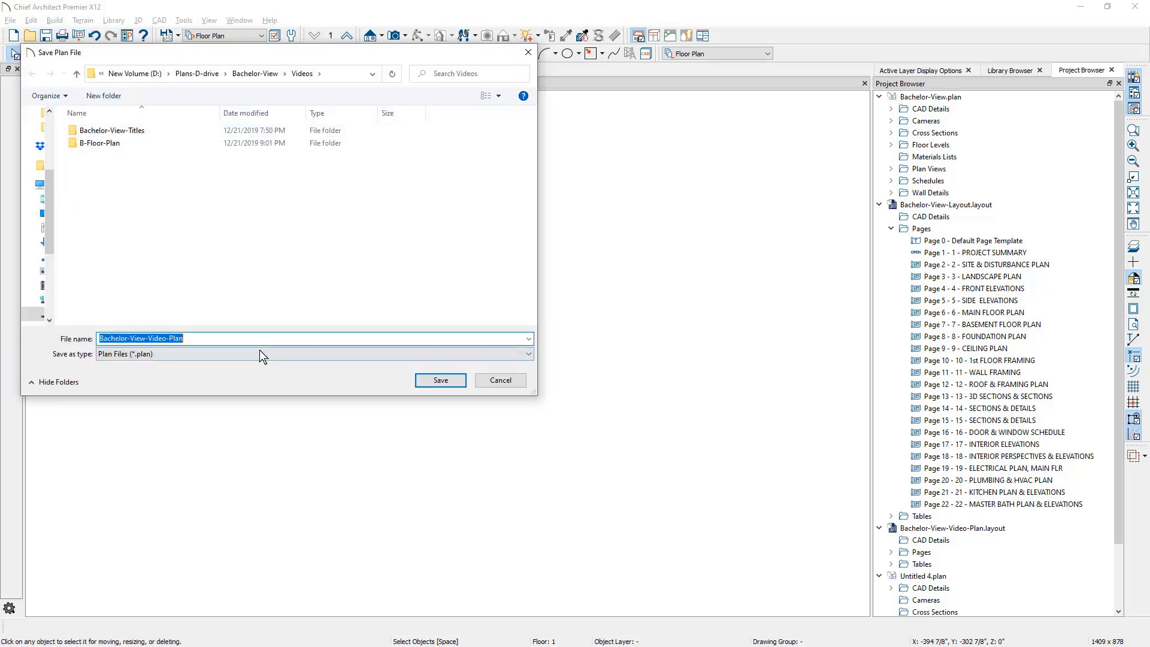
pyautogui.moveTo(440, 380)
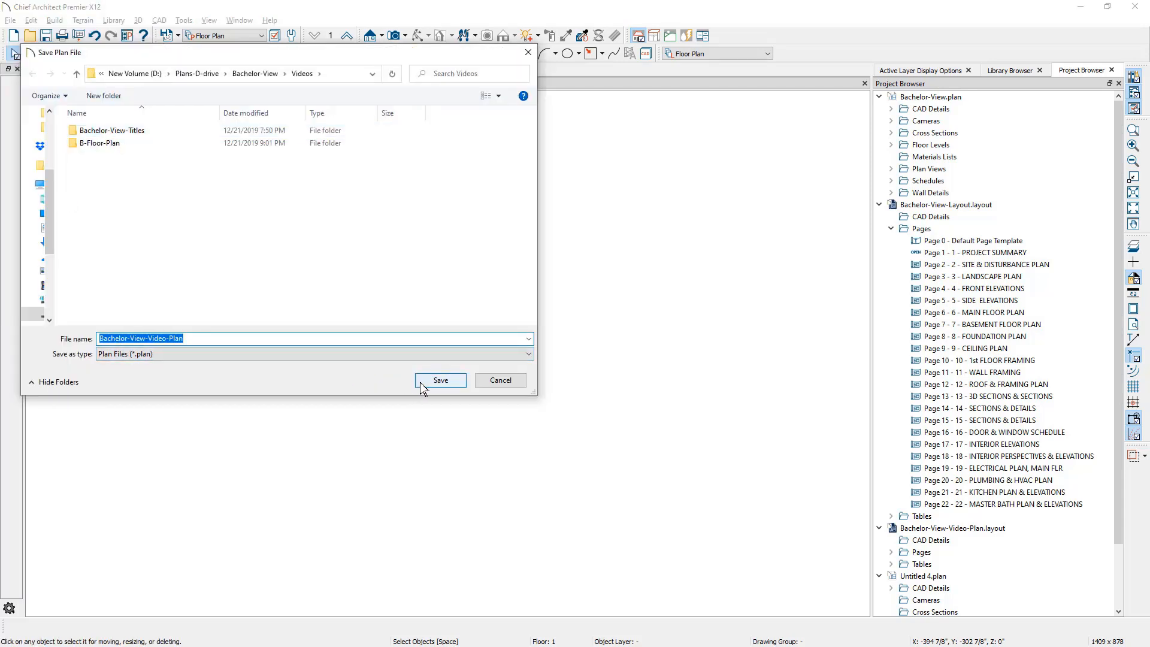
pyautogui.click(440, 380)
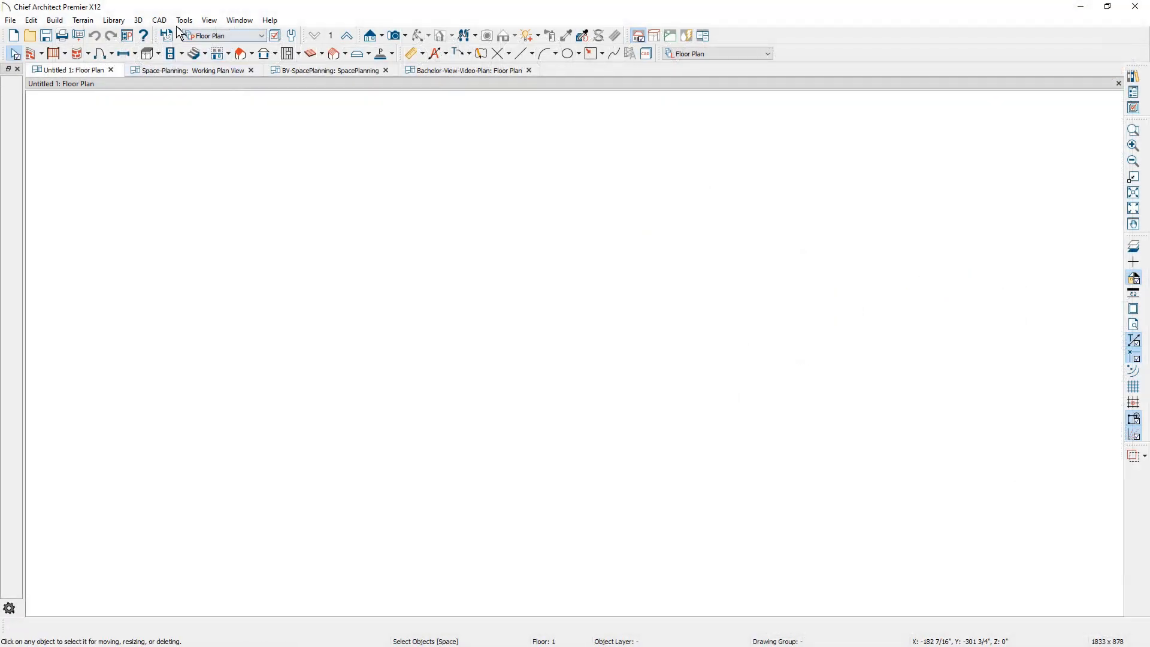
# Run the Space Planning Assistant for one floor, 2-car garage, 3 bedrooms, 2 full baths and create the room boxes
pyautogui.click(183, 20)
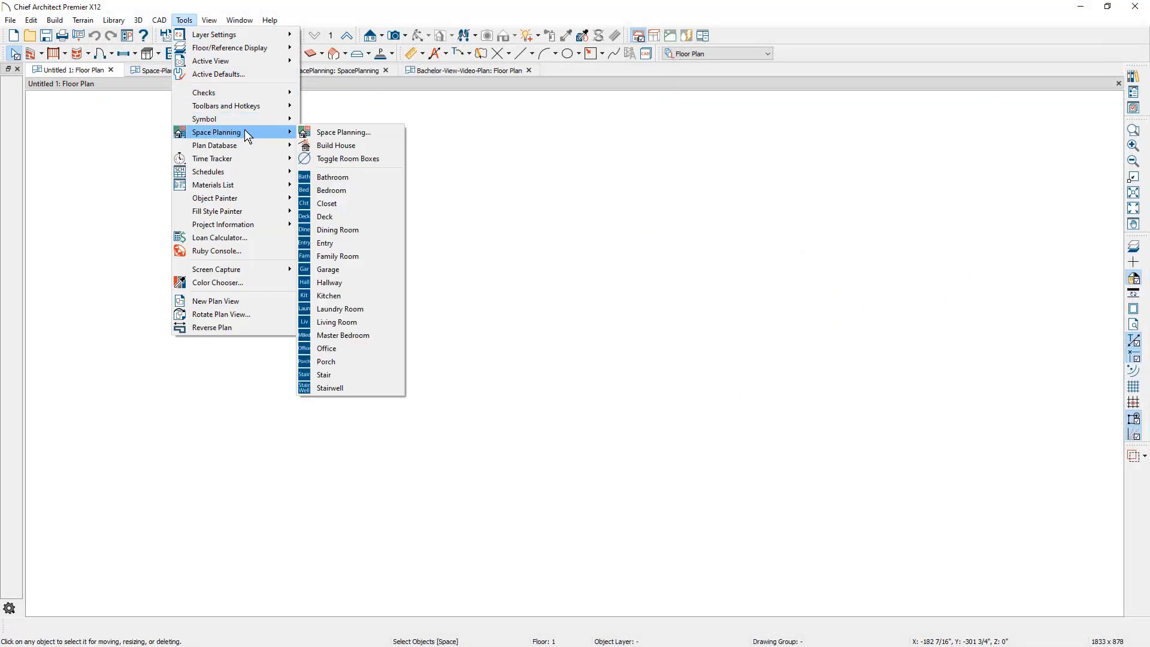
pyautogui.moveTo(344, 132)
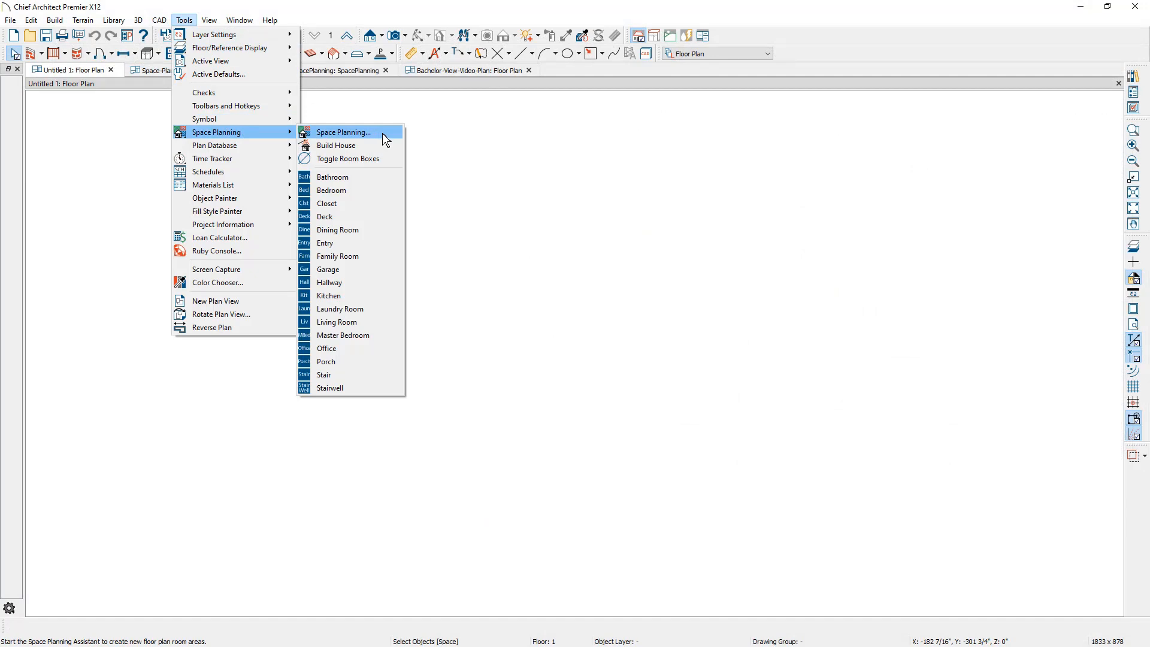
pyautogui.click(344, 133)
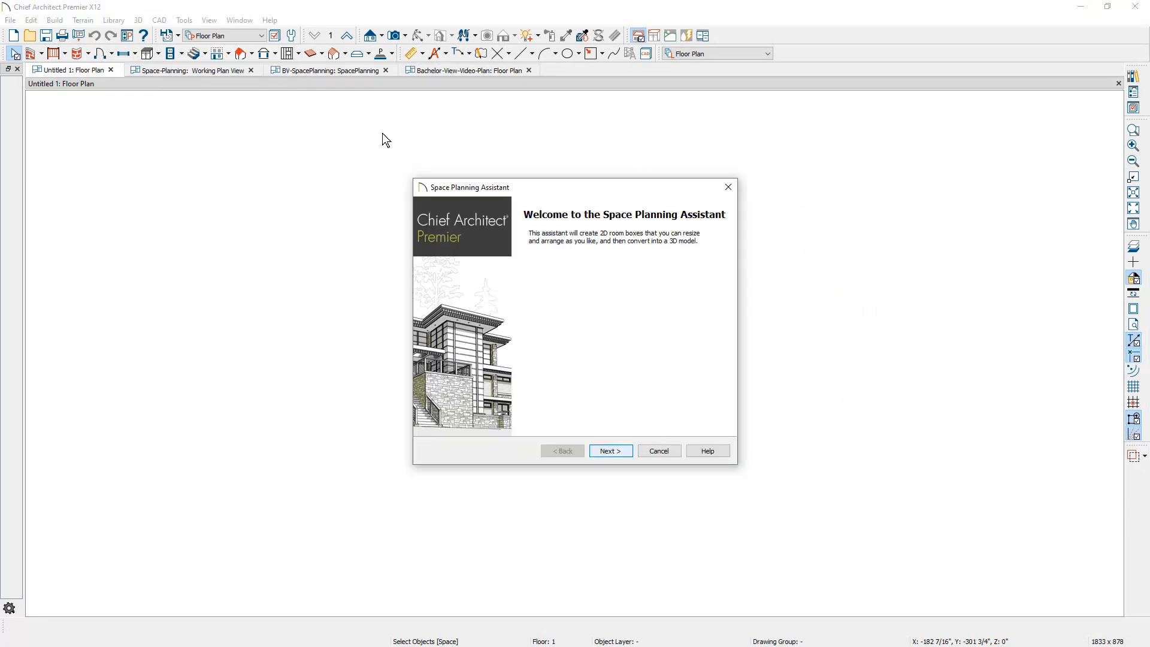
pyautogui.click(610, 451)
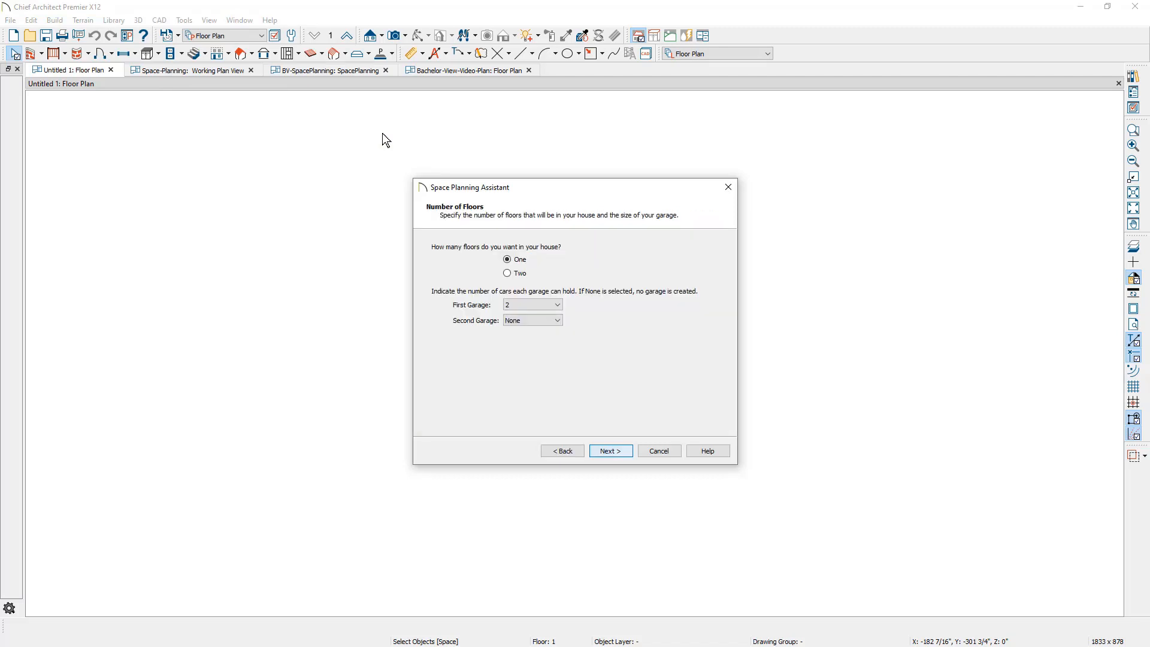
pyautogui.click(610, 451)
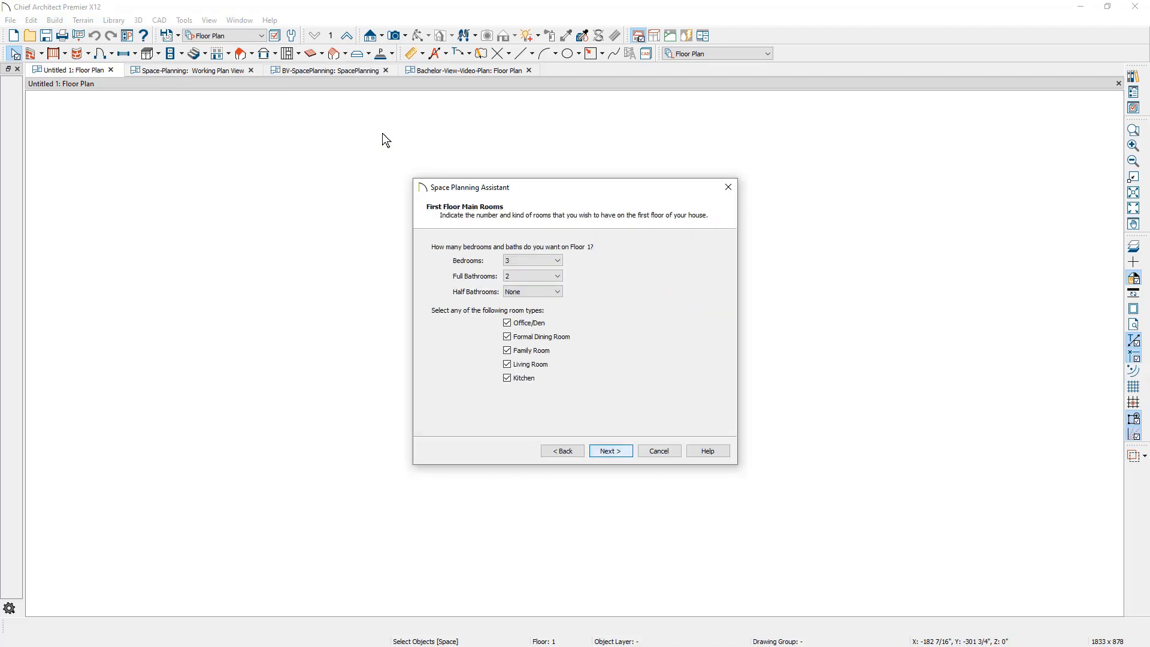
pyautogui.click(610, 451)
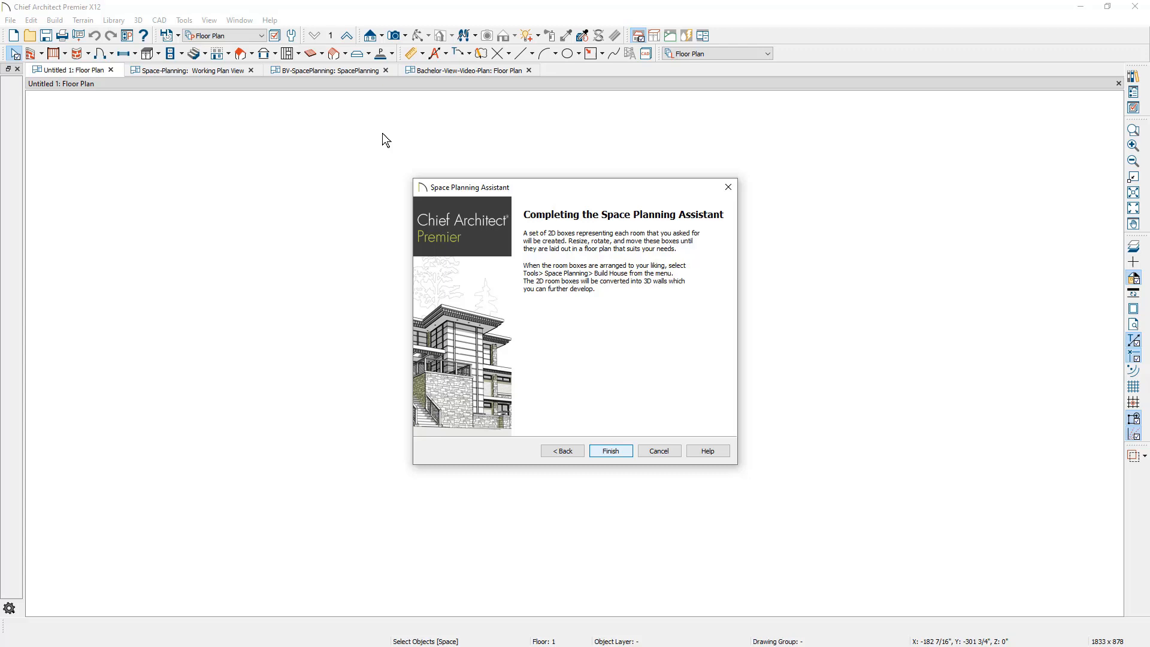
pyautogui.click(610, 450)
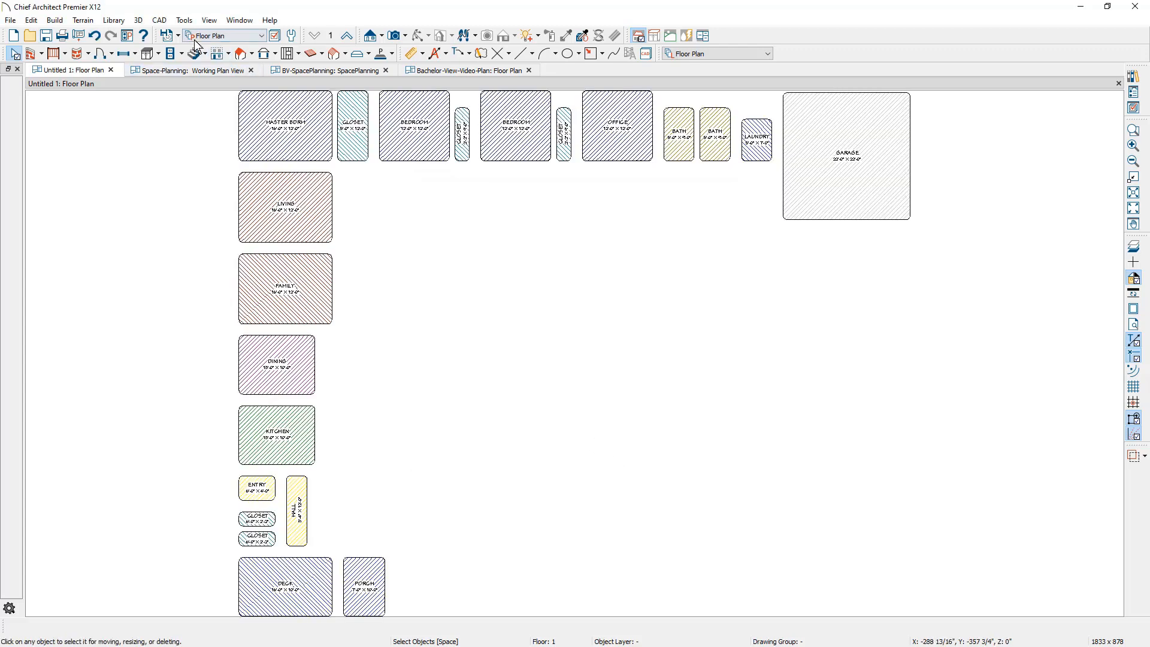
# Drag the Family room box toward the centre of the plan
pyautogui.click(184, 20)
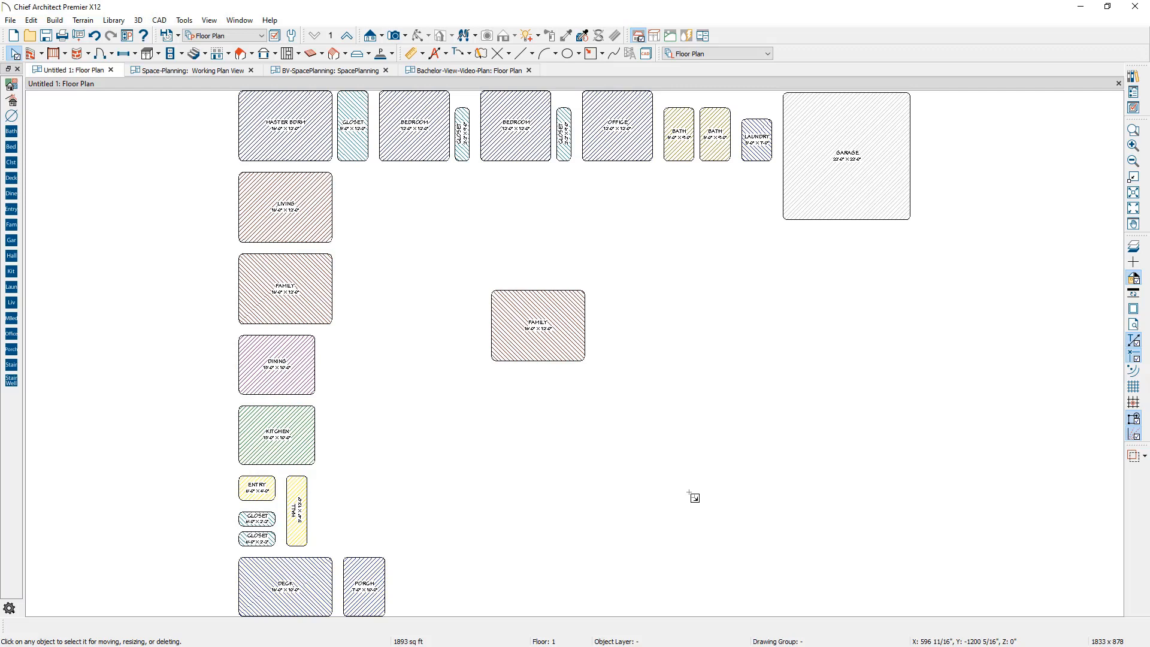
pyautogui.moveTo(197, 87)
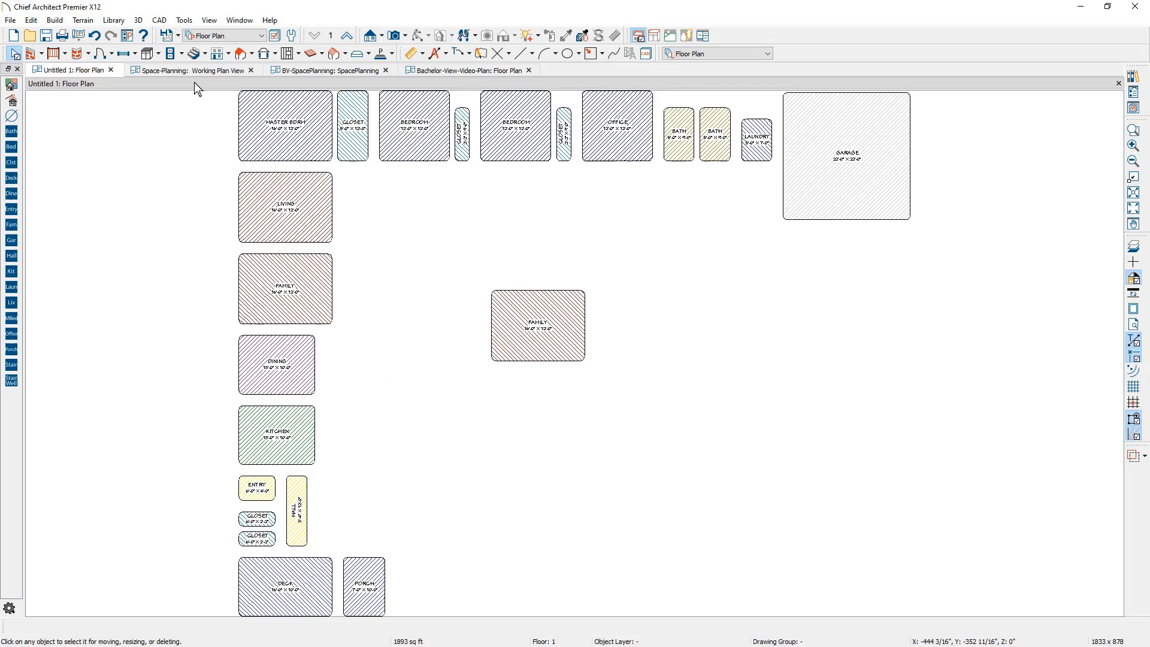
# Browse the Working Plan View and BV-SpacePlanning tabs, then return to the Bachelor-View-Video-Plan floor plan
pyautogui.click(192, 69)
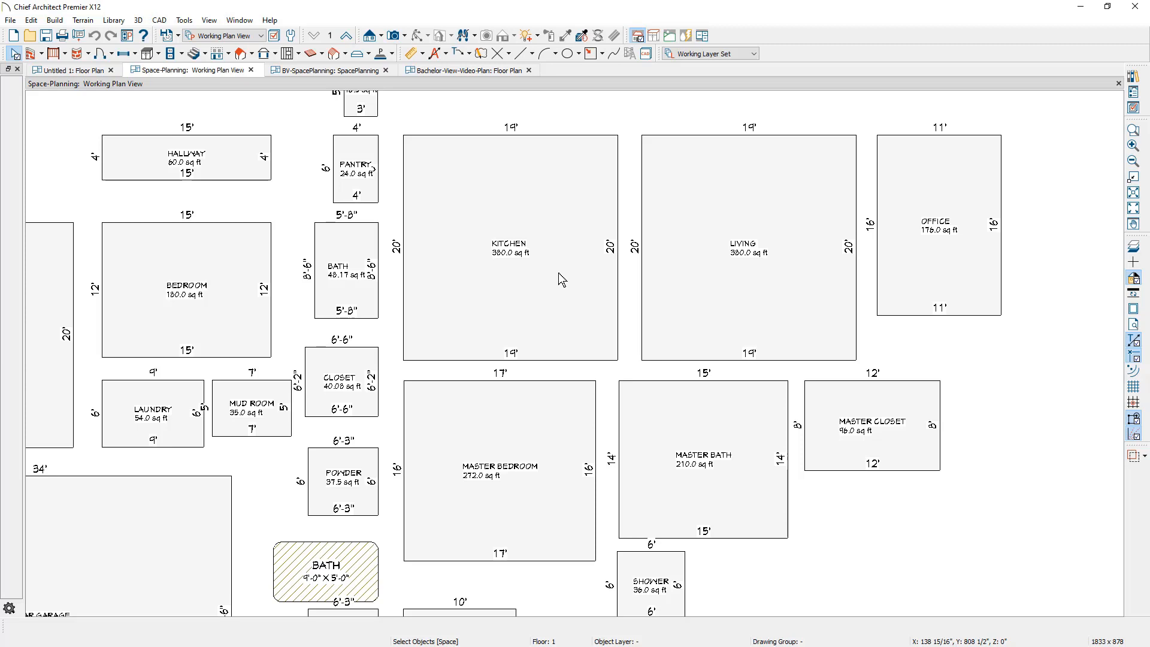
pyautogui.moveTo(359, 80)
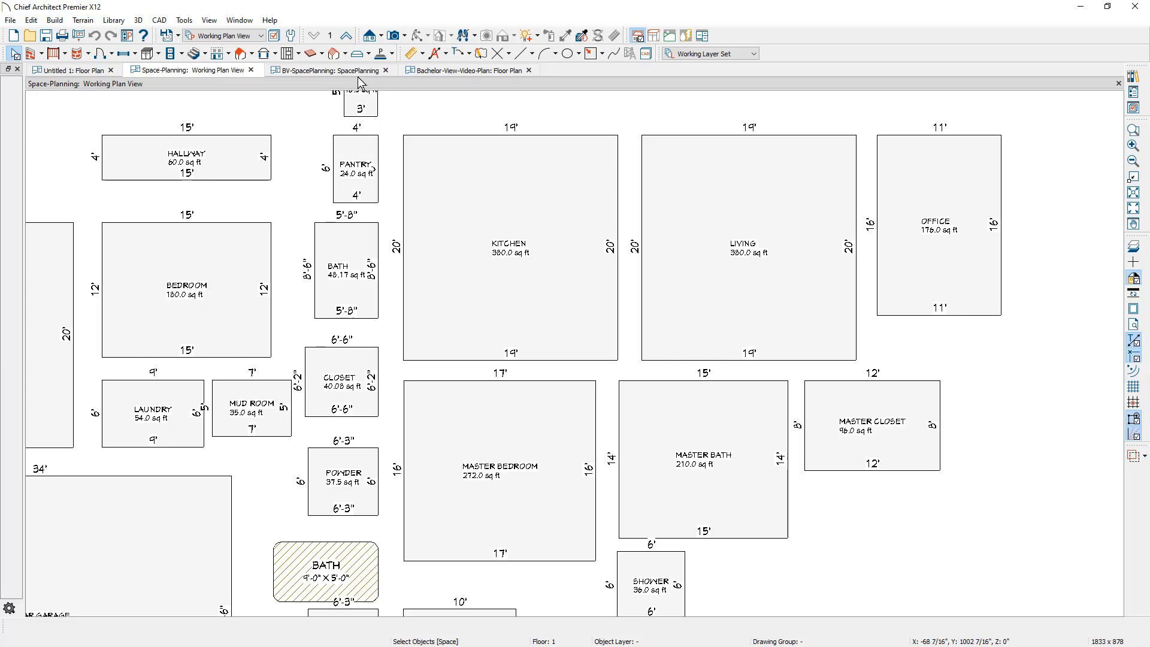
pyautogui.click(326, 69)
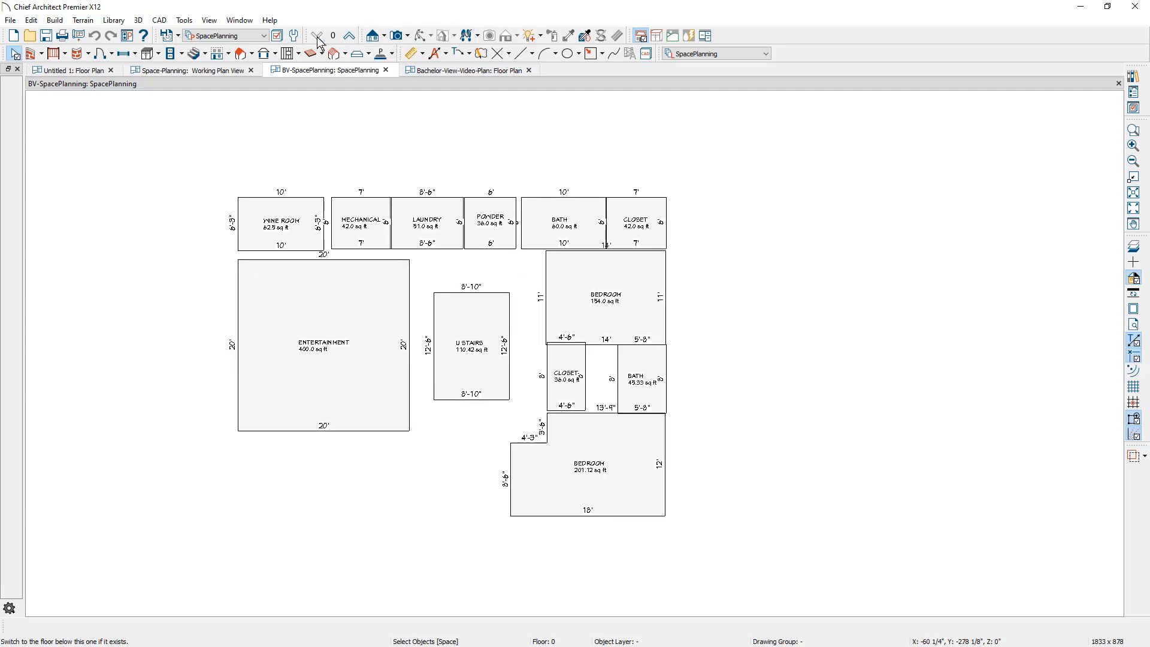
pyautogui.click(349, 35)
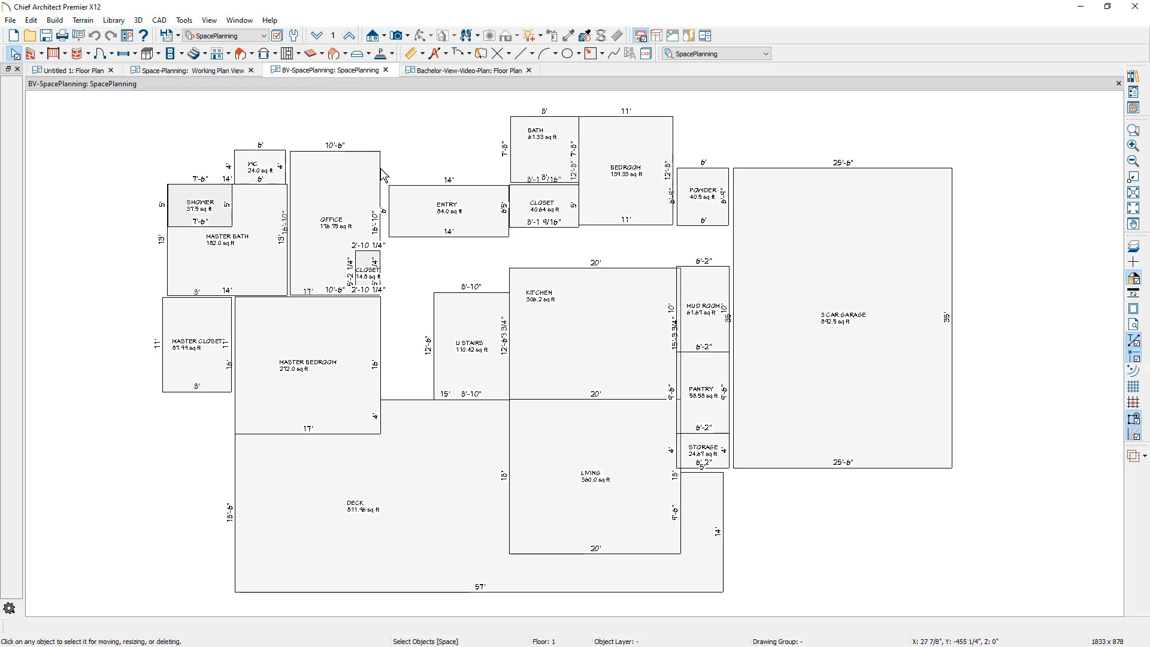
pyautogui.click(466, 70)
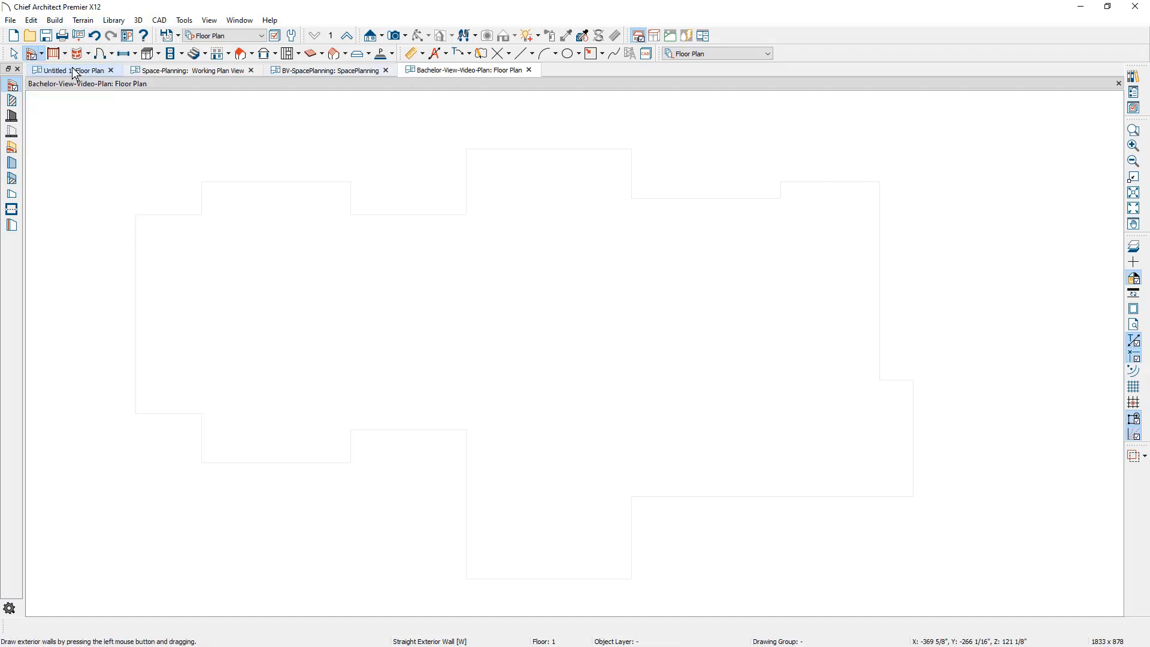
# Trace straight exterior walls around the whole house outline into a closed loop
pyautogui.moveTo(136, 215); pyautogui.dragTo(463, 217)
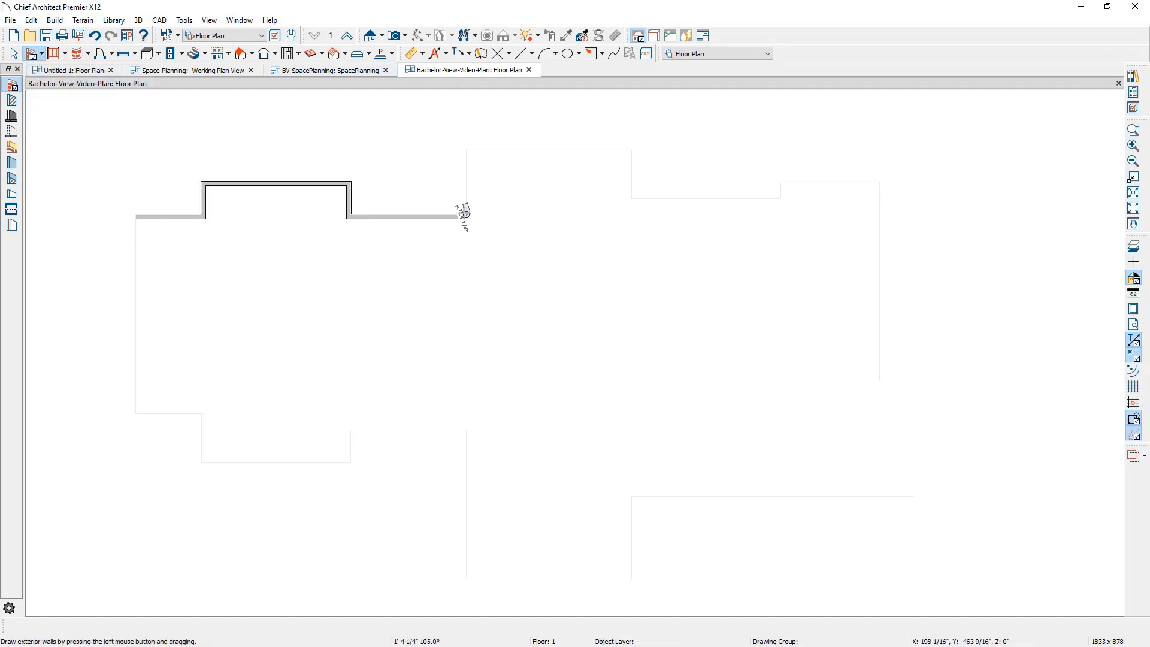
pyautogui.moveTo(465, 213); pyautogui.dragTo(881, 380)
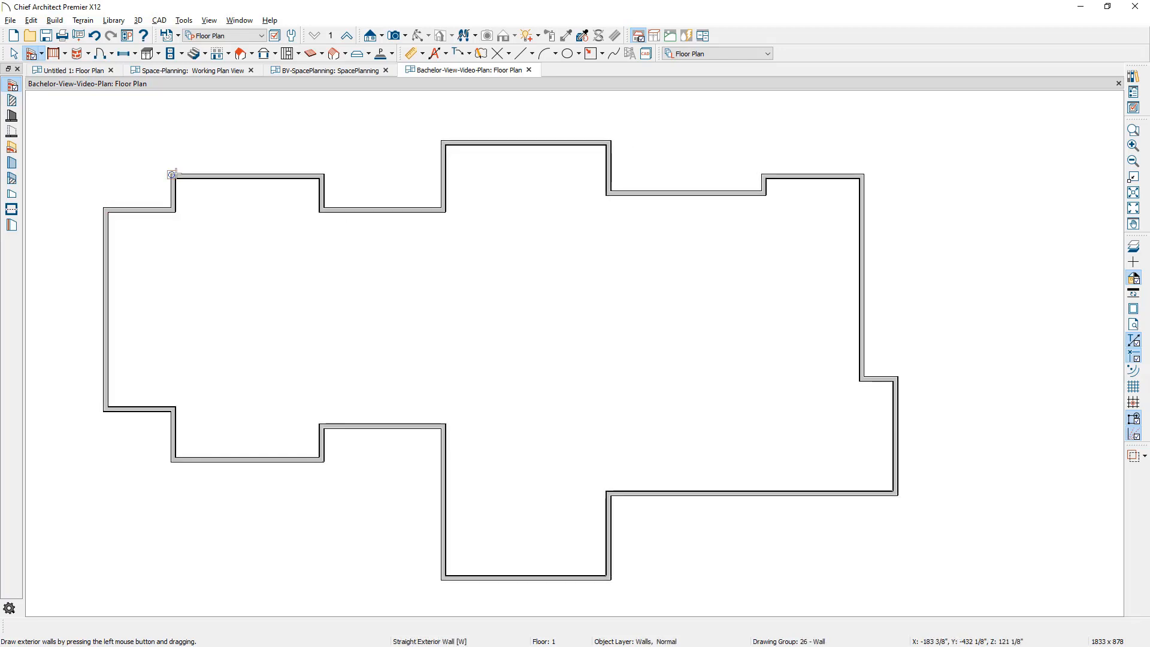
pyautogui.click(435, 53)
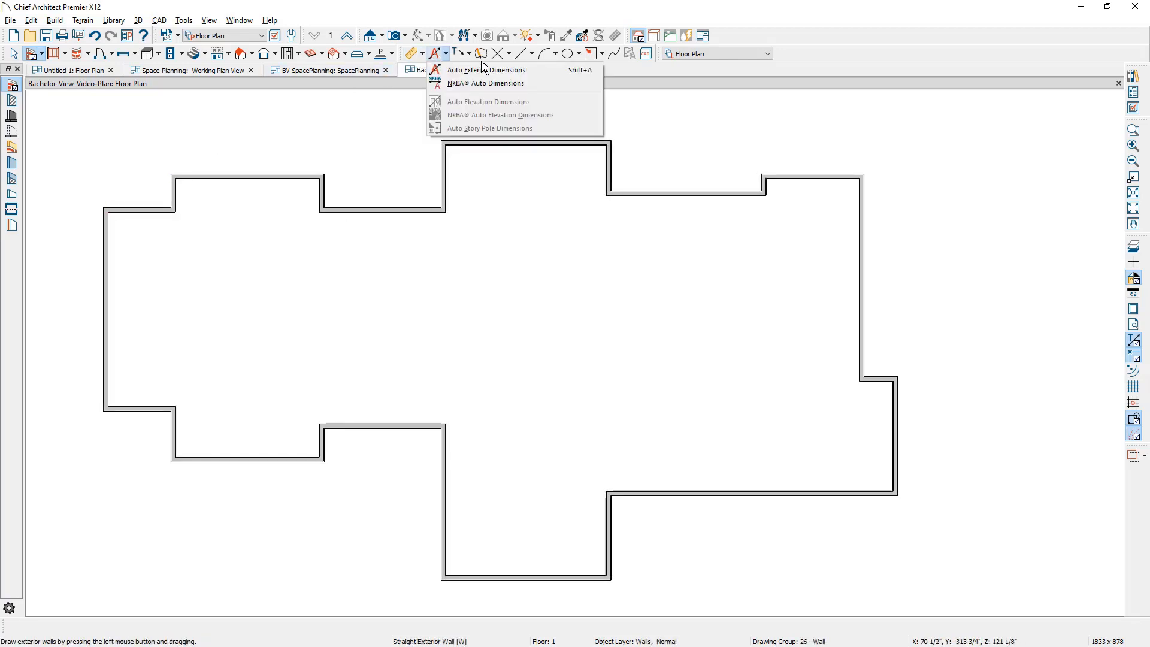
pyautogui.moveTo(514, 70)
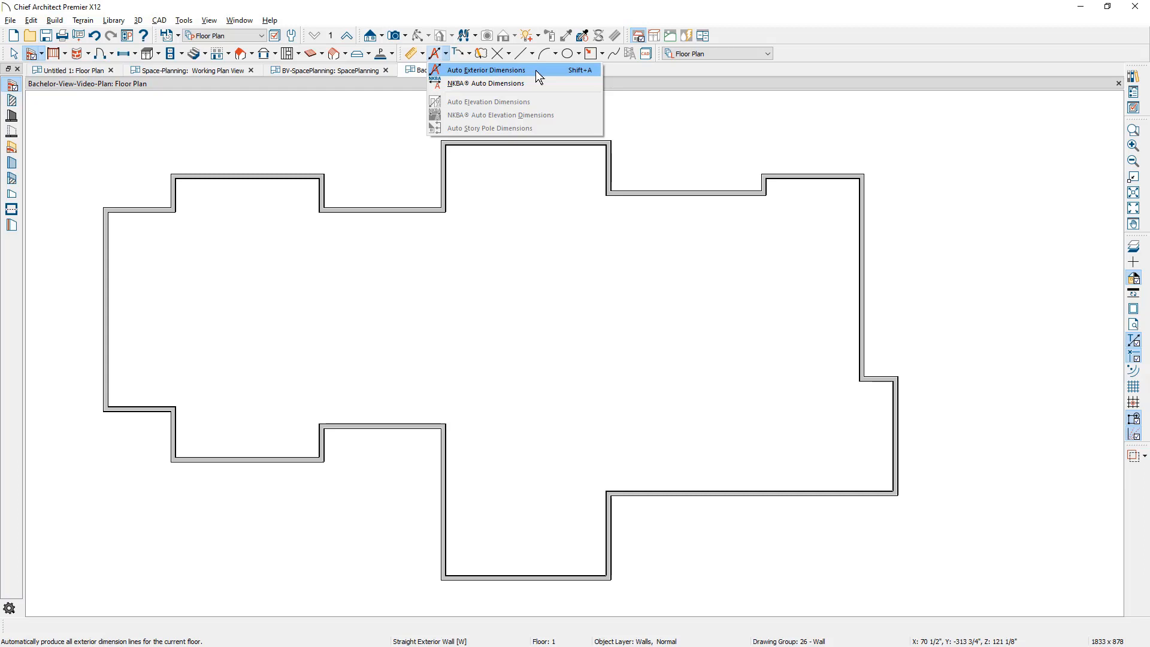
# Generate Auto Exterior Dimensions around all the exterior walls
pyautogui.click(486, 69)
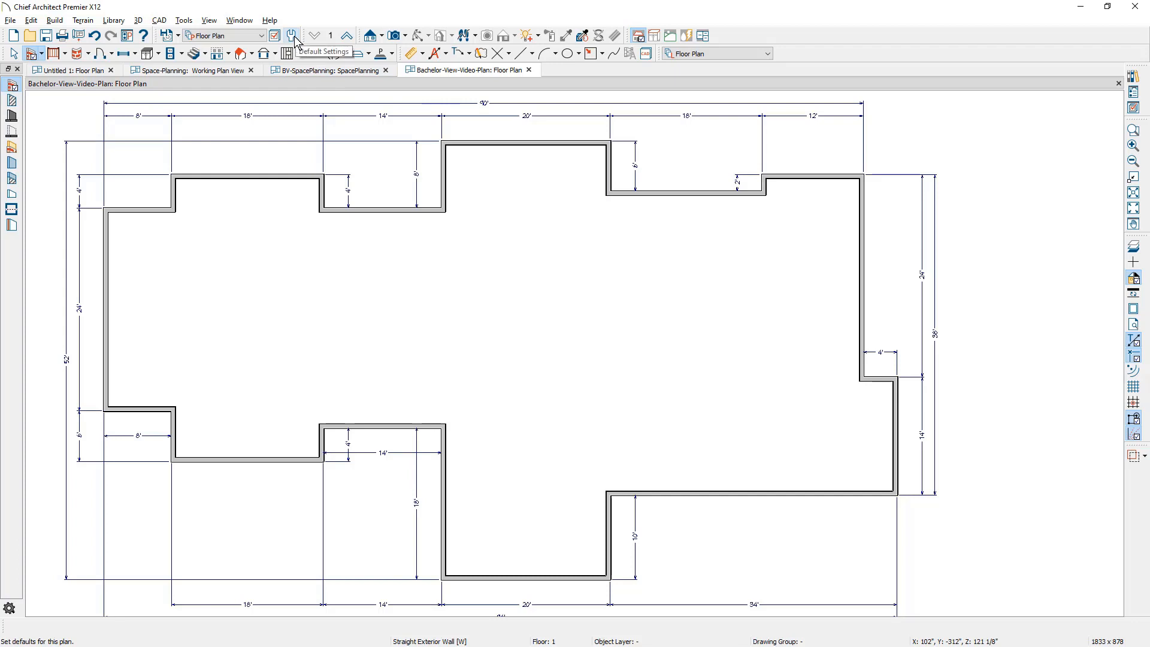
pyautogui.click(291, 35)
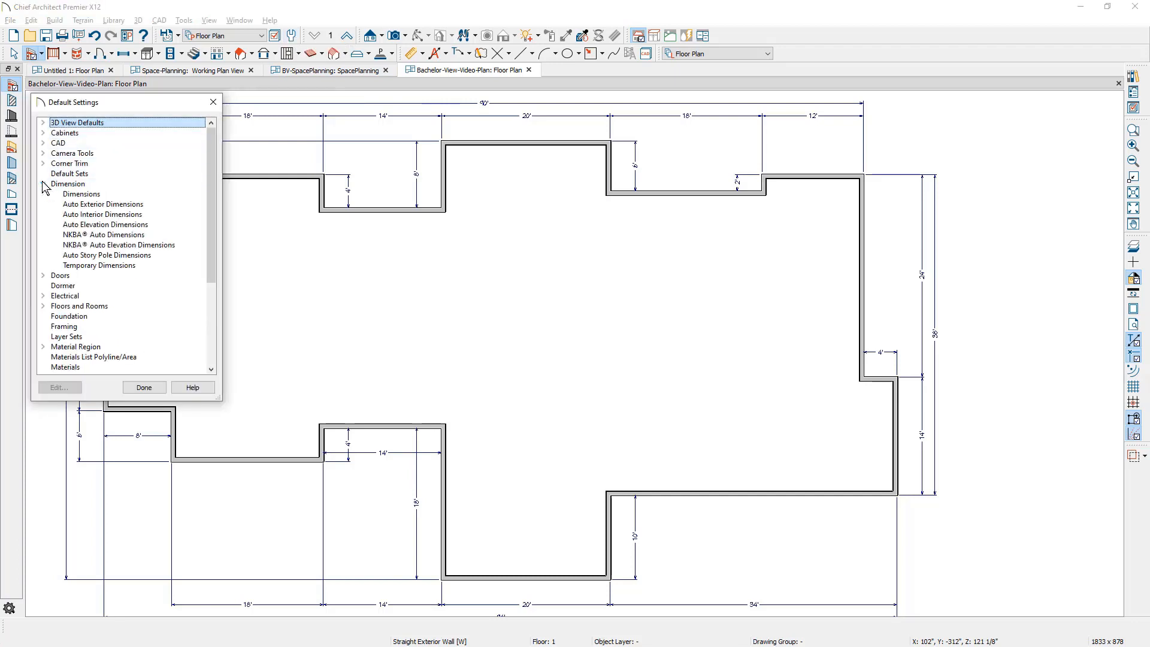
pyautogui.click(103, 204)
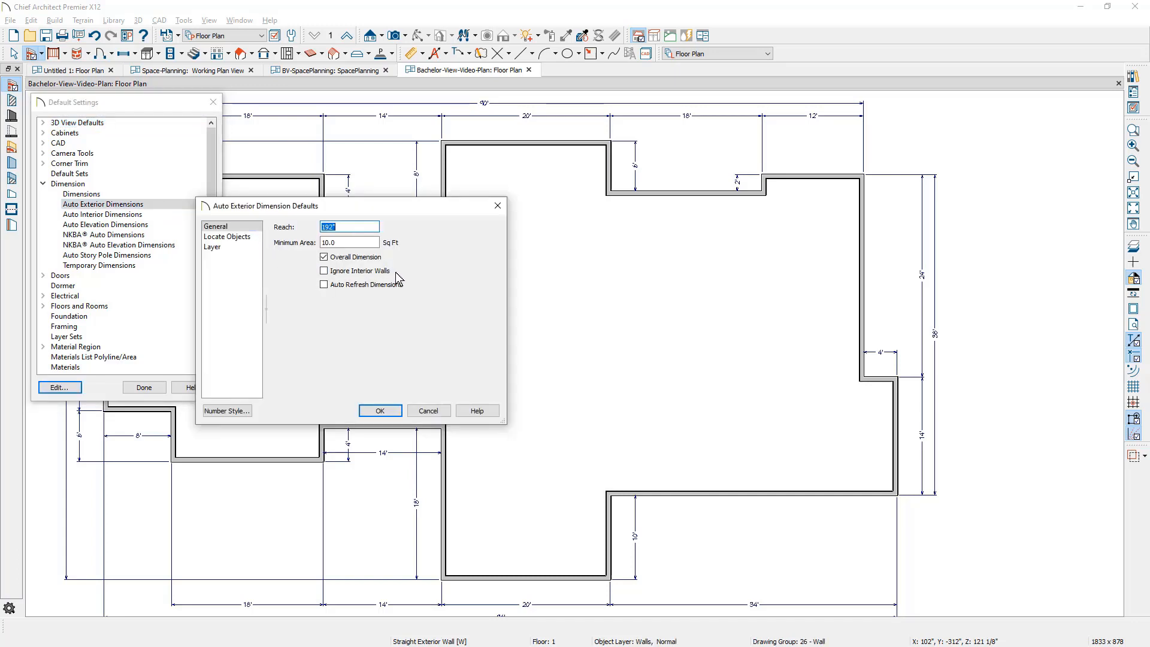
pyautogui.click(227, 236)
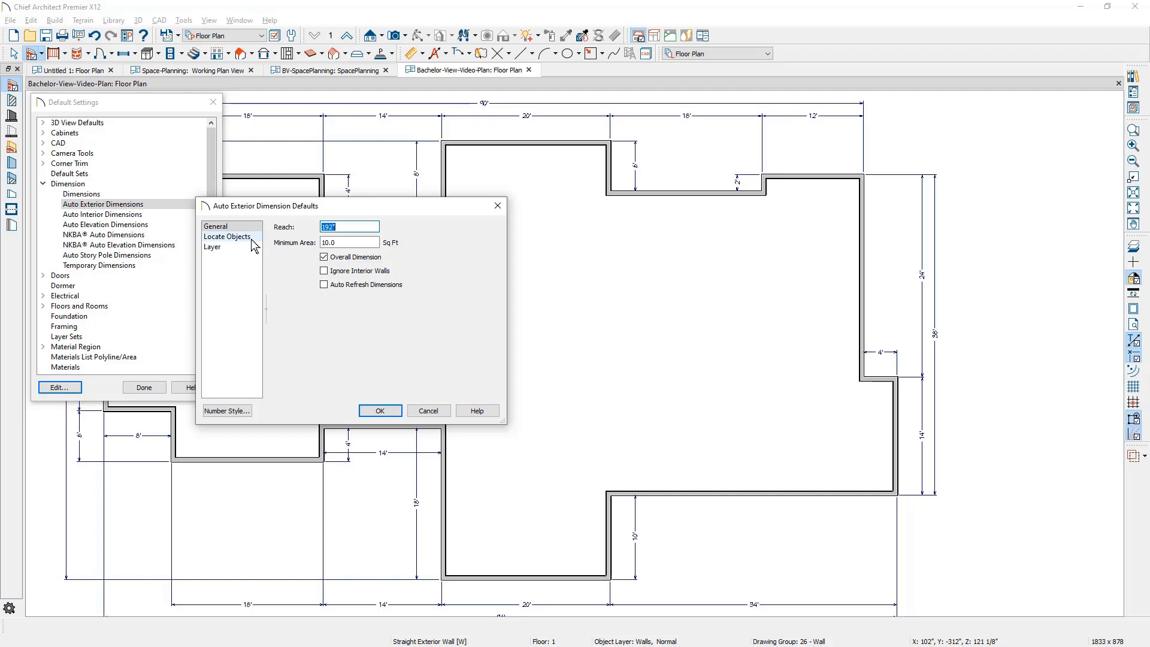
pyautogui.click(228, 236)
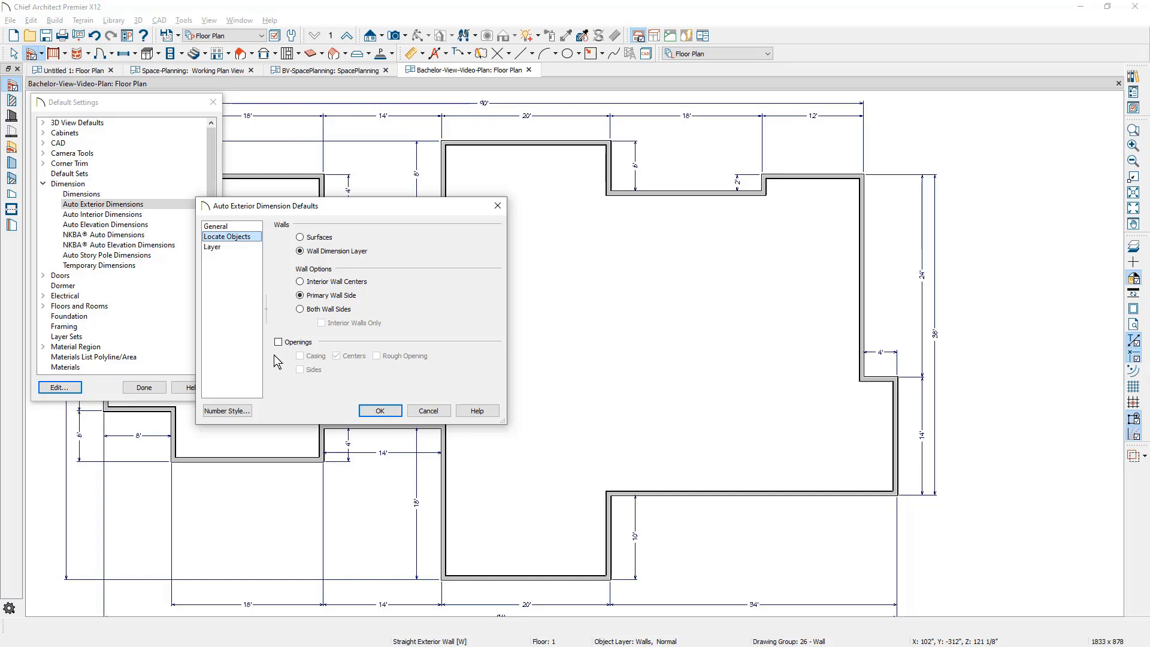
pyautogui.click(380, 410)
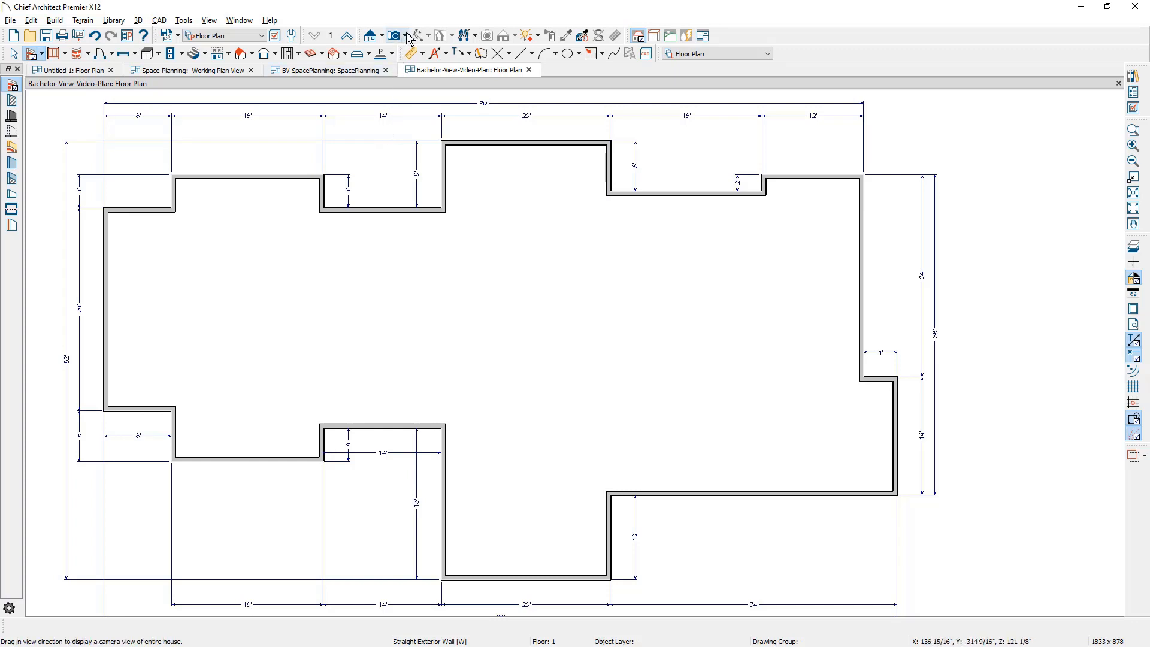
# Show a Perspective Floor Overview of the first floor and orbit to view the walls
pyautogui.click(408, 35)
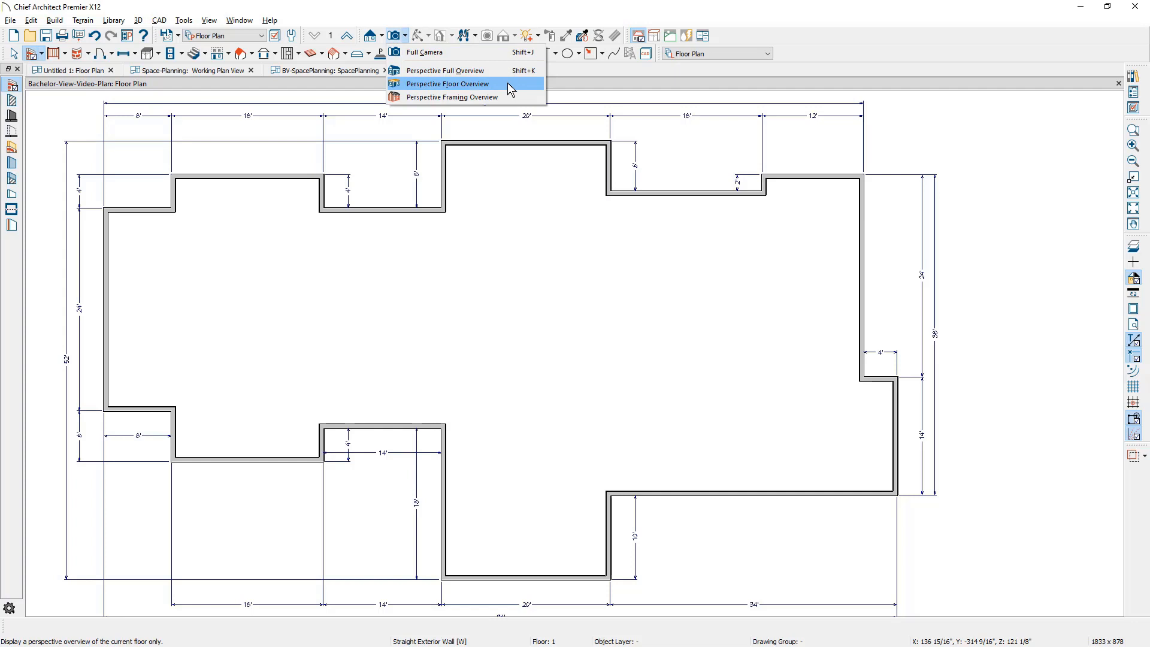
pyautogui.click(447, 84)
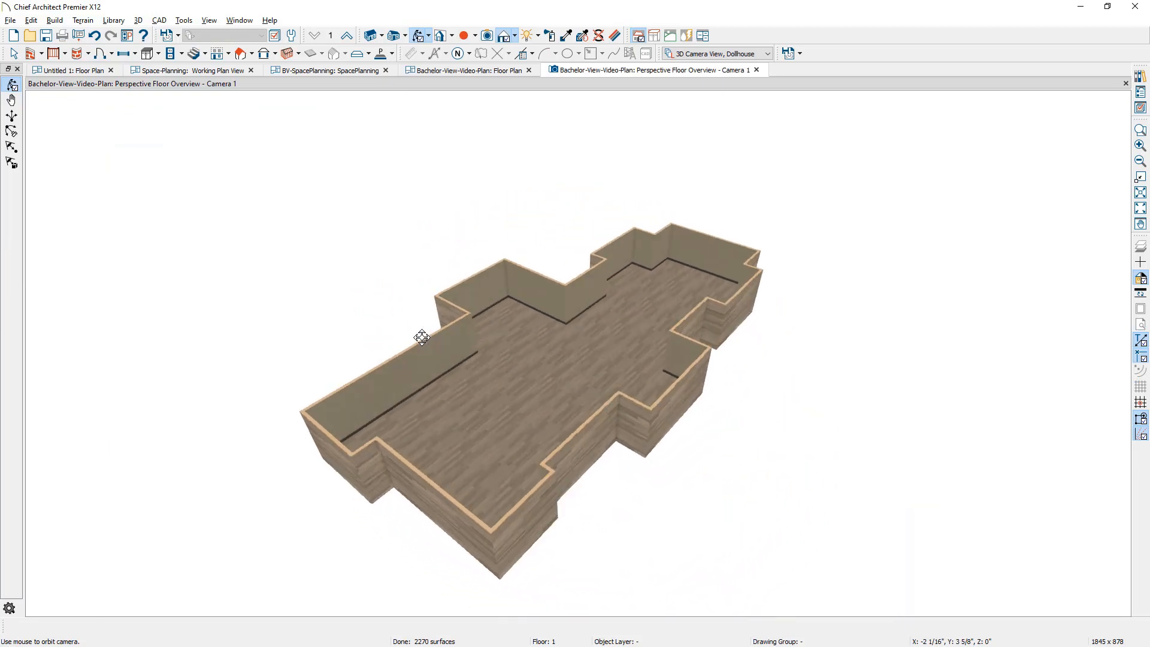
pyautogui.moveTo(422, 338); pyautogui.dragTo(557, 302)
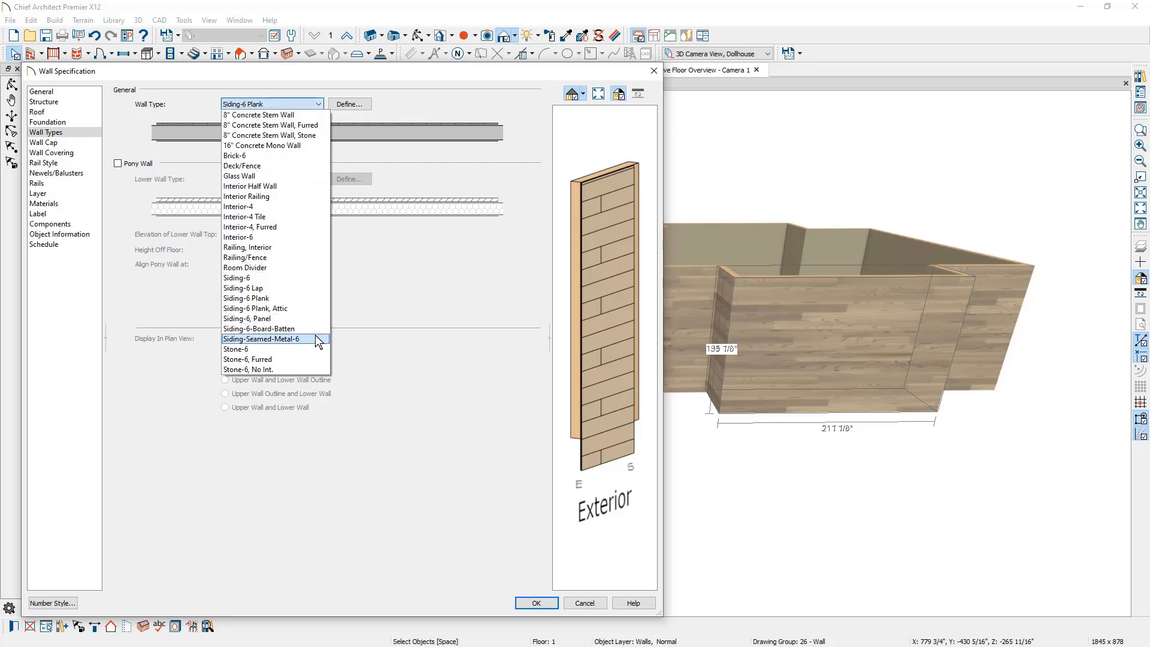
# Set the wall's type to Siding-Seamed-Metal-6 and apply it
pyautogui.click(272, 340)
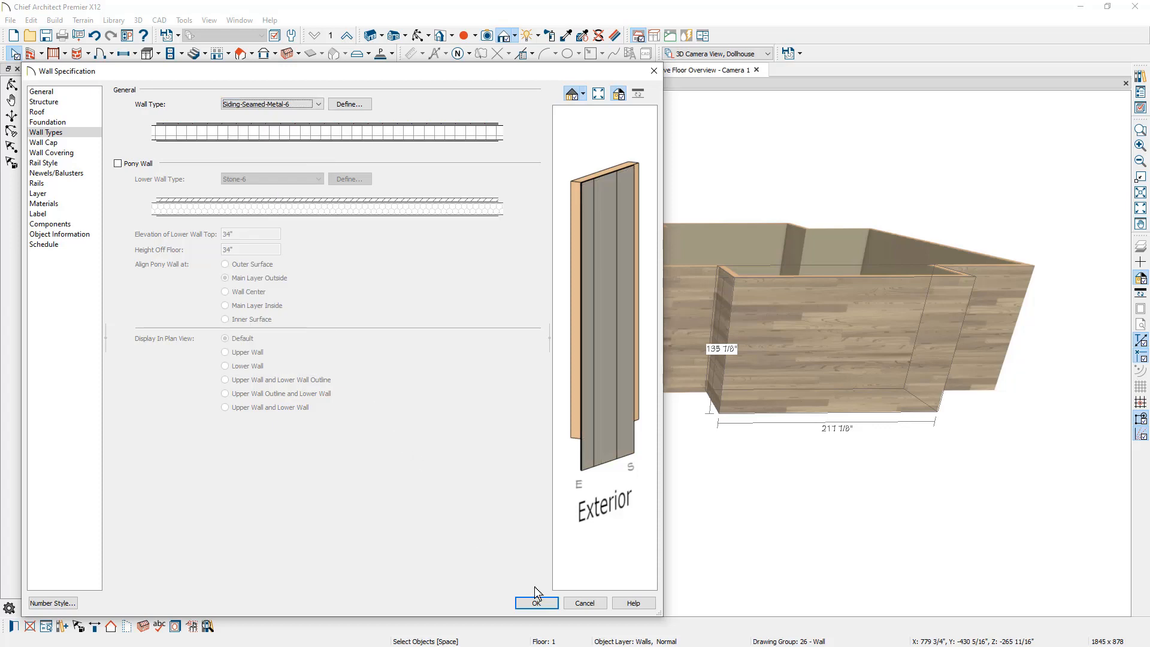
pyautogui.click(537, 602)
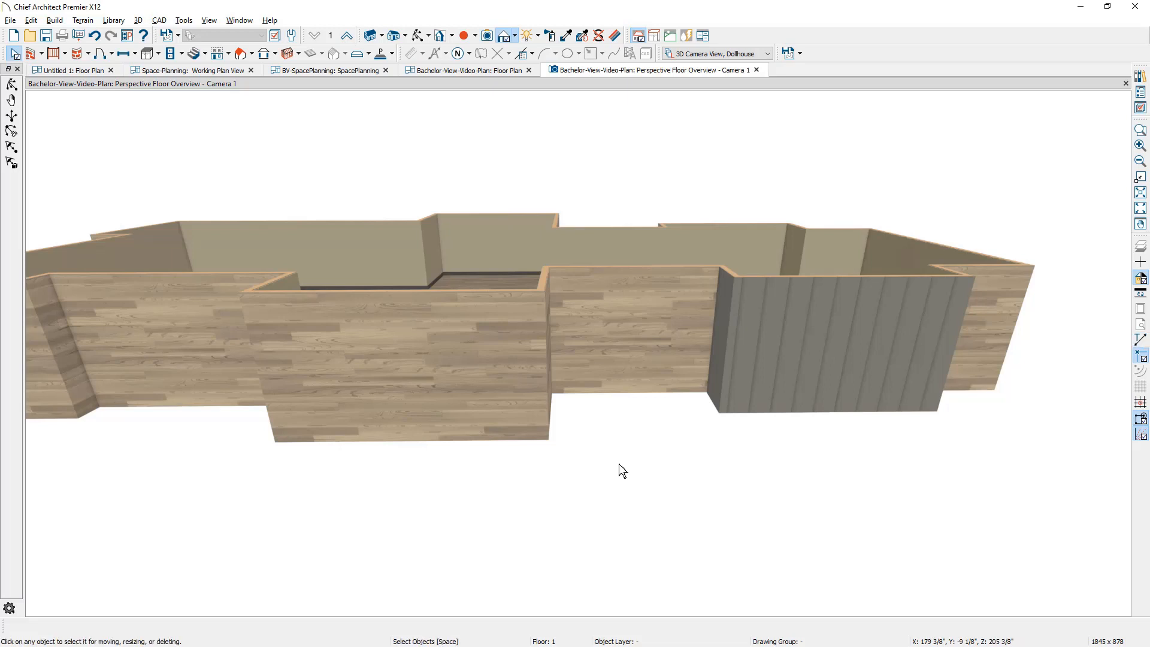
pyautogui.moveTo(559, 410)
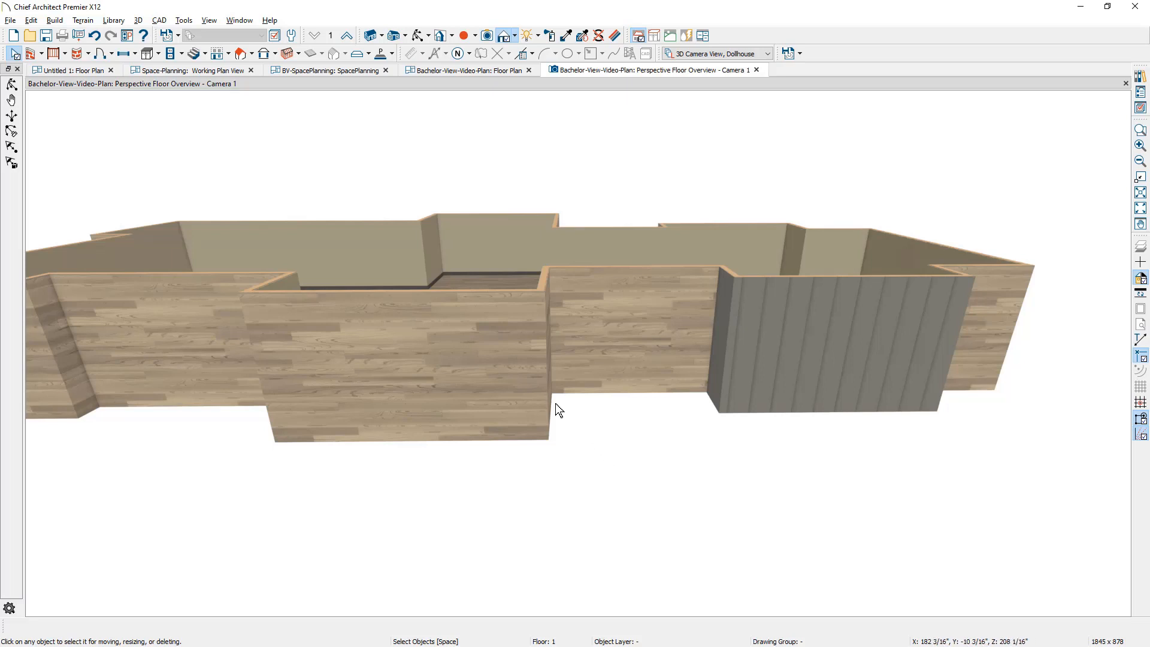
# Select the front wood-plank wall sections and bring up their Wall Specification
pyautogui.click(550, 353)
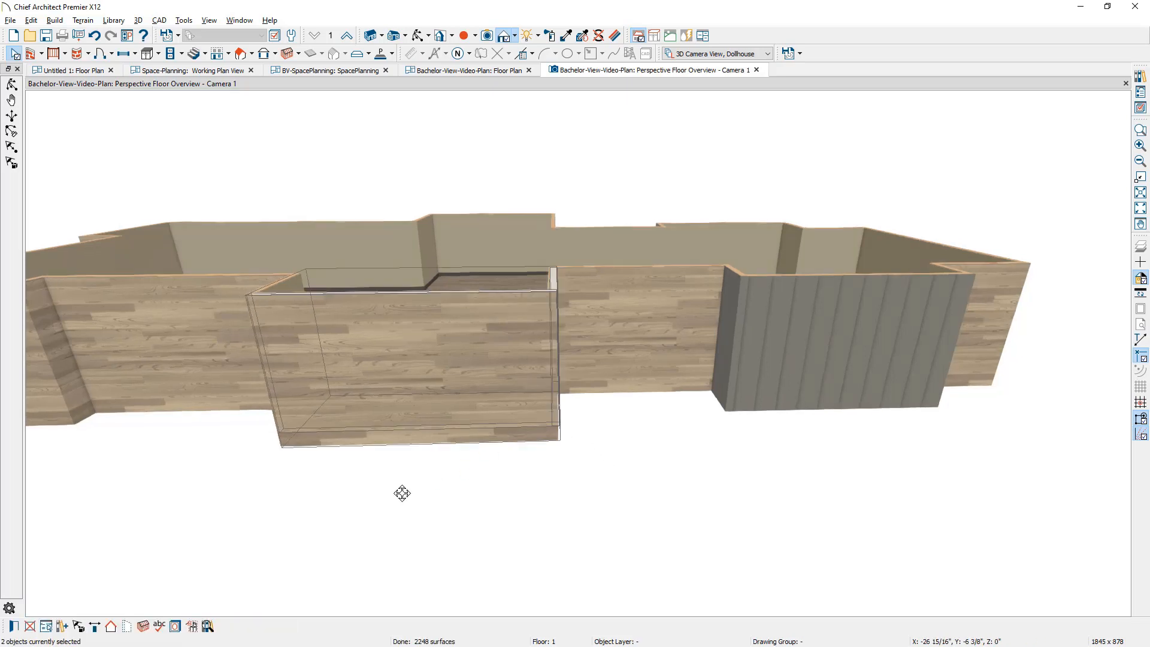
pyautogui.moveTo(402, 492); pyautogui.dragTo(452, 482)
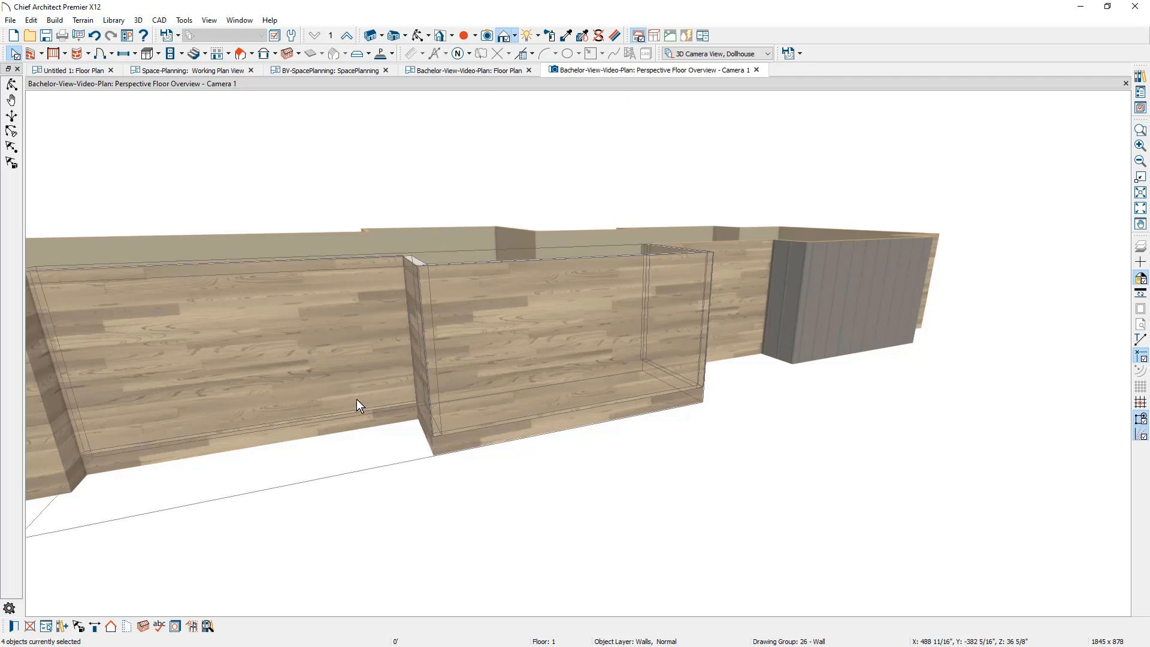
pyautogui.moveTo(12, 631)
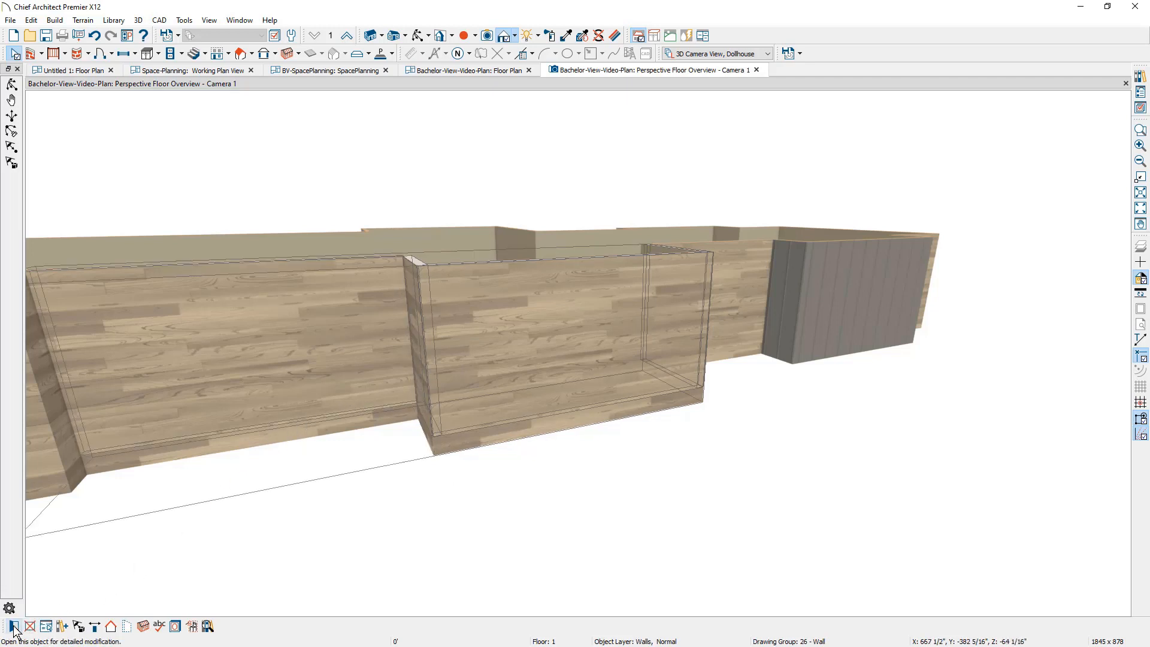
pyautogui.click(12, 627)
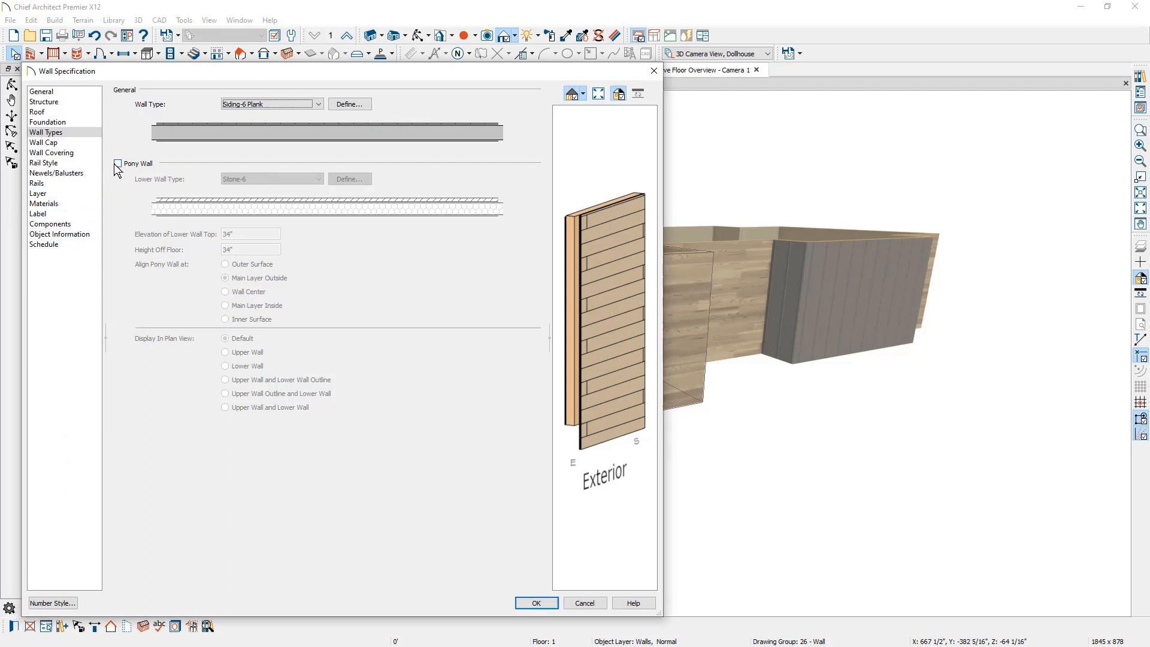
# Add a 34-inch stone pony wall below the siding and show the Wall Cap settings
pyautogui.click(118, 163)
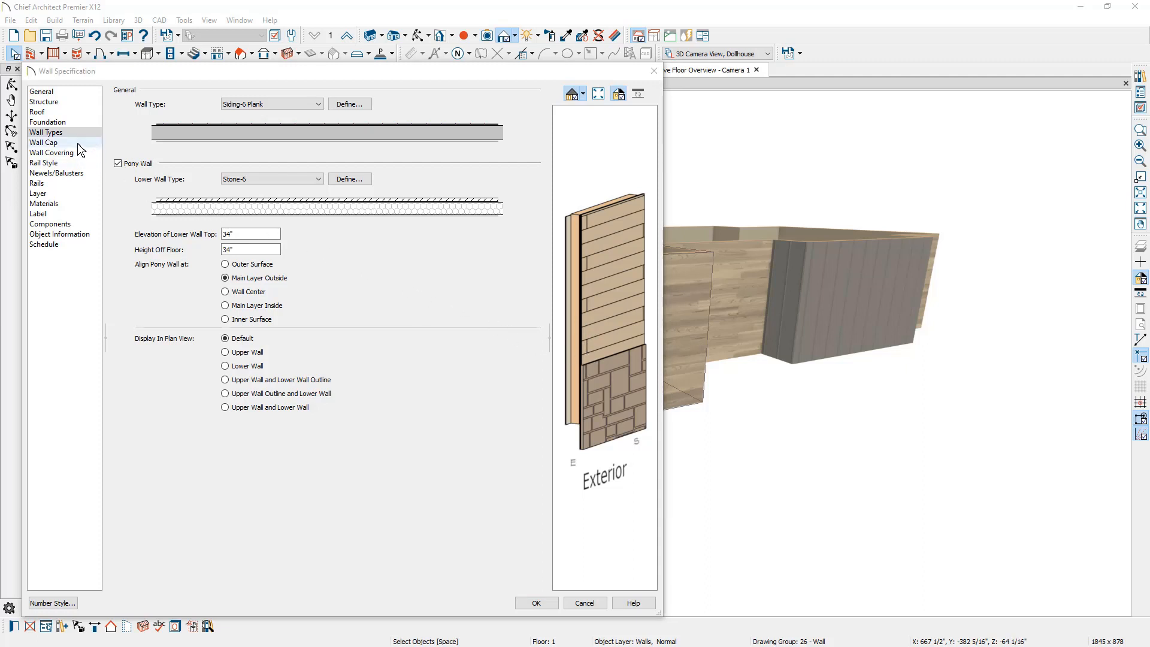
pyautogui.click(43, 142)
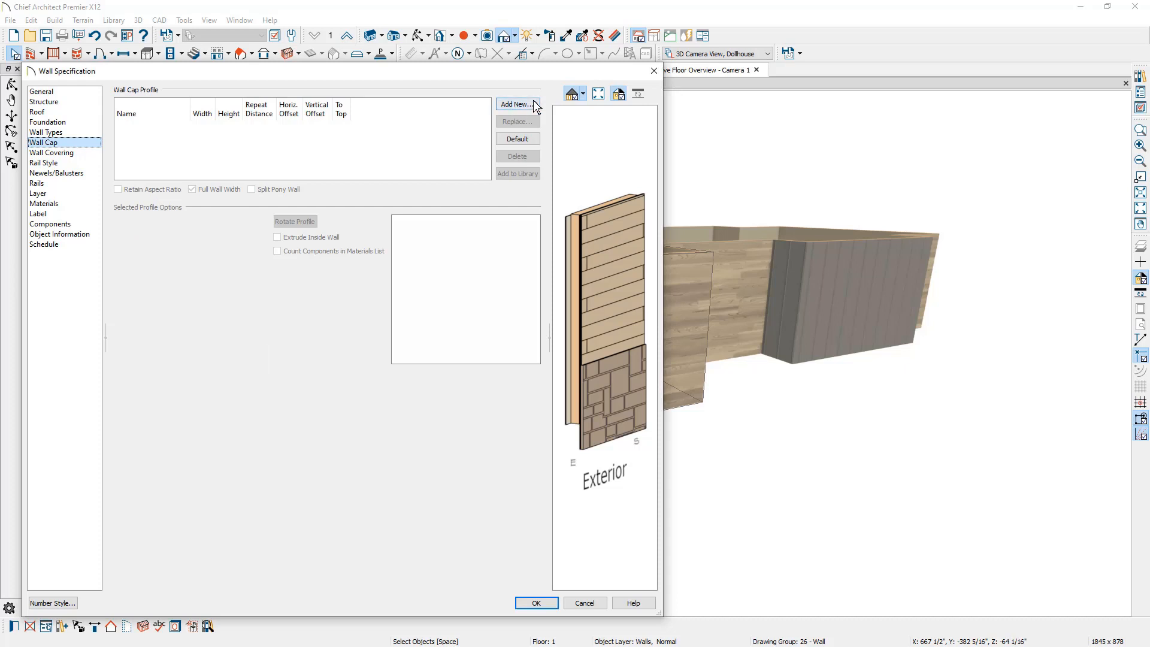
# Add the Sill 03 library profile as the wall cap, 1 1/2" wide by 7/8" high
pyautogui.click(517, 103)
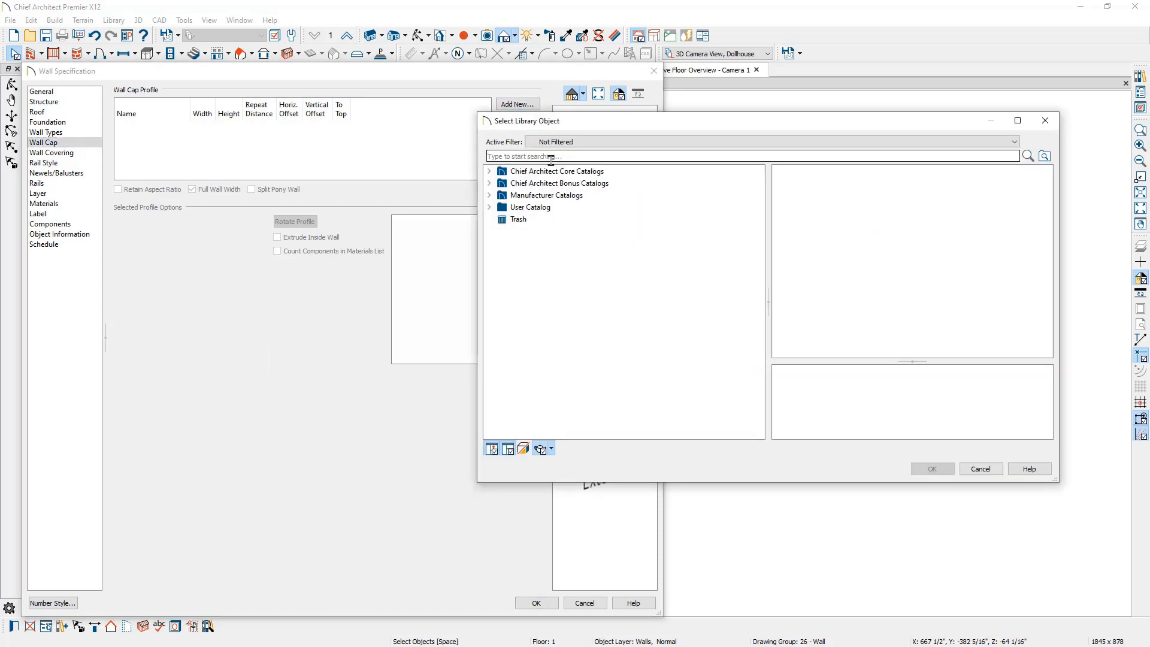
pyautogui.write('sl 03')
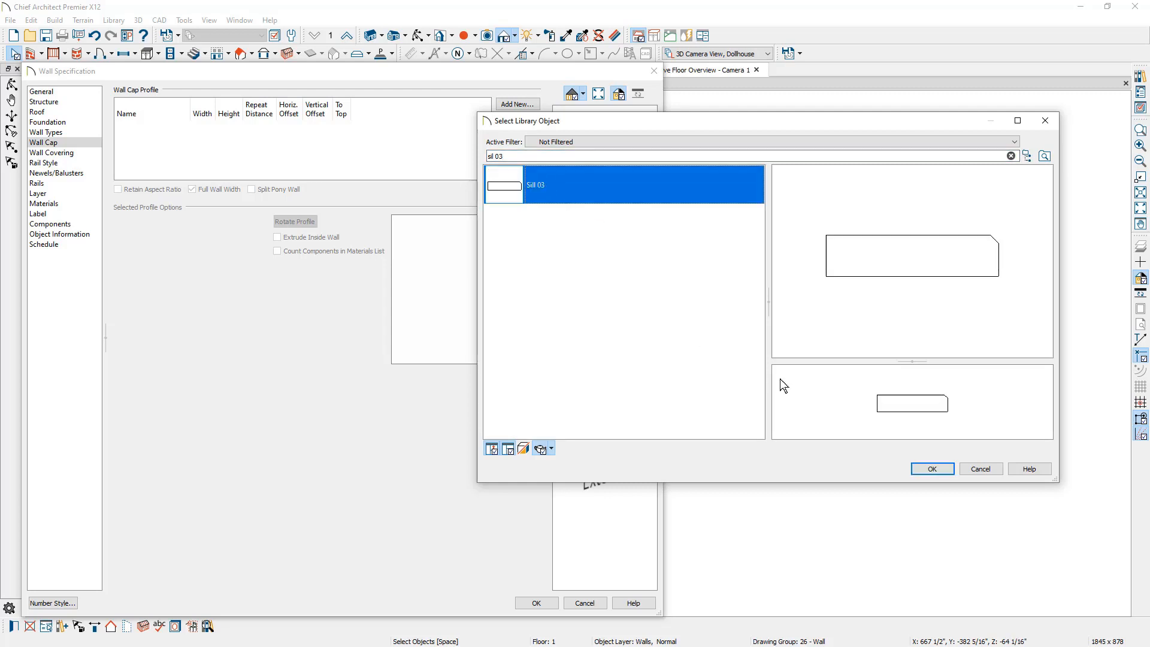
pyautogui.click(932, 468)
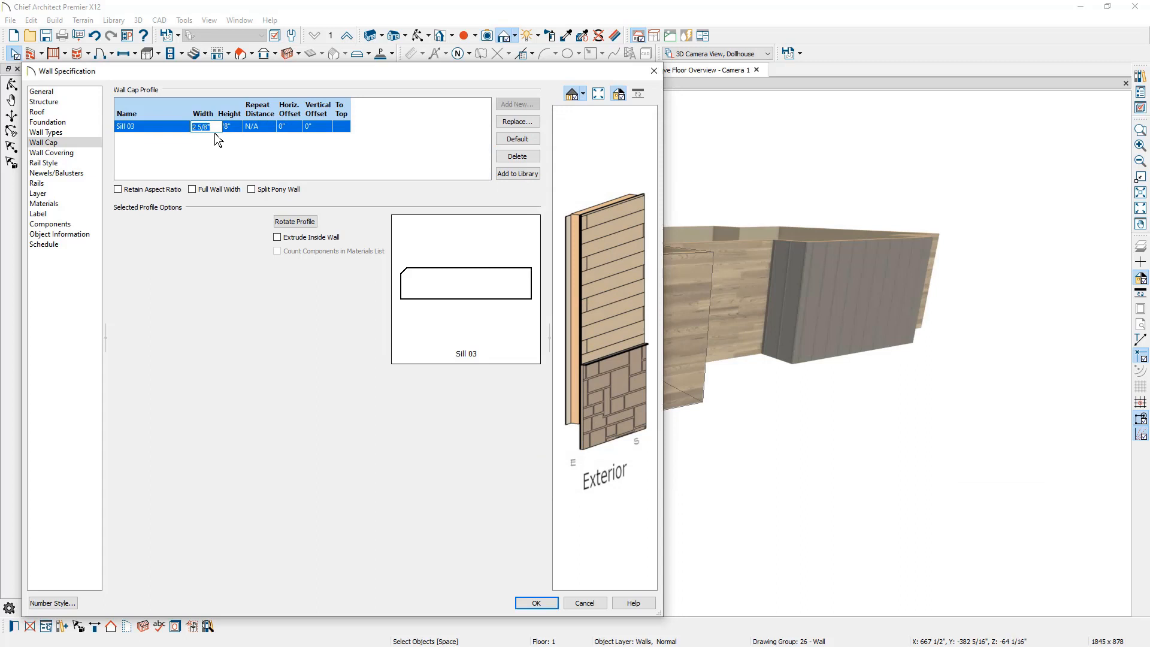
pyautogui.write('1.5')
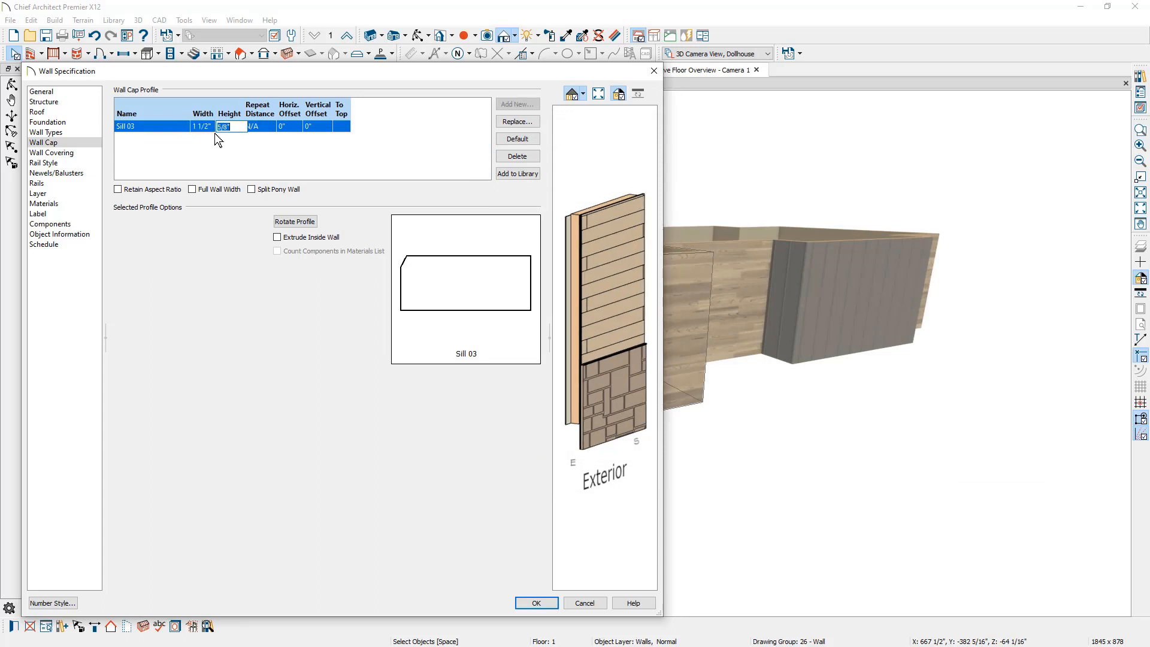
pyautogui.write('7/8"')
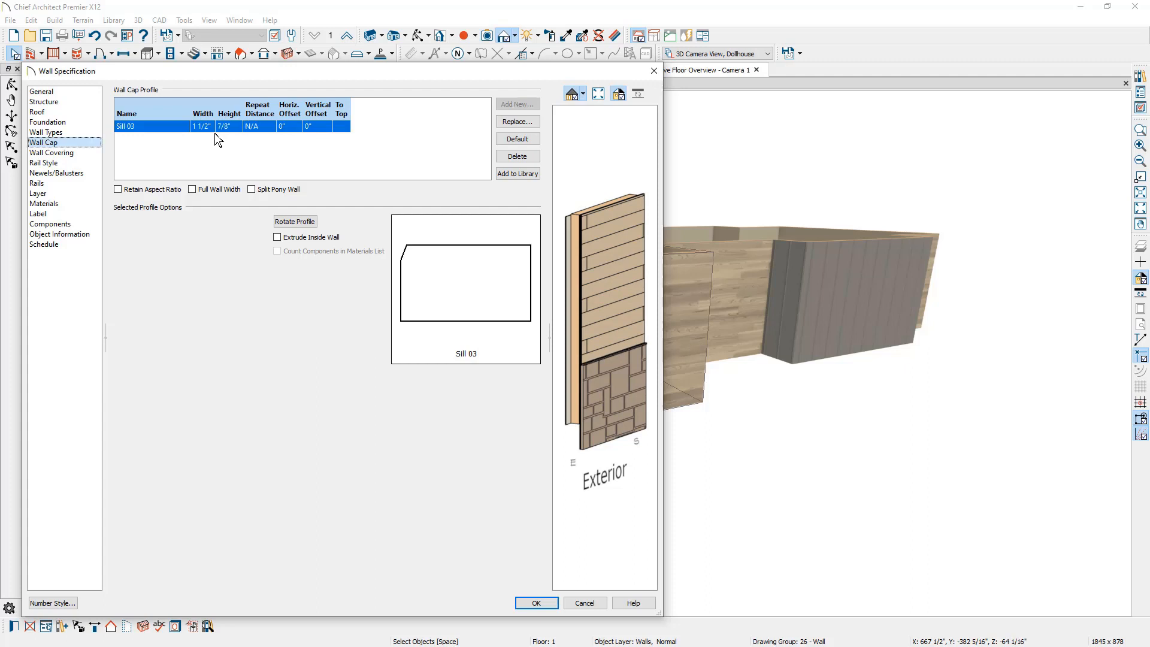
pyautogui.click(44, 204)
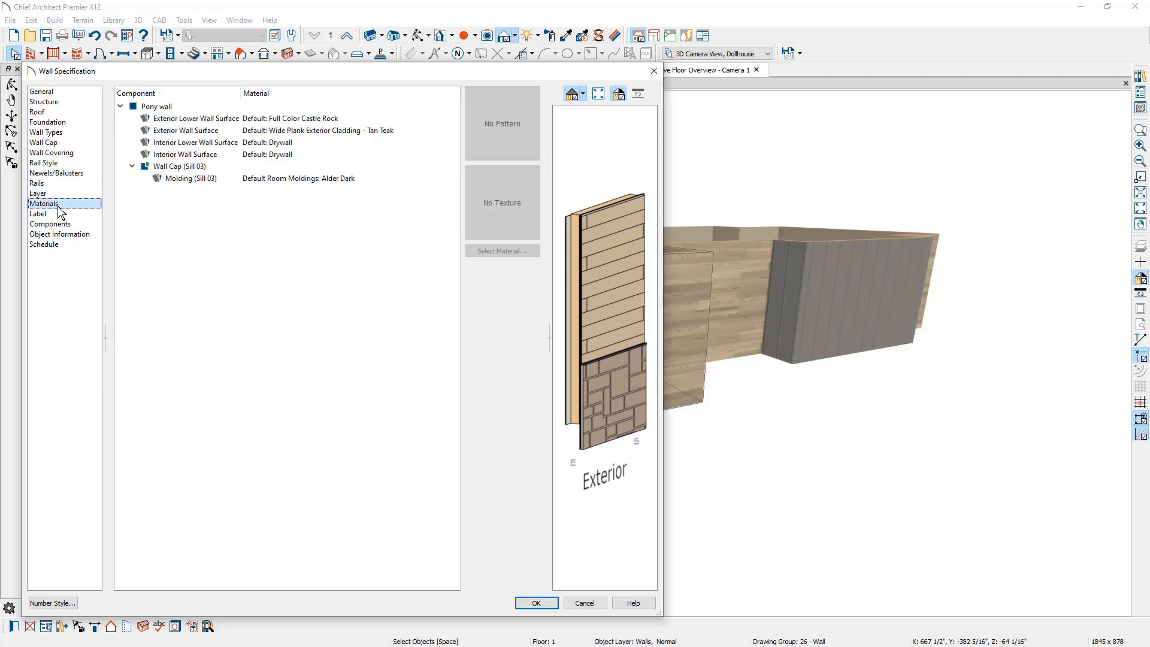
# Assign a material to the Molding (Sill 03) cap component
pyautogui.click(190, 179)
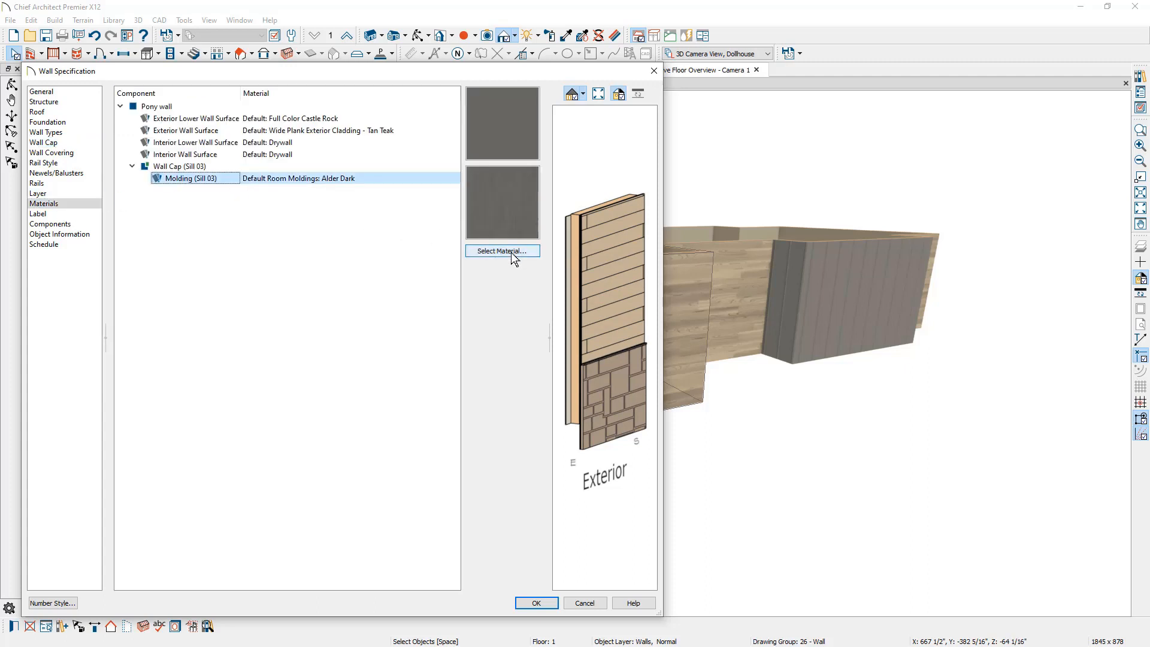
pyautogui.click(502, 250)
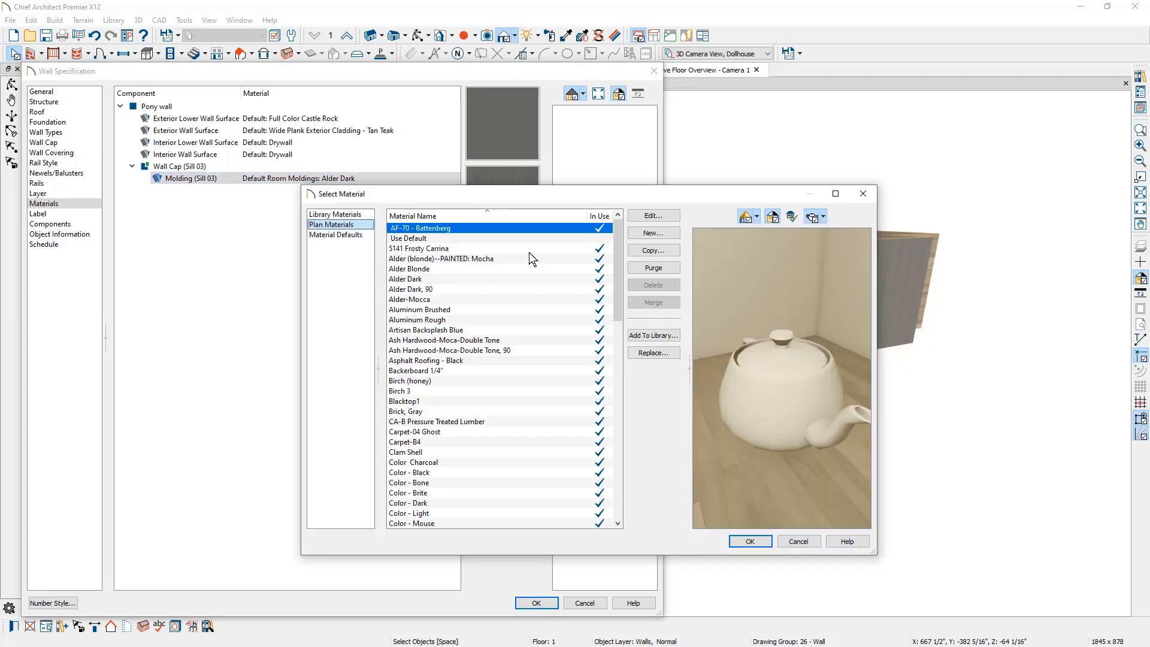
pyautogui.click(436, 421)
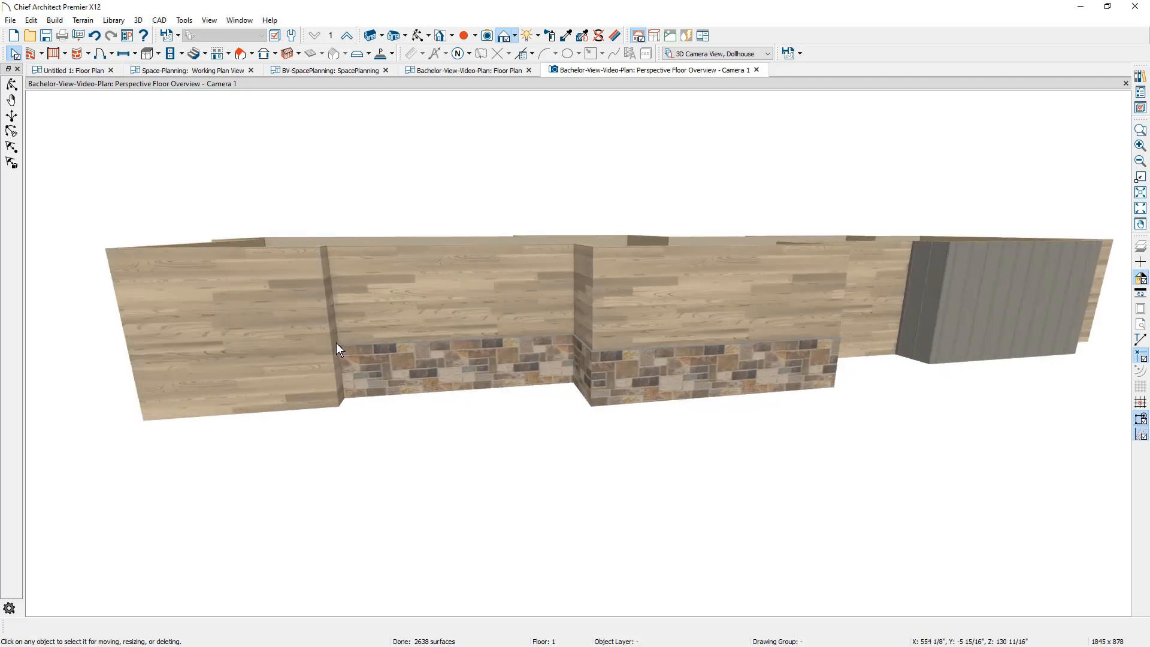
# Set the plain plank wall's type to Siding-Seamed-Metal-6 in its specification
pyautogui.click(221, 330)
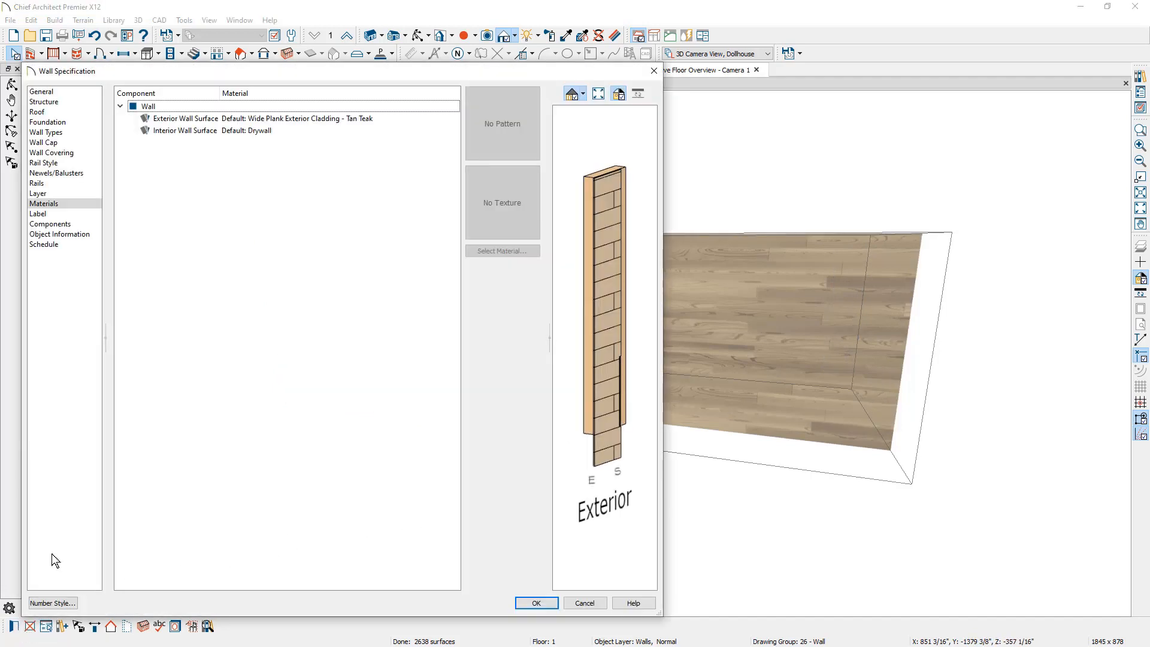
pyautogui.click(45, 133)
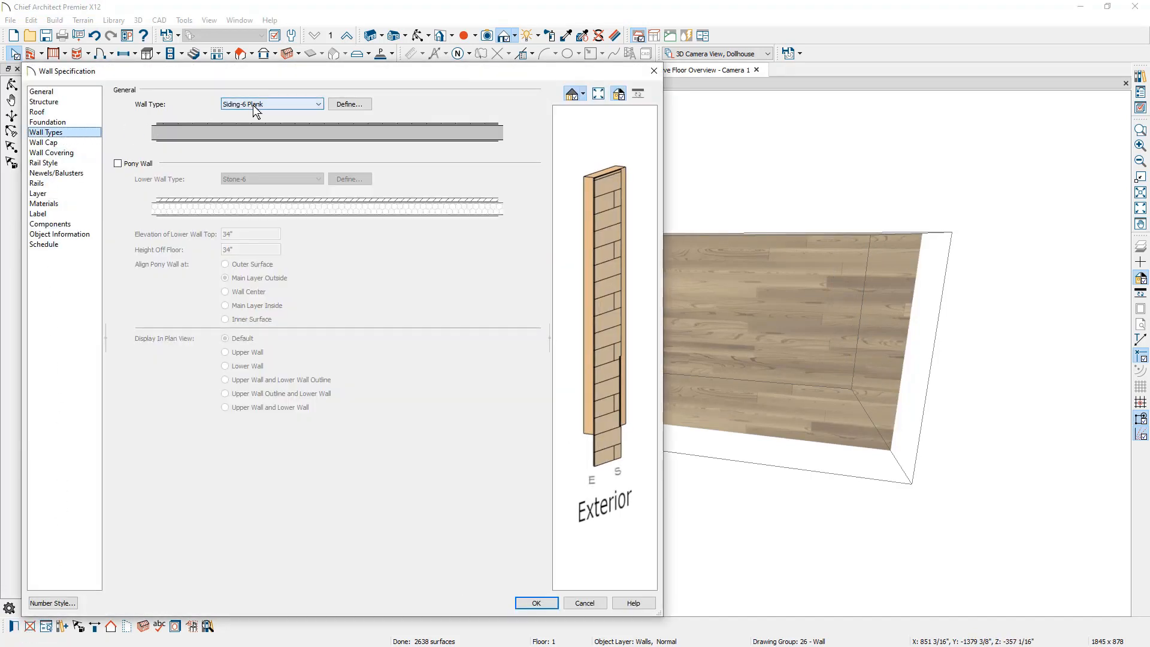
pyautogui.click(273, 103)
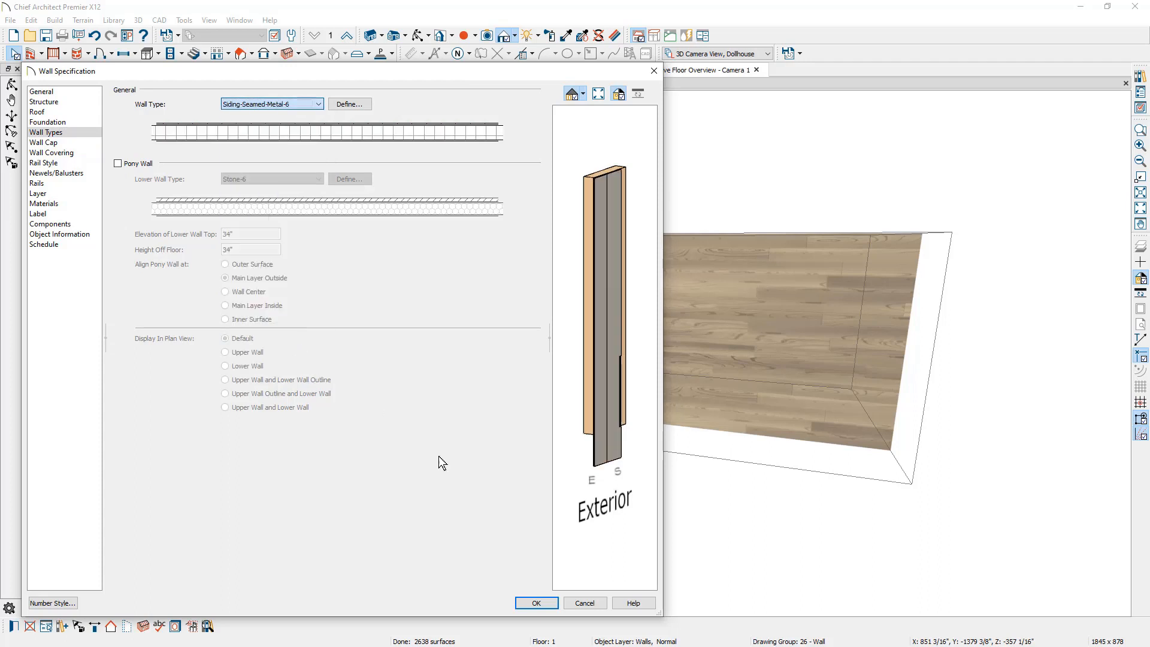
pyautogui.click(535, 603)
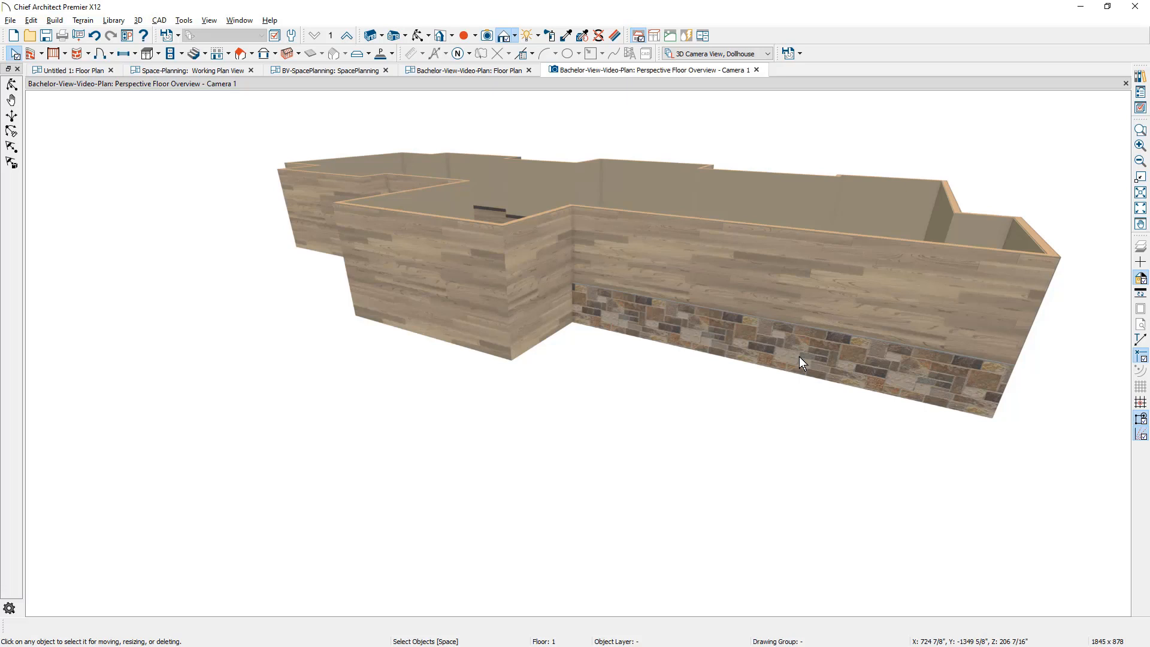
pyautogui.moveTo(452, 121)
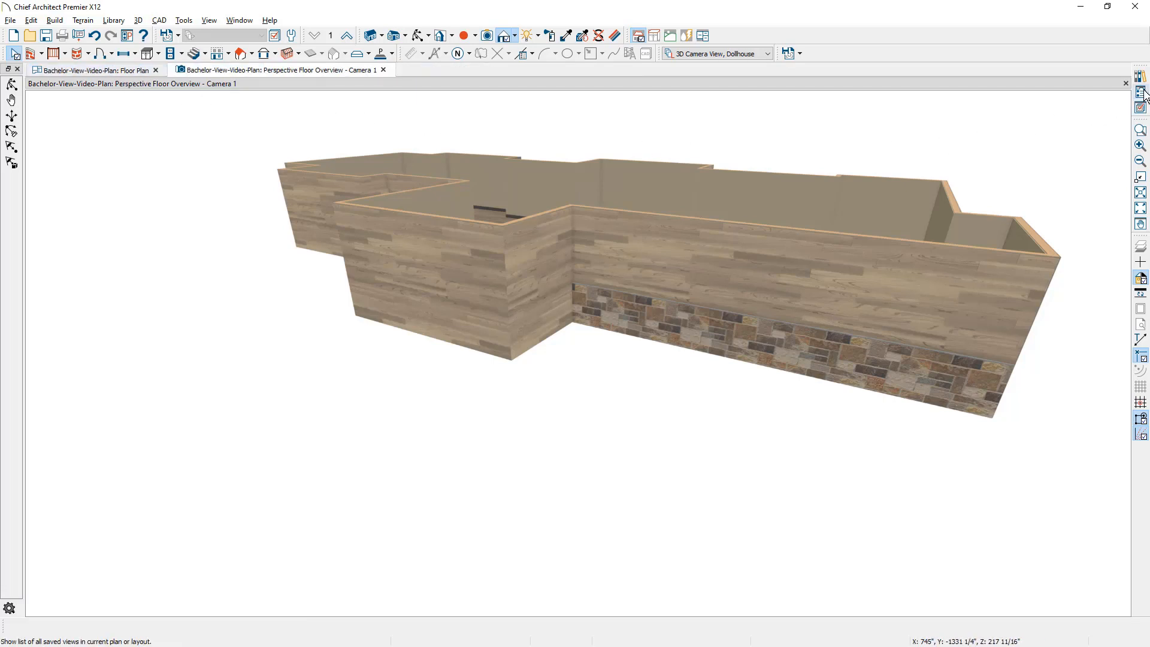
pyautogui.moveTo(1142, 92)
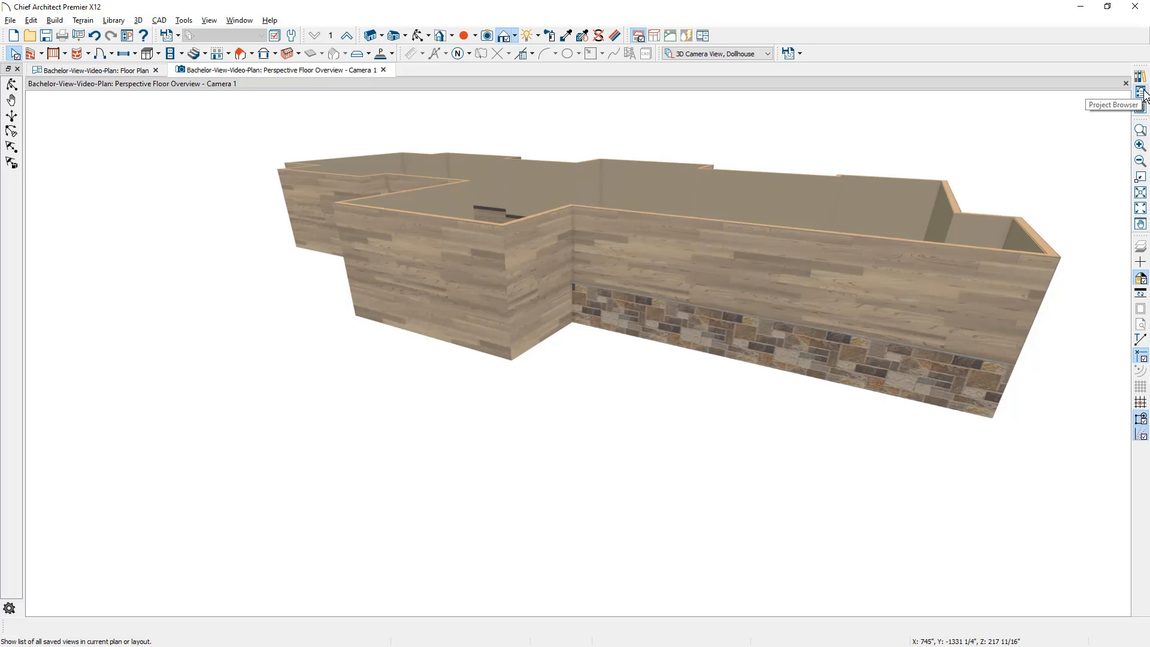
# Show the Project Browser listing the plan's saved views and schedules
pyautogui.click(1139, 94)
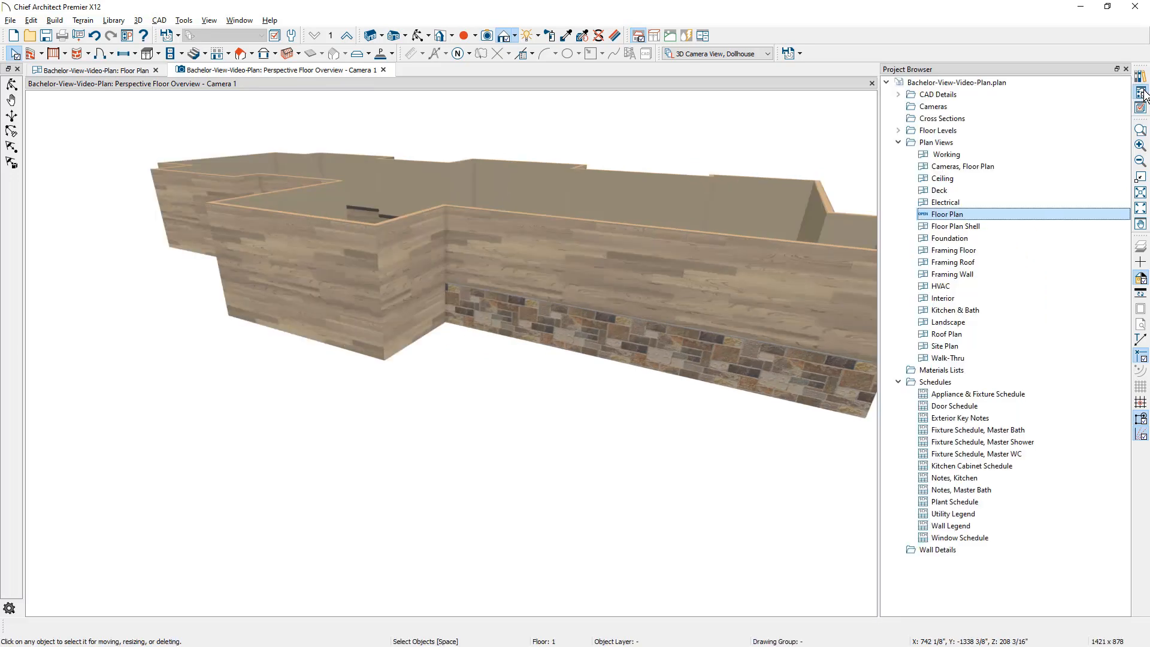
pyautogui.click(938, 381)
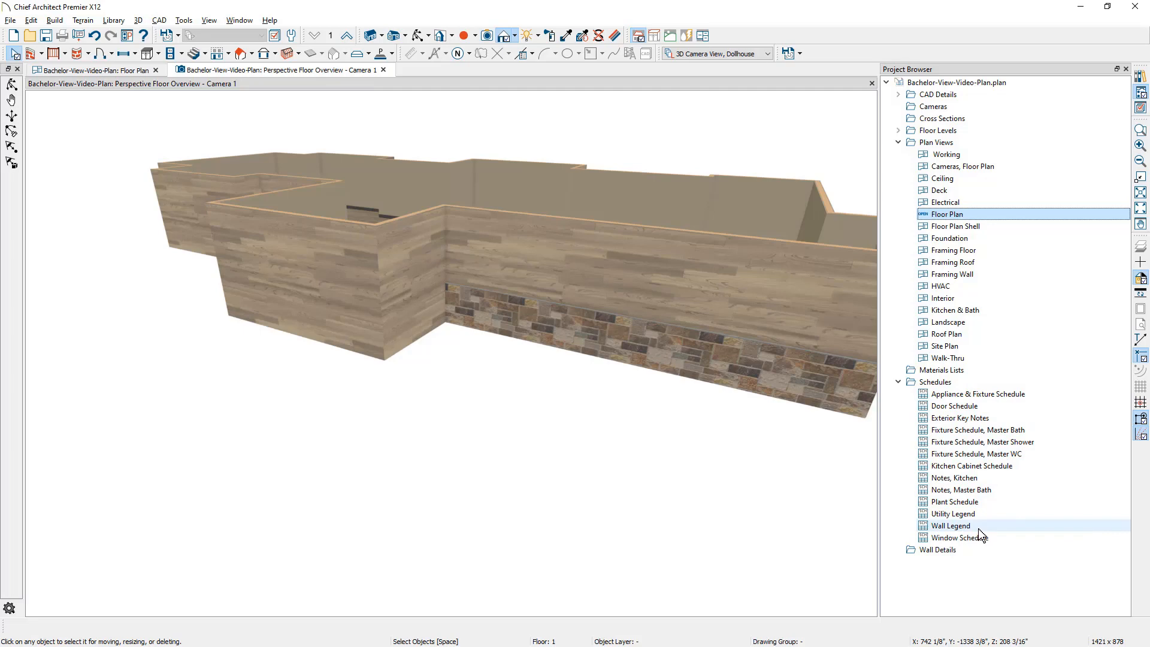
# Open the Wall Legend schedule and review its wall type columns
pyautogui.doubleClick(950, 525)
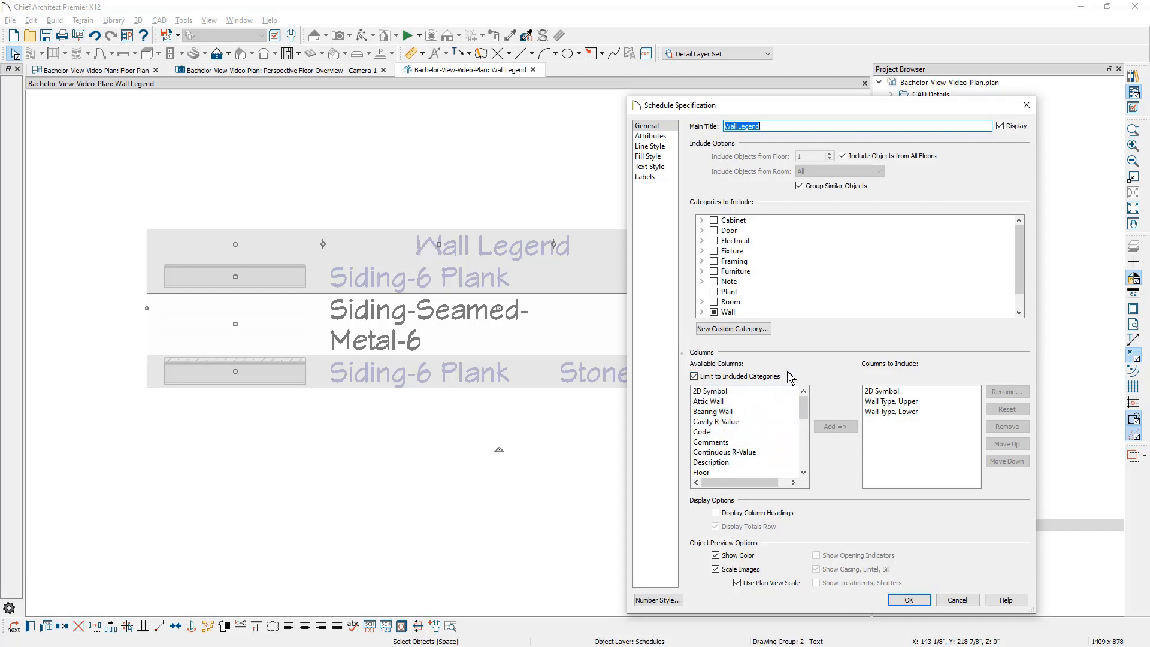
pyautogui.moveTo(847, 383)
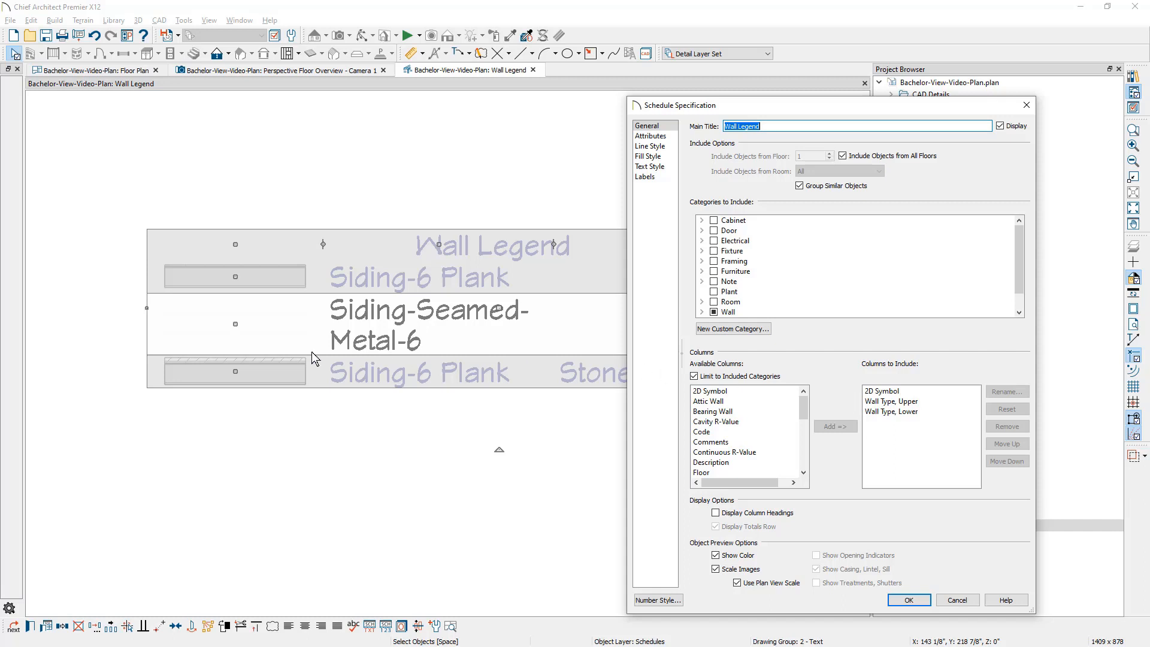
pyautogui.moveTo(272, 374)
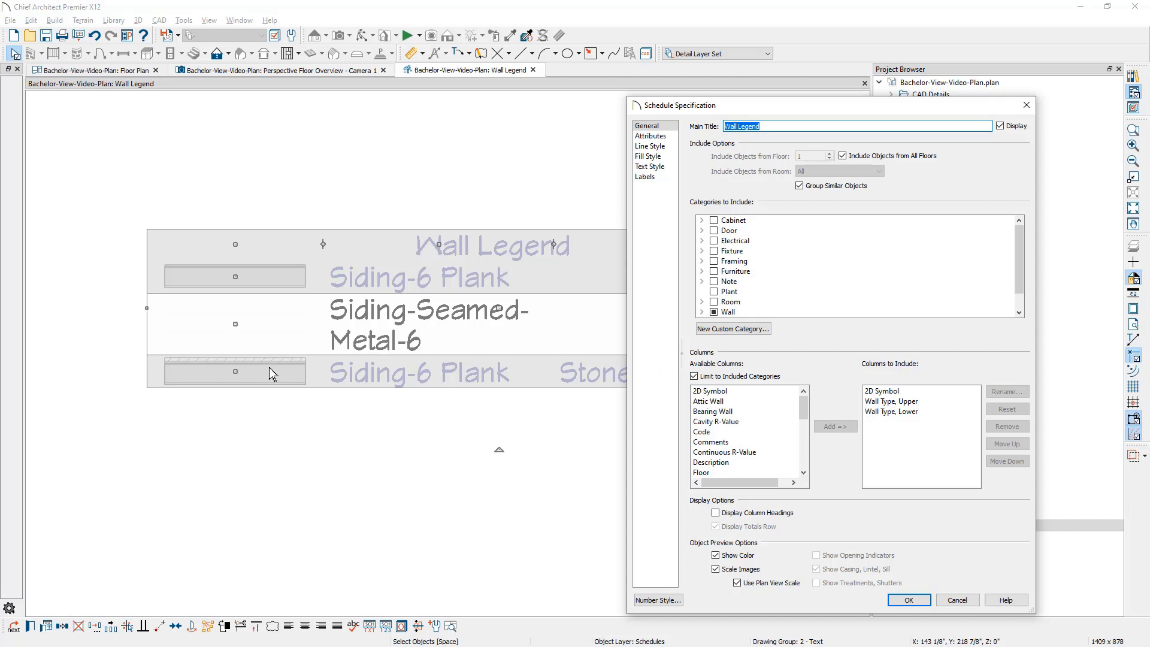
pyautogui.click(892, 411)
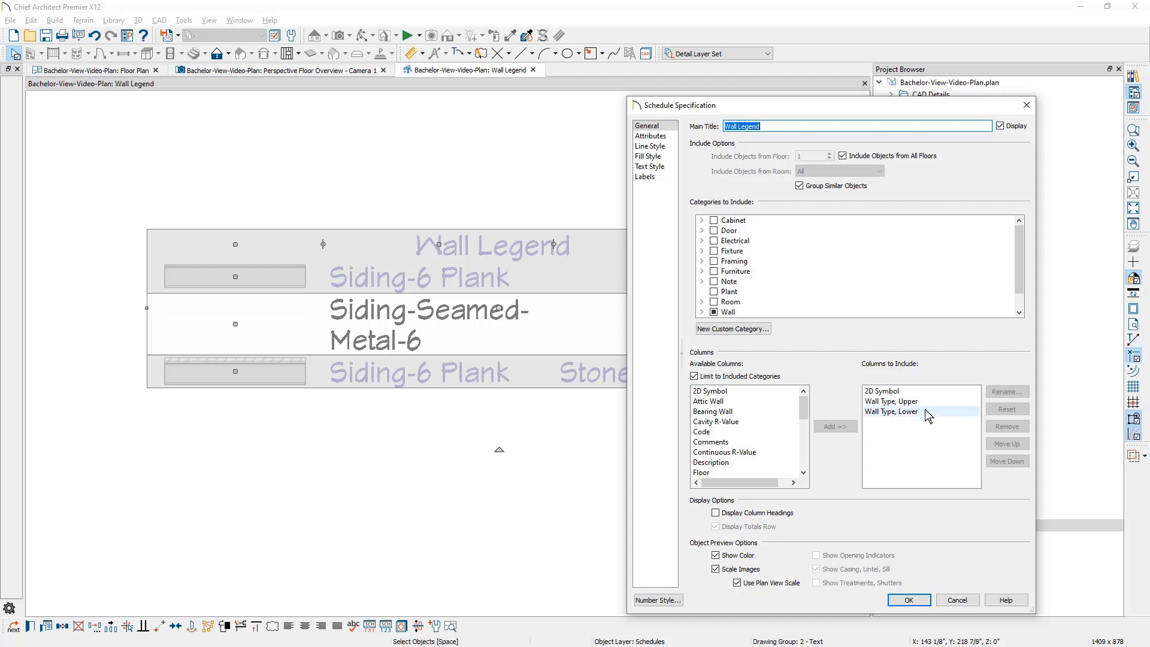
pyautogui.click(908, 600)
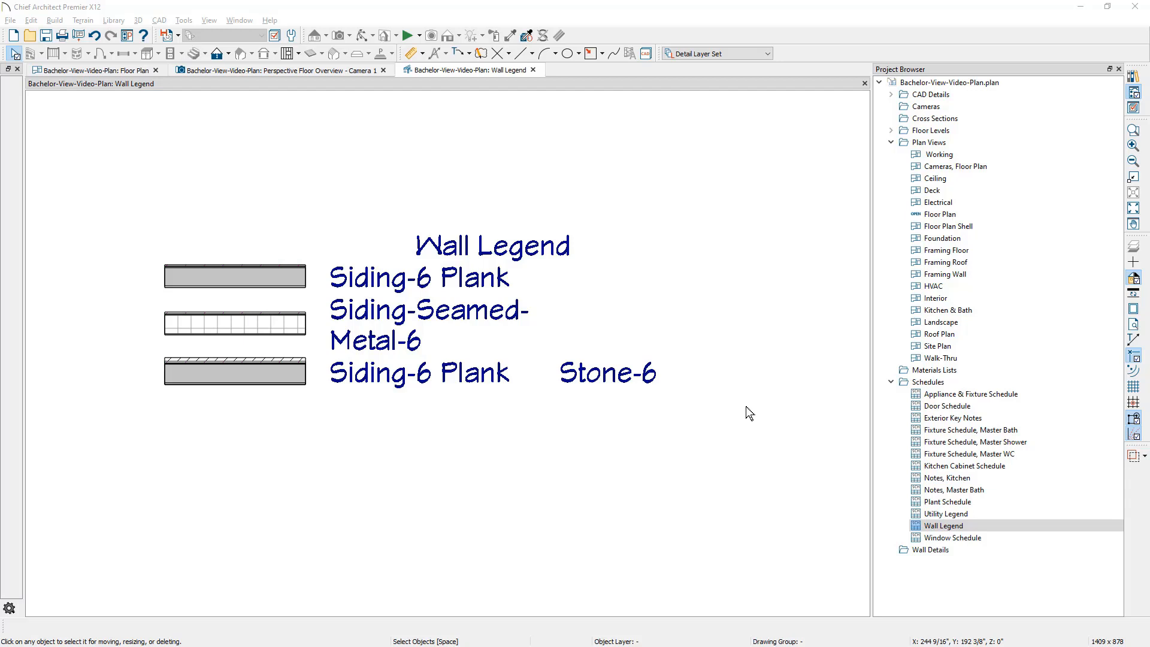
# Open the recent Bachelor-View-Video-Layout.layout file
pyautogui.click(10, 20)
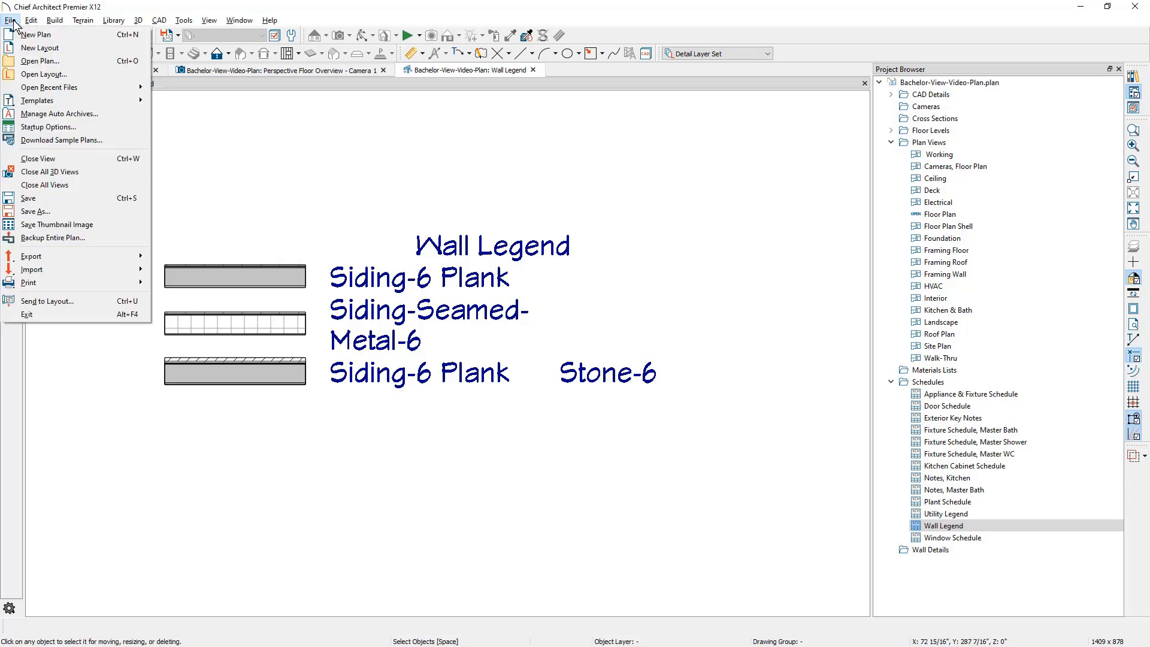
pyautogui.moveTo(48, 87)
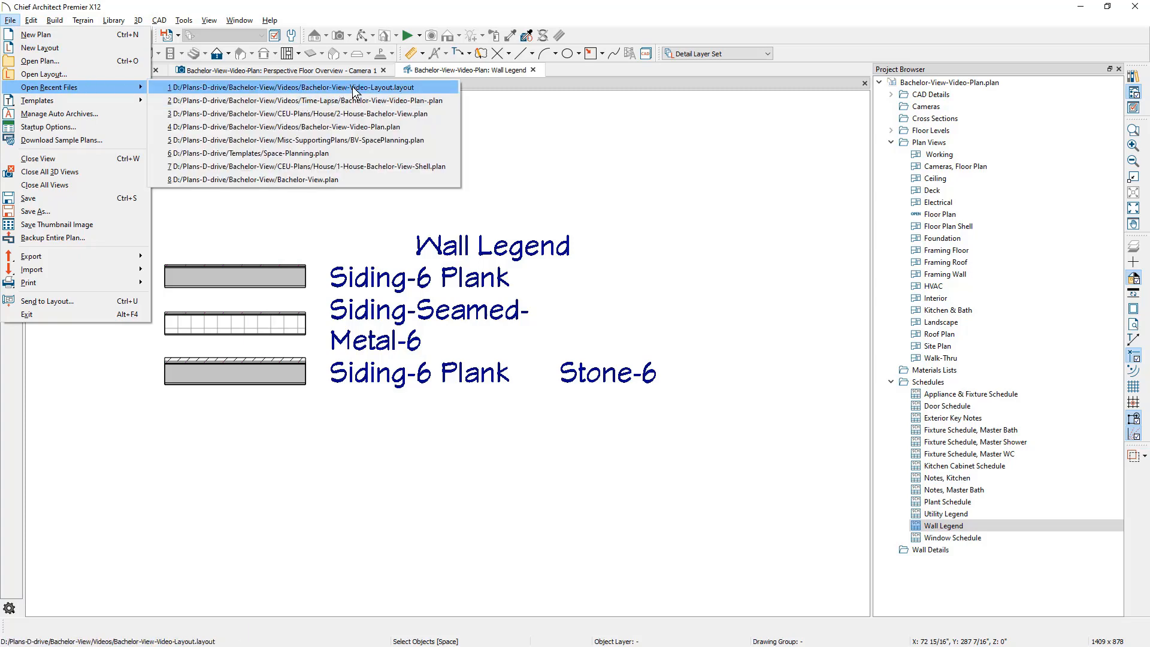
pyautogui.click(301, 88)
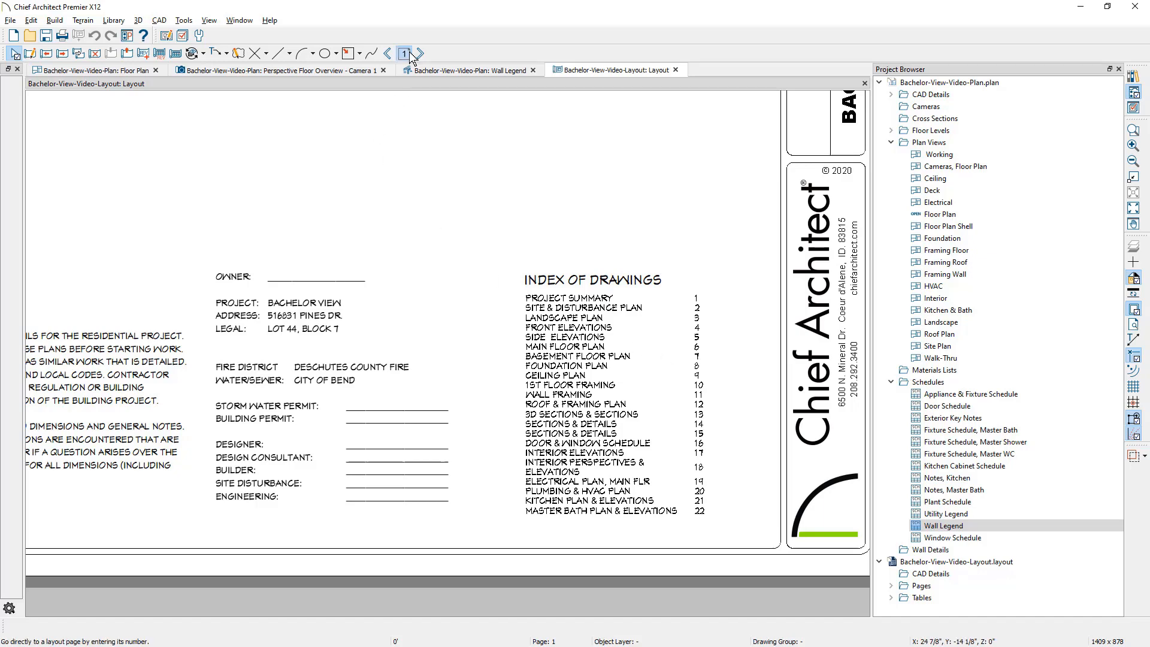
# Jump to layout page 6, the Main Floor Plan sheet
pyautogui.click(404, 52)
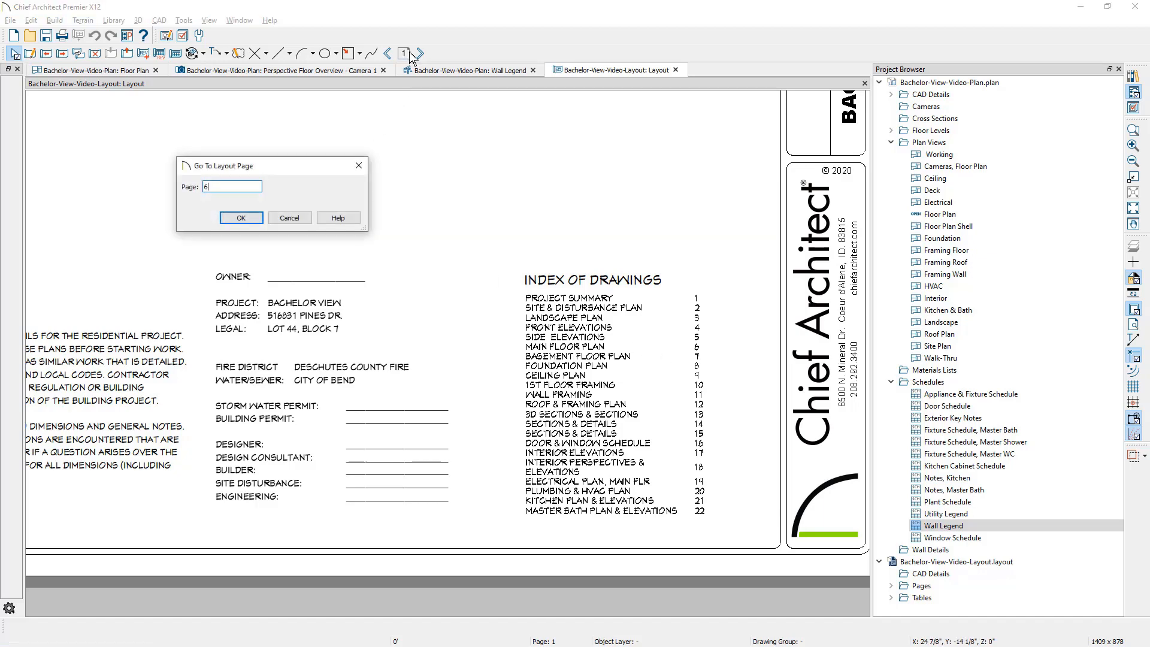
pyautogui.click(241, 218)
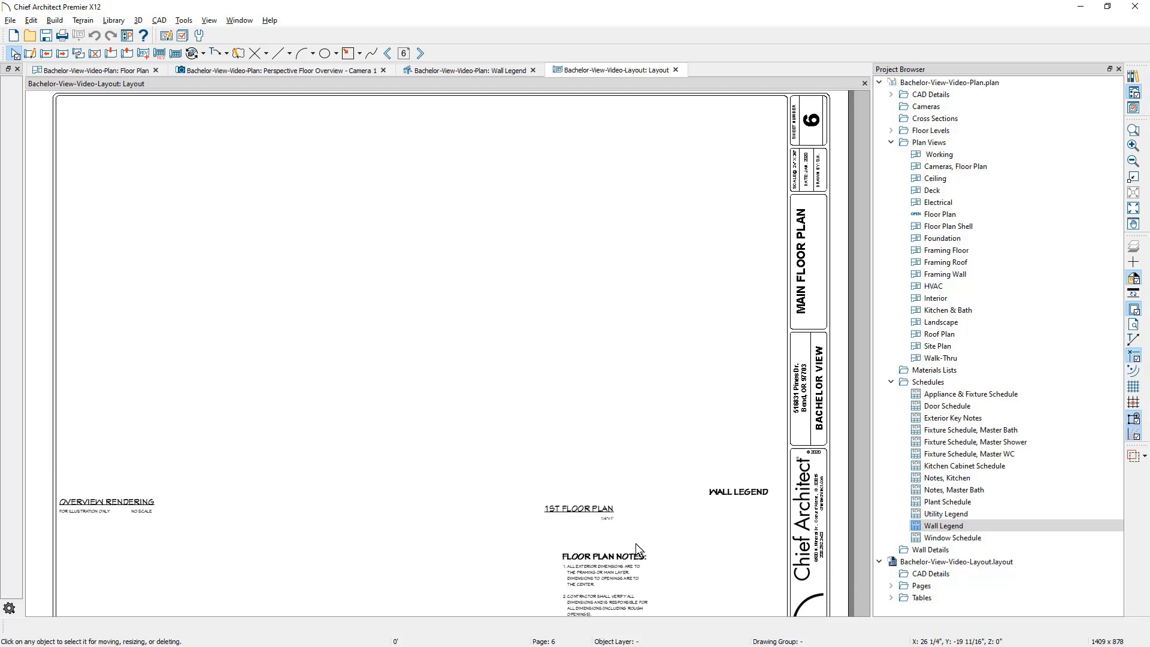
pyautogui.moveTo(132, 80)
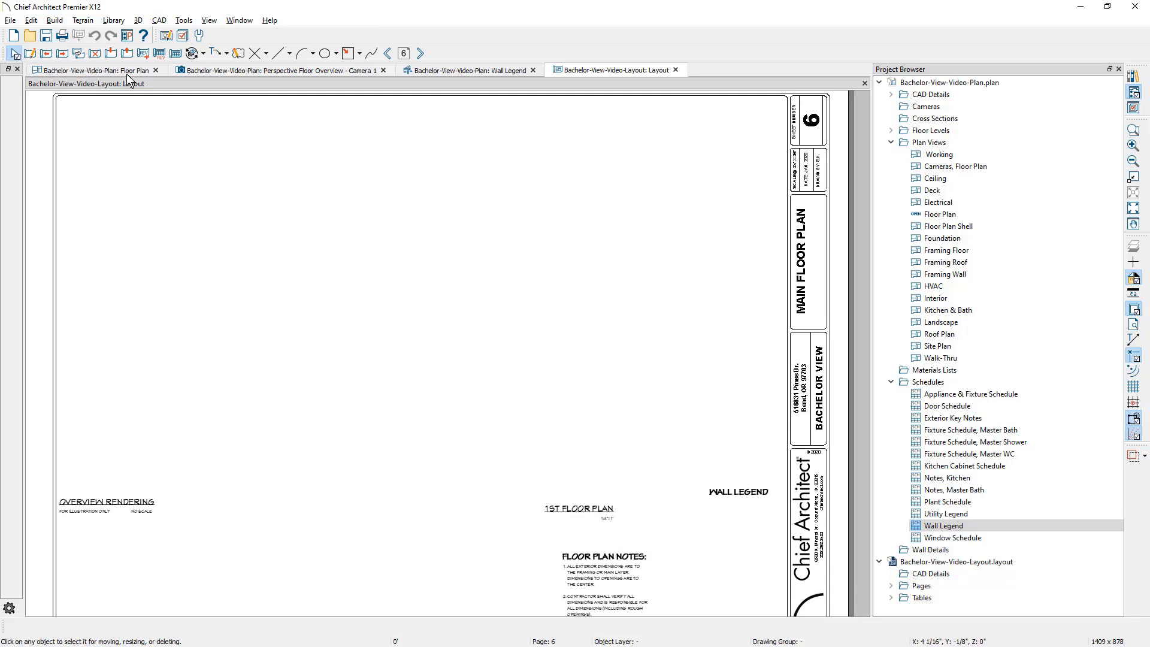
# Return to the floor plan and bring up the Floor Plan saved view's context menu
pyautogui.click(96, 70)
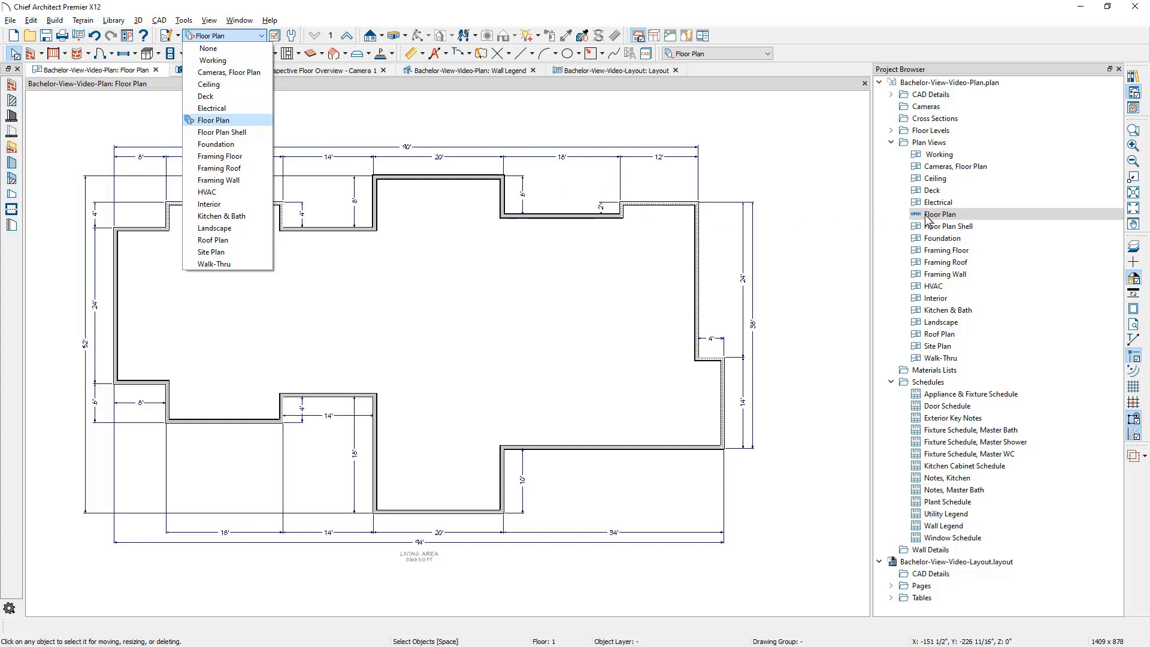
pyautogui.moveTo(934, 224)
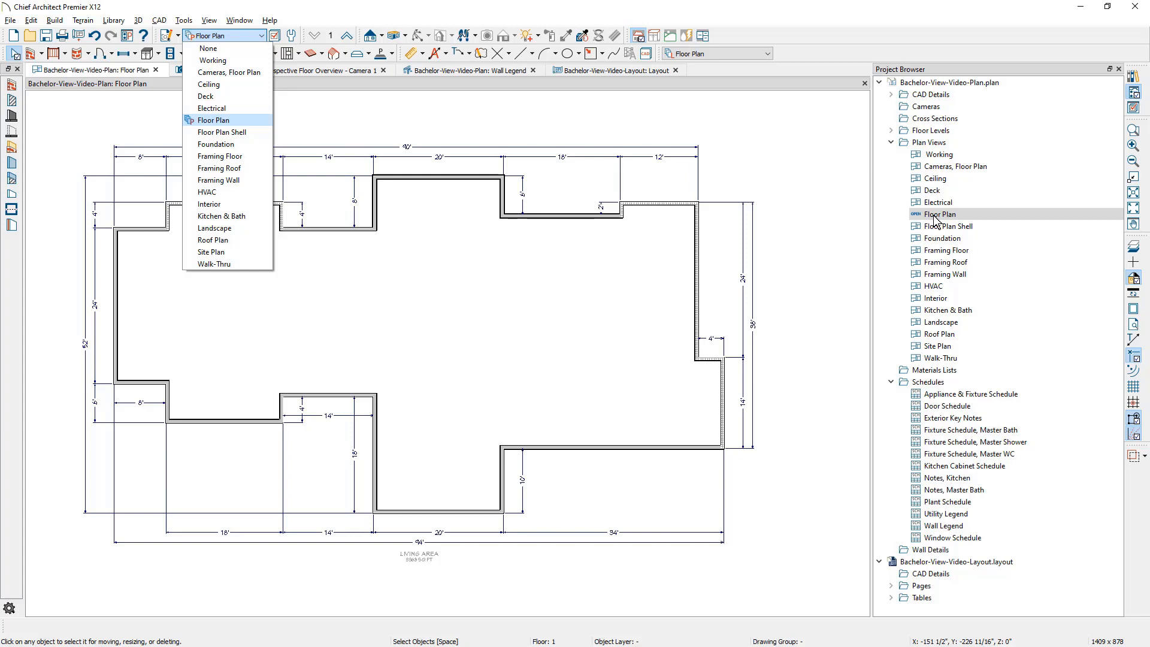
pyautogui.click(213, 119)
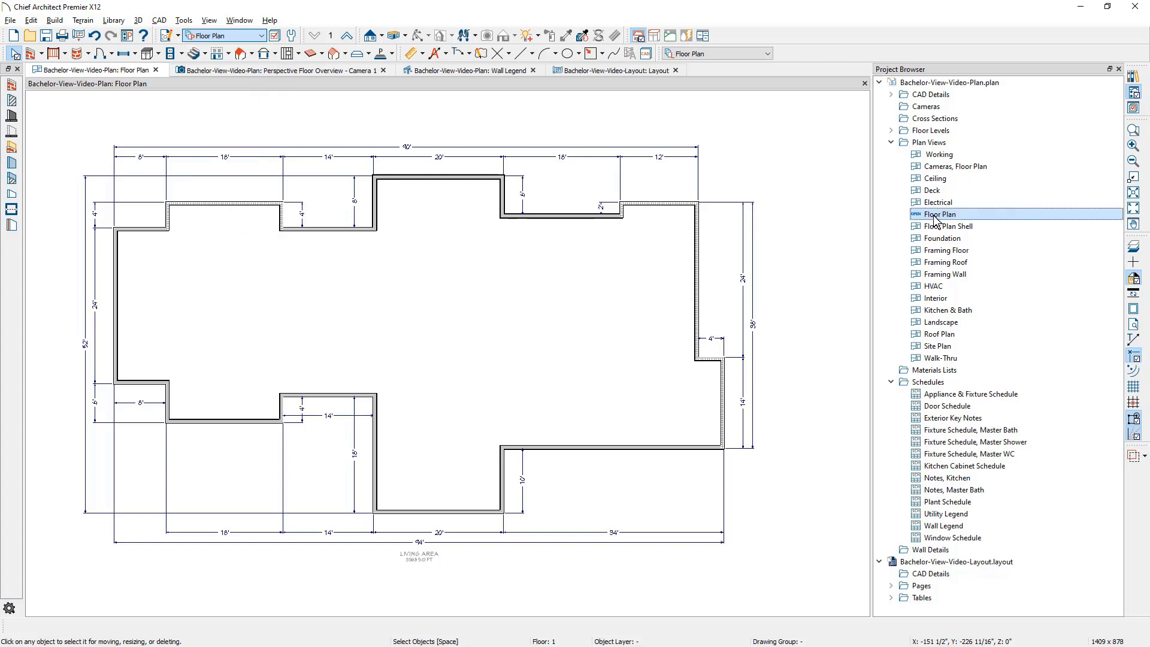
pyautogui.rightClick(941, 215)
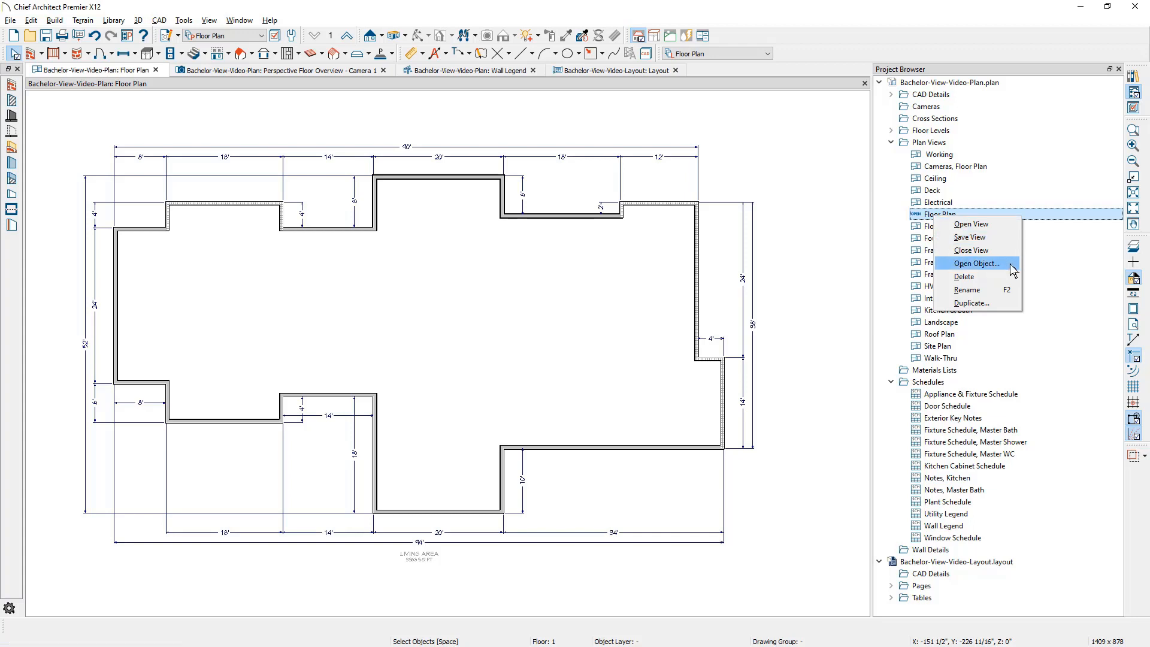
# Open the Floor Plan view's specification and keep Floor set to Use Any Floor
pyautogui.click(975, 264)
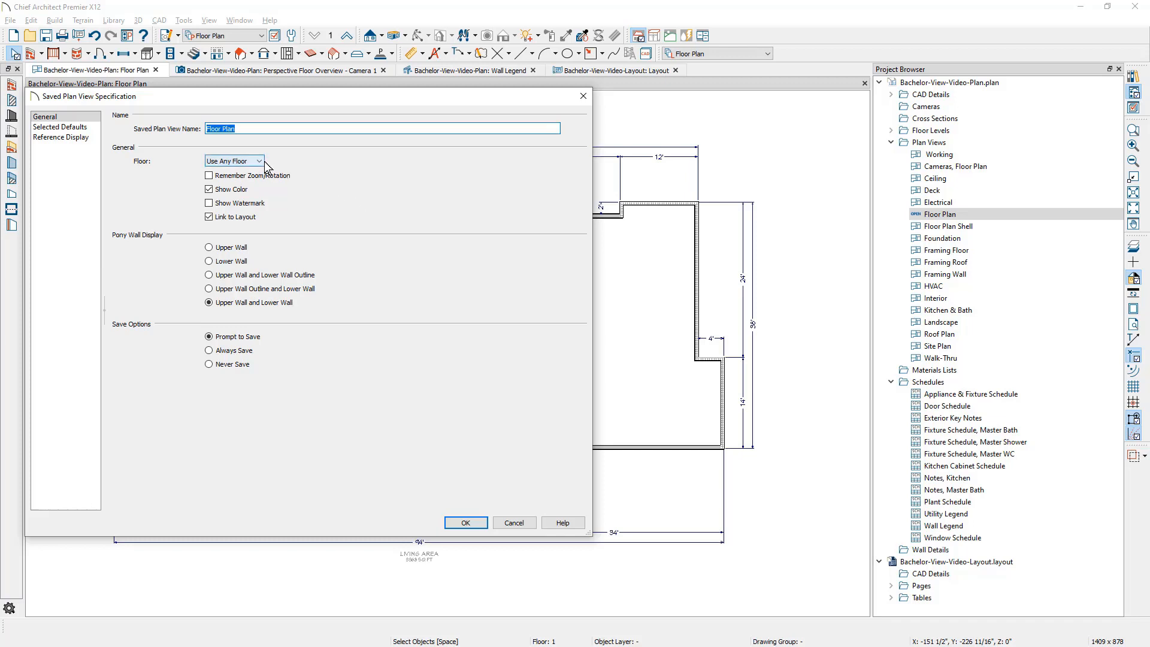
pyautogui.click(260, 160)
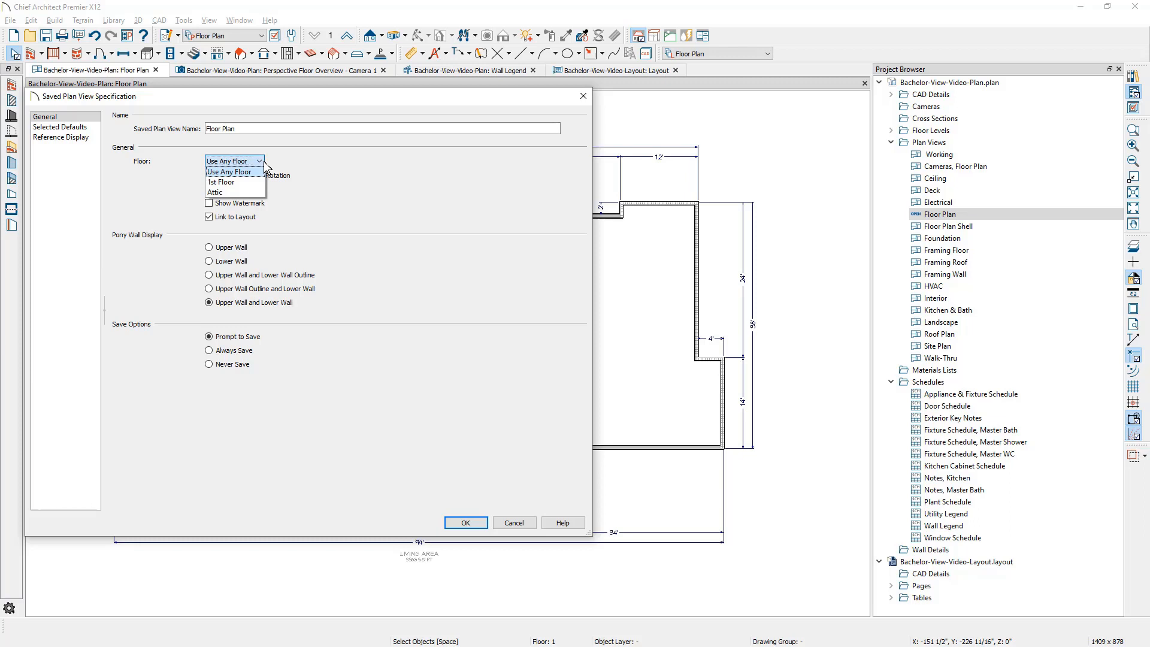
pyautogui.click(230, 172)
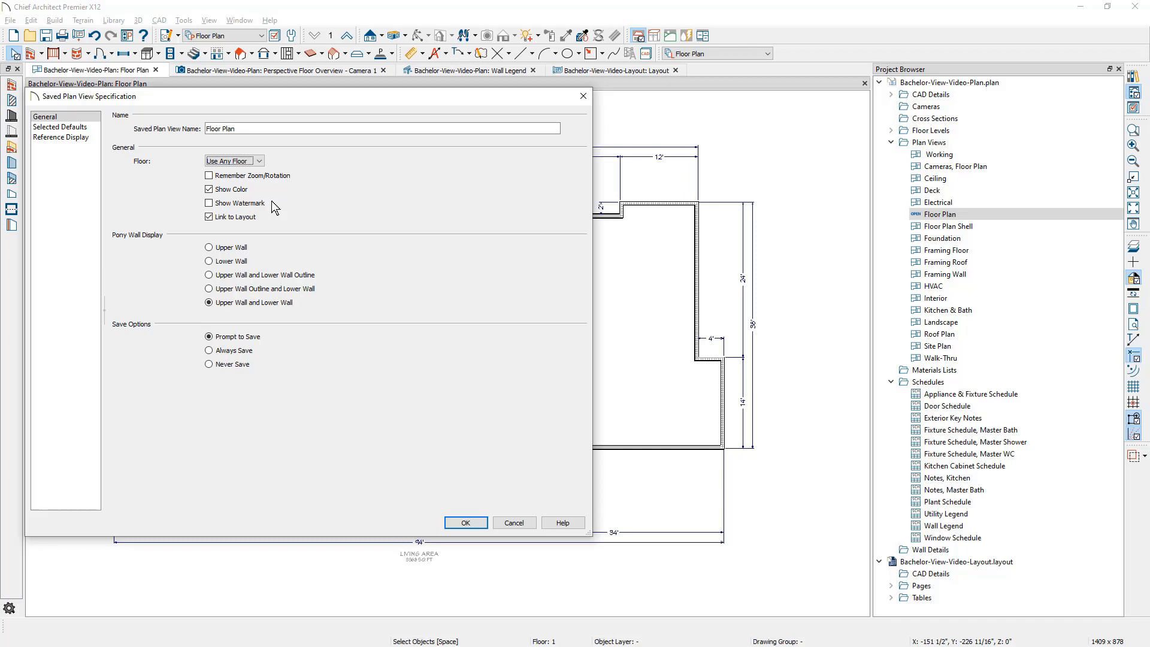
pyautogui.moveTo(264, 224)
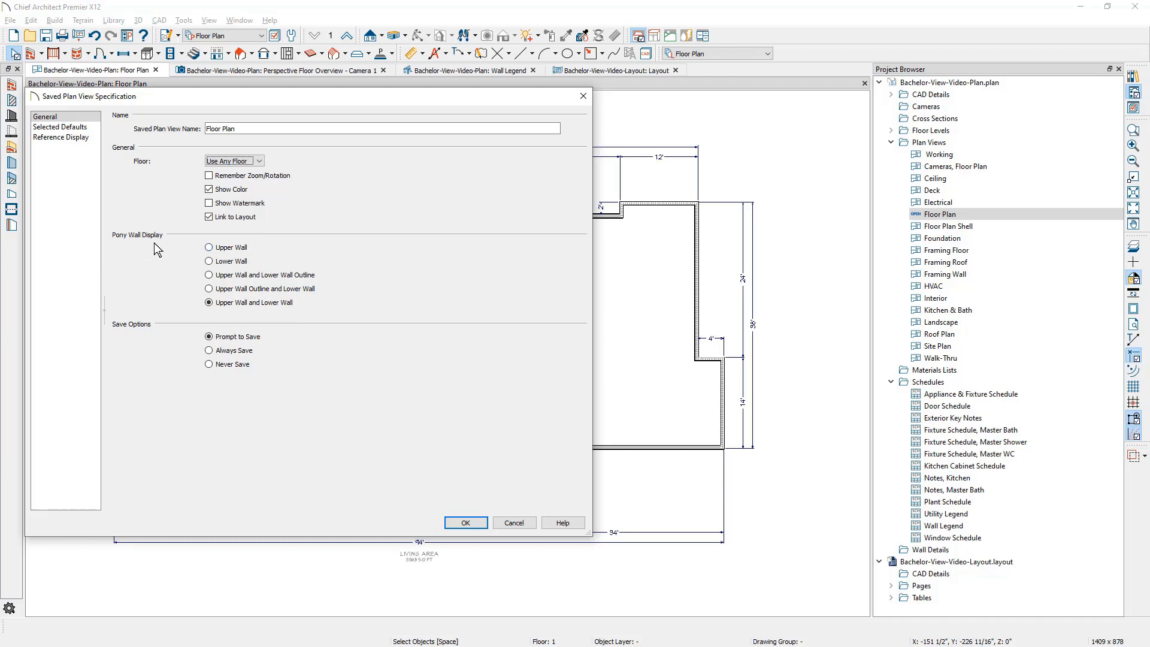
pyautogui.moveTo(207, 320)
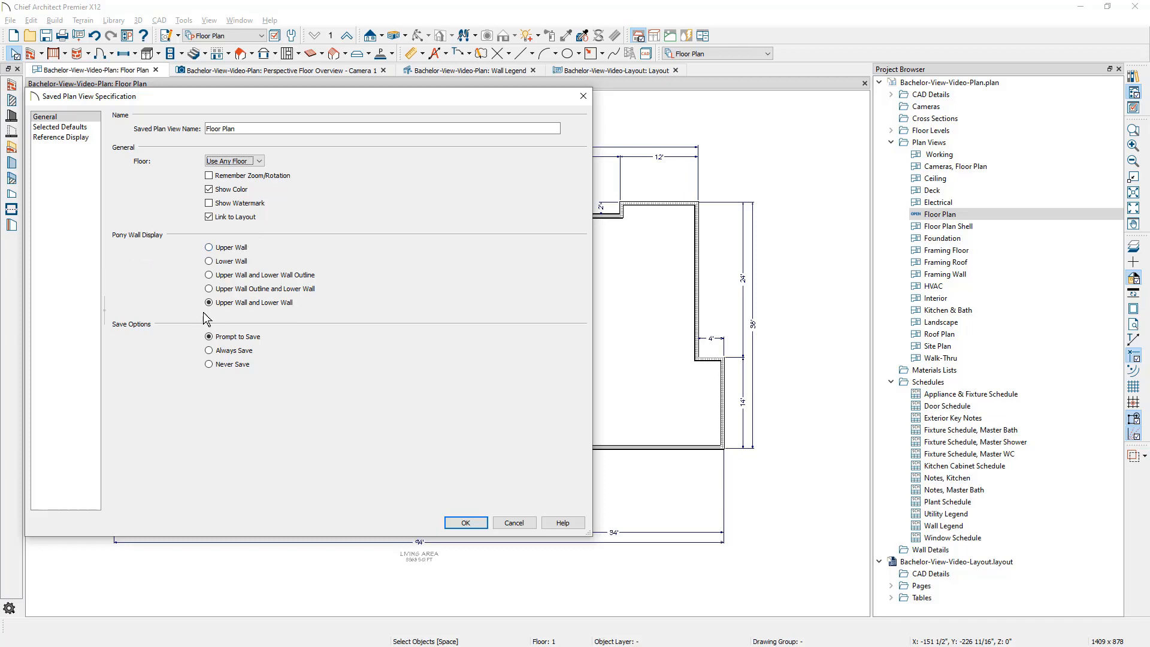
pyautogui.moveTo(237, 319)
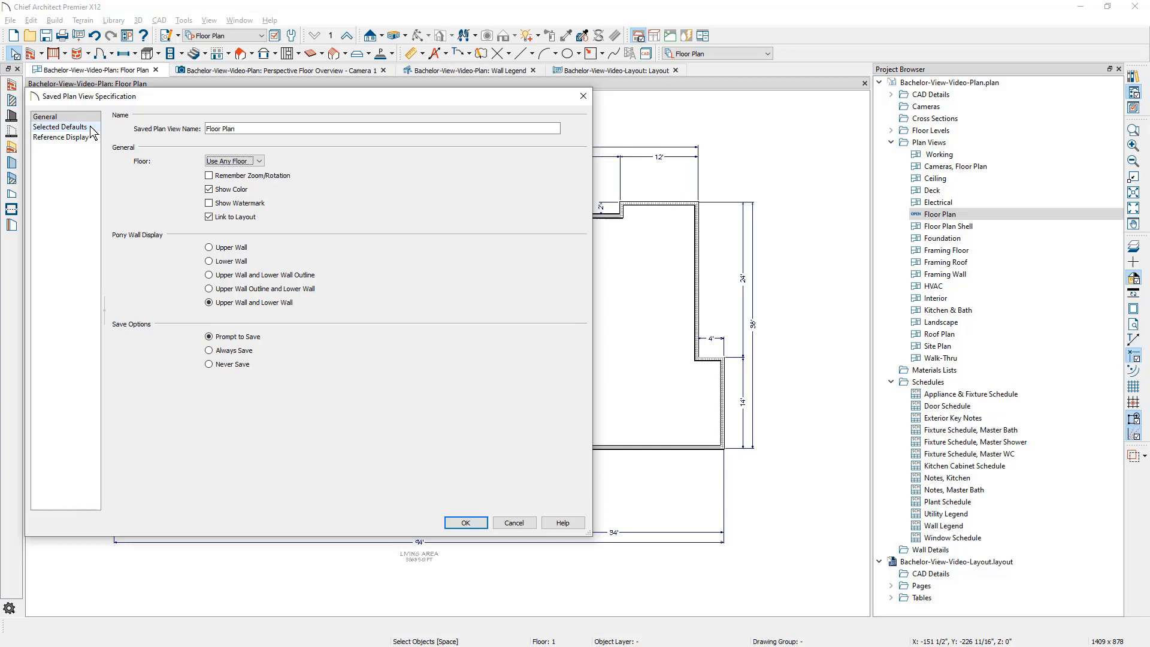
# Review the view's Selected Defaults: 1/4" scale annotation sets and Floor Plan layer set
pyautogui.click(60, 127)
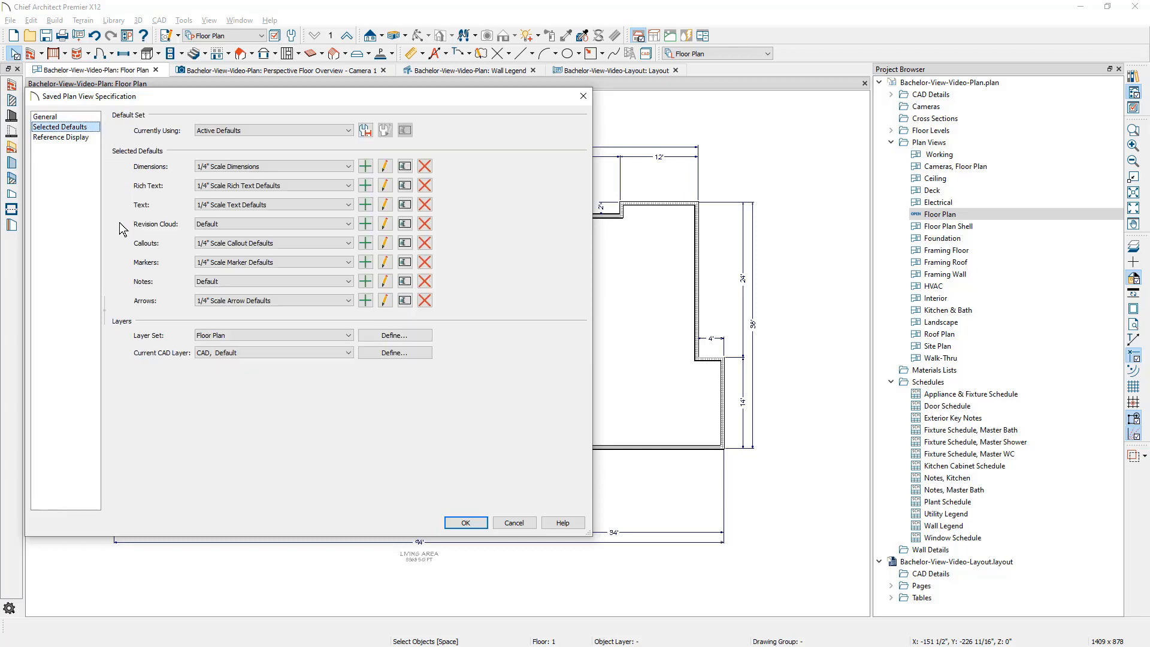
pyautogui.moveTo(125, 296)
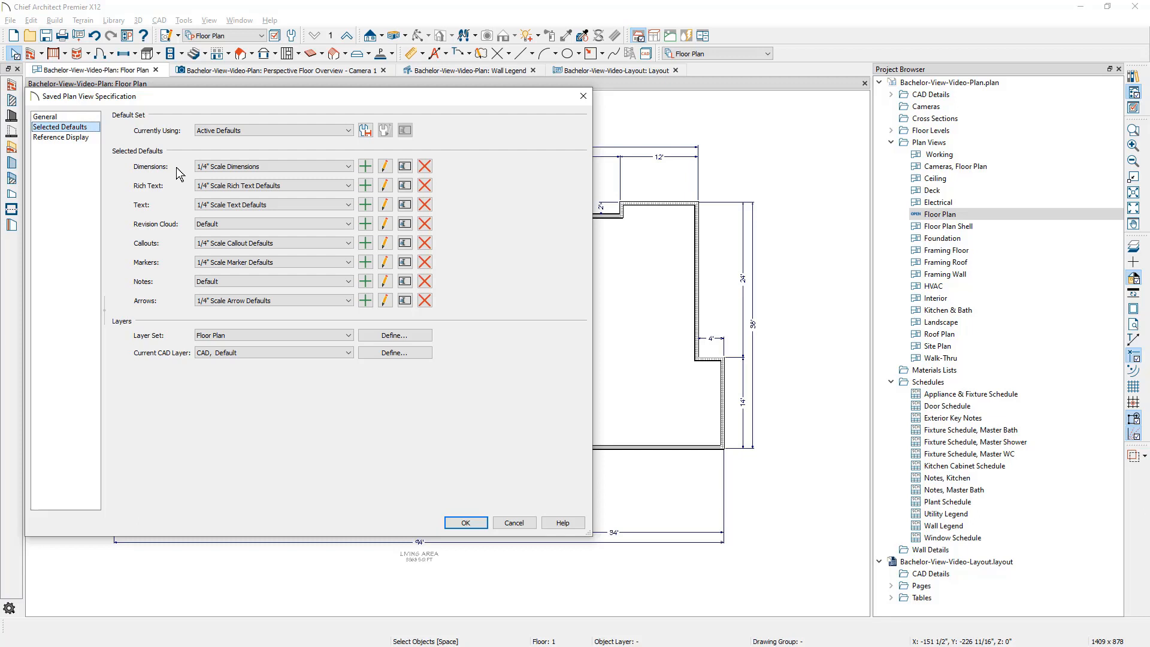
pyautogui.moveTo(179, 192)
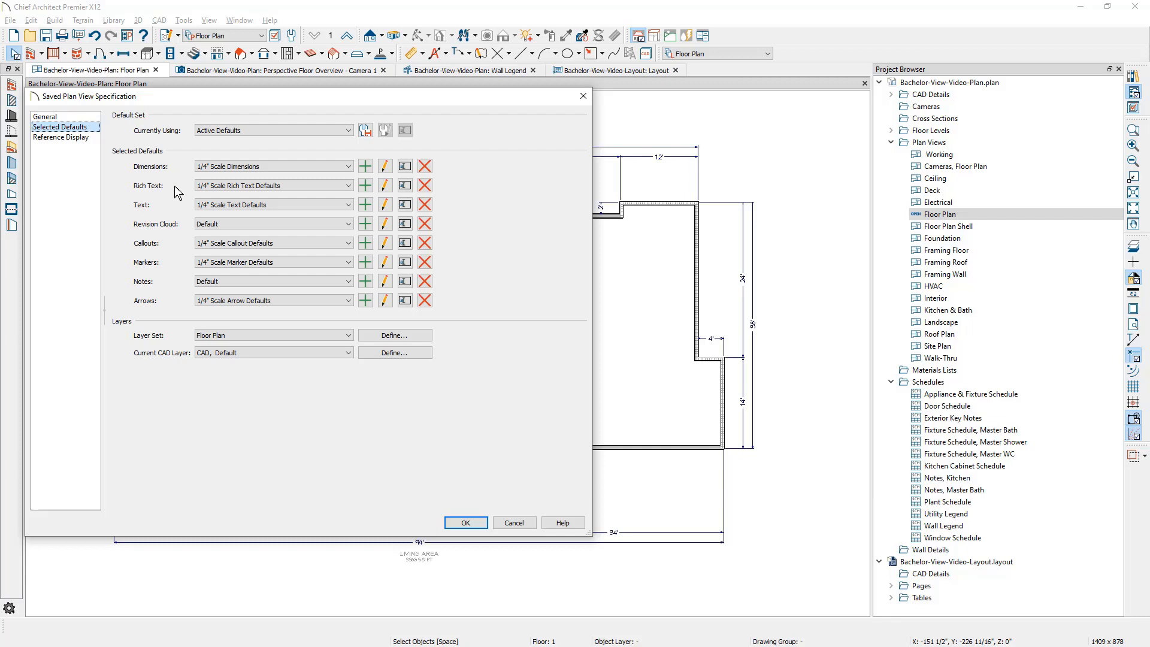
pyautogui.moveTo(171, 258)
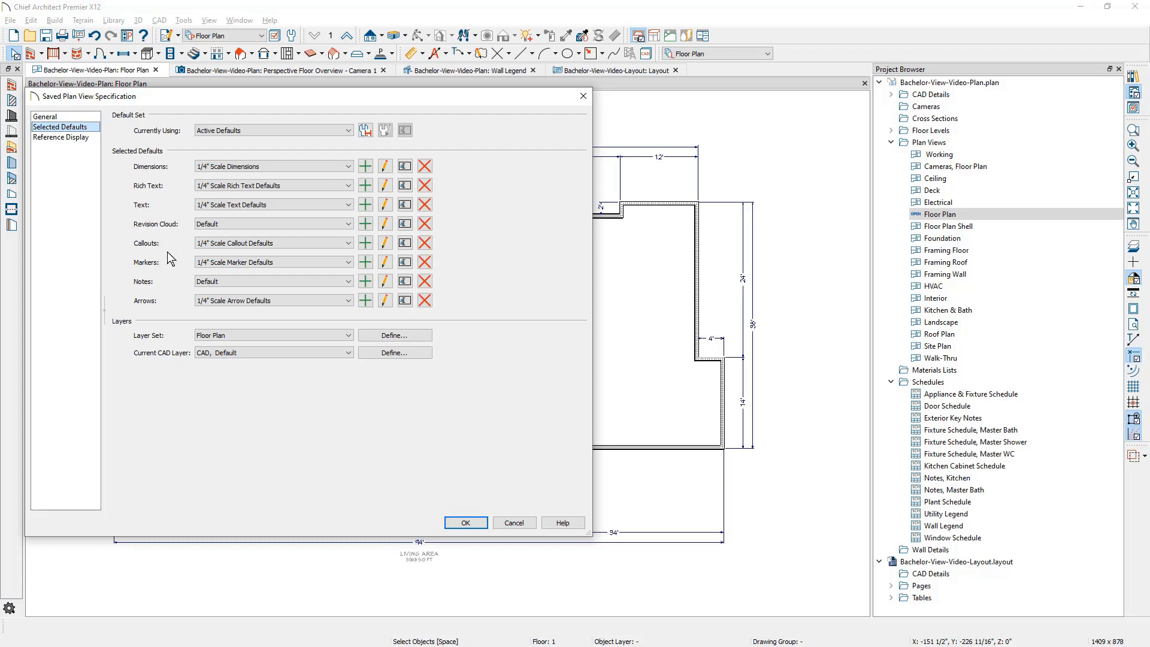
pyautogui.moveTo(129, 341)
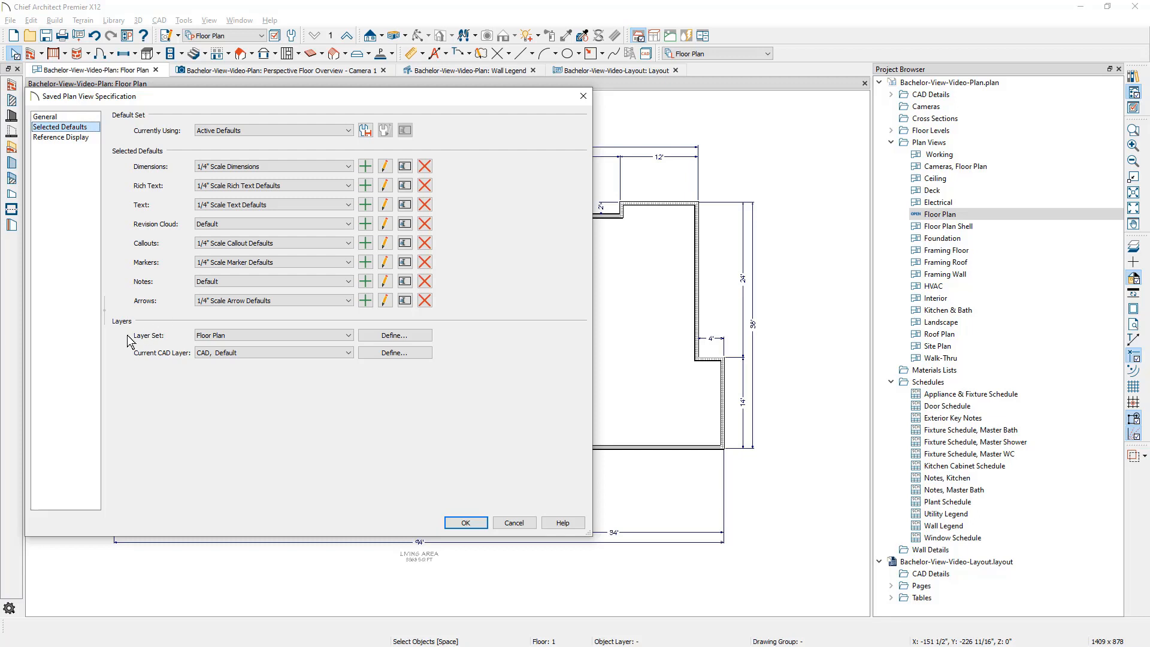
pyautogui.moveTo(163, 347)
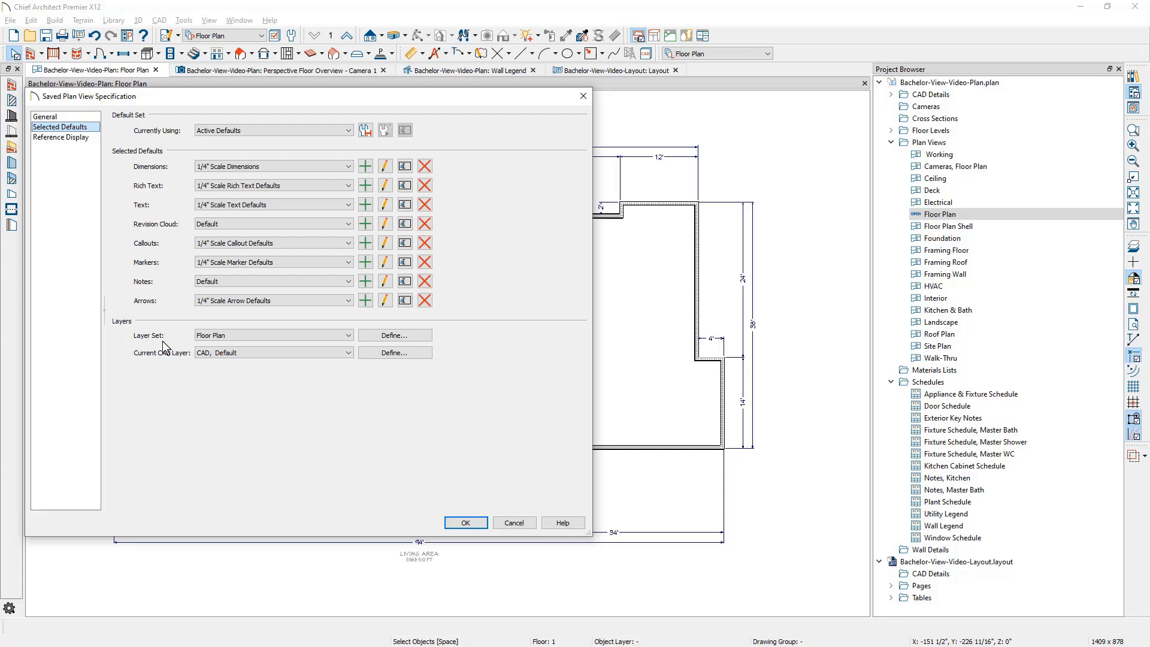
pyautogui.click(273, 335)
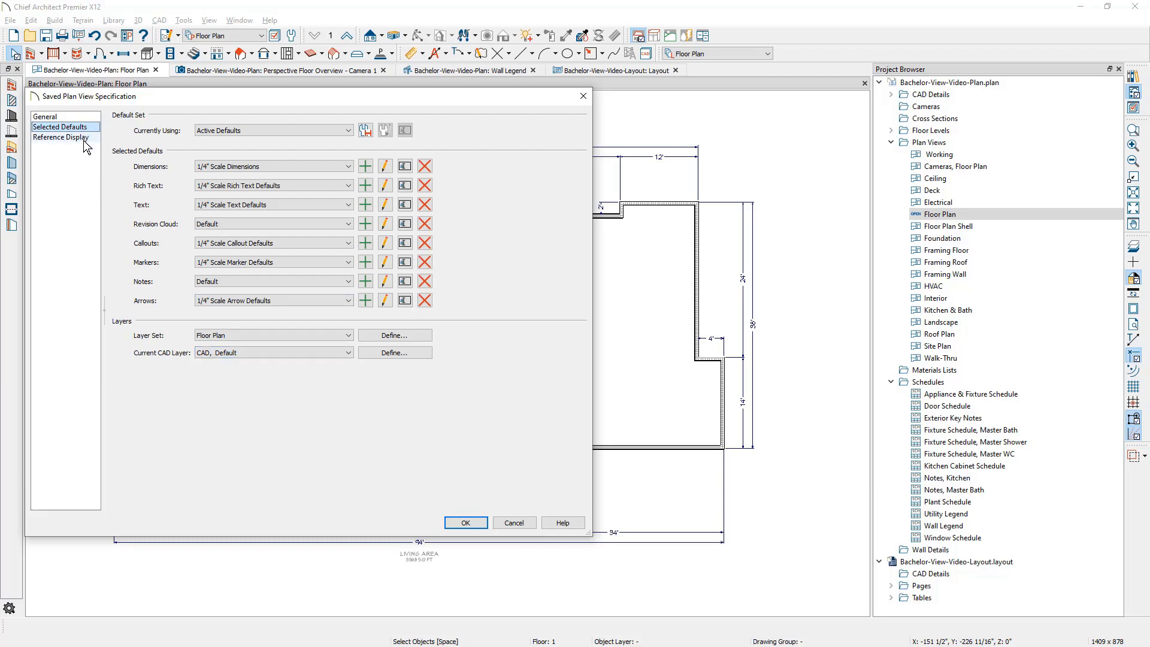
# Review the Floor Plan view's Reference Display settings, with reference floors not shown
pyautogui.click(61, 137)
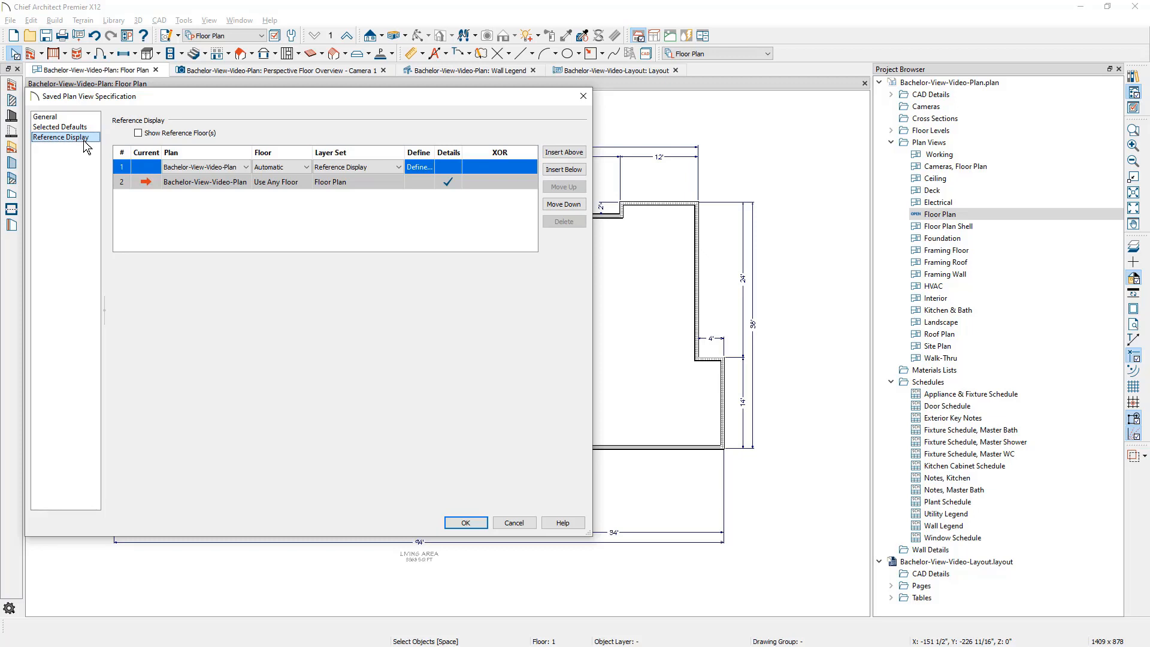
pyautogui.moveTo(128, 183)
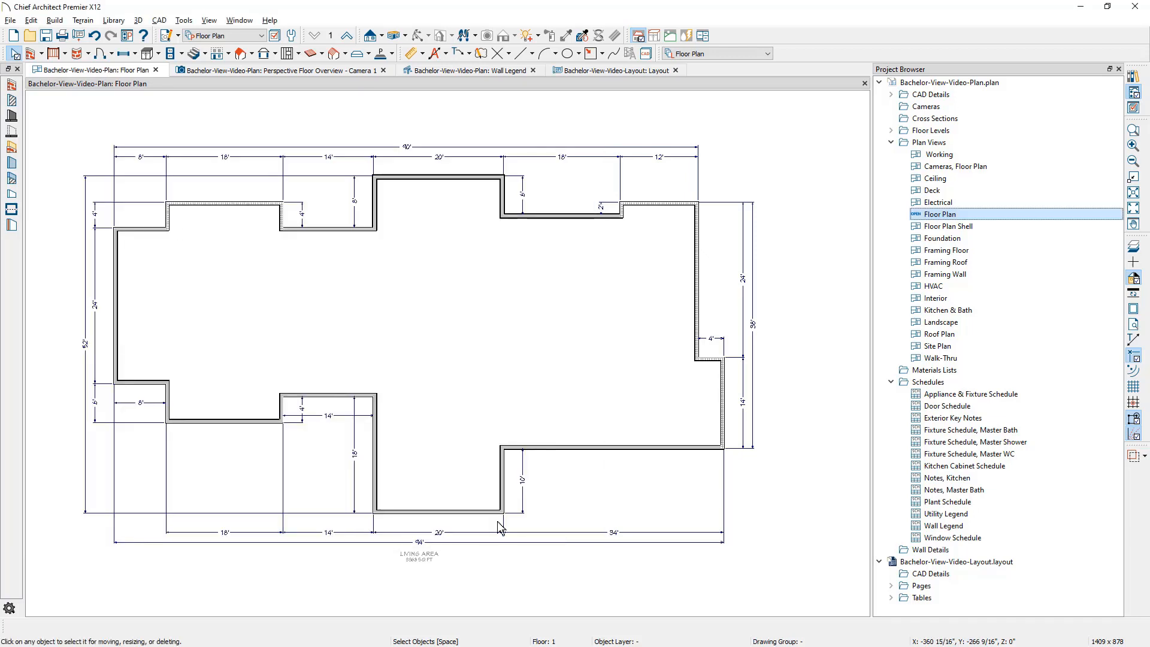
# Send the entire Floor Plan view to layout page 6 at 1/4 in = 1 ft
pyautogui.click(11, 20)
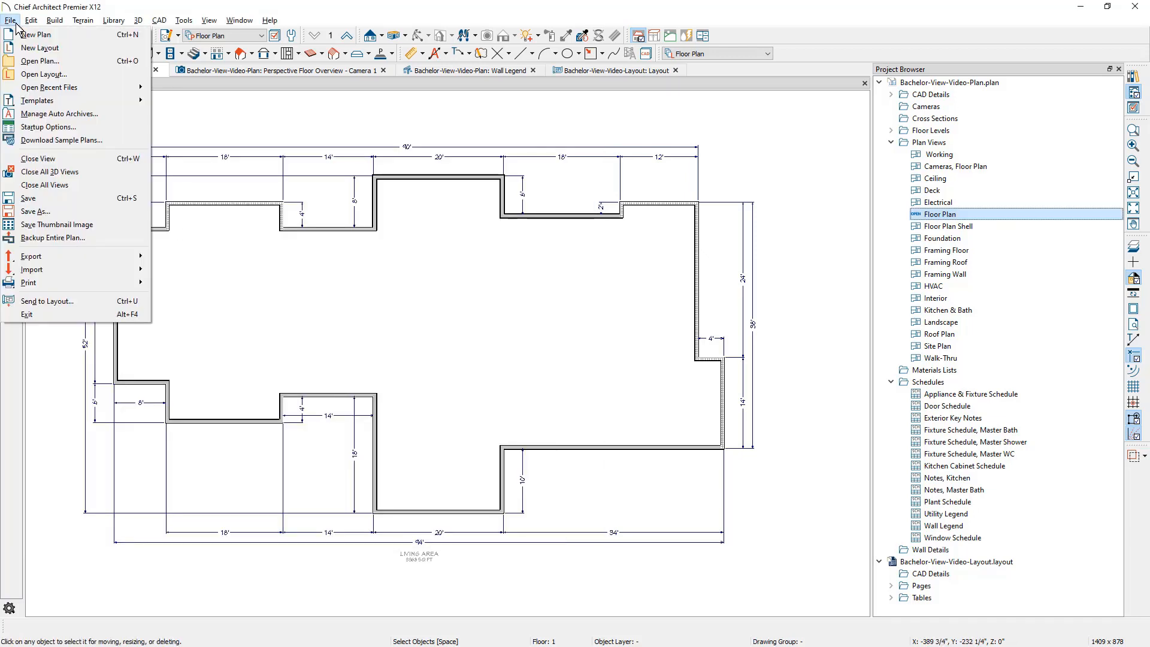
pyautogui.moveTo(48, 301)
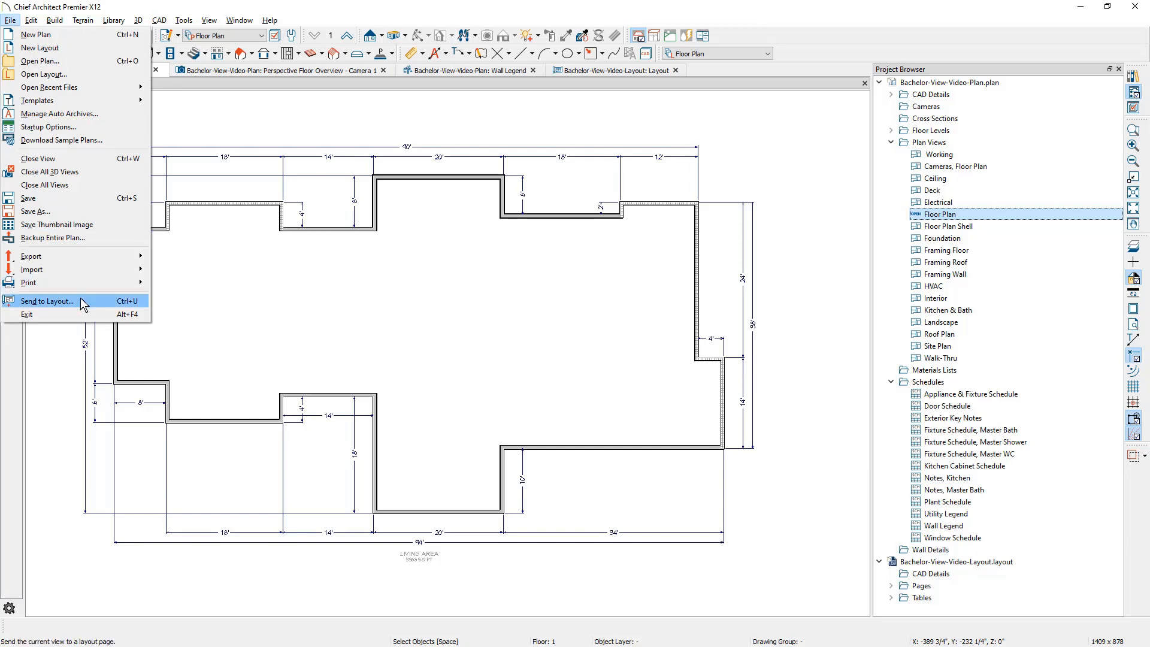
pyautogui.click(47, 300)
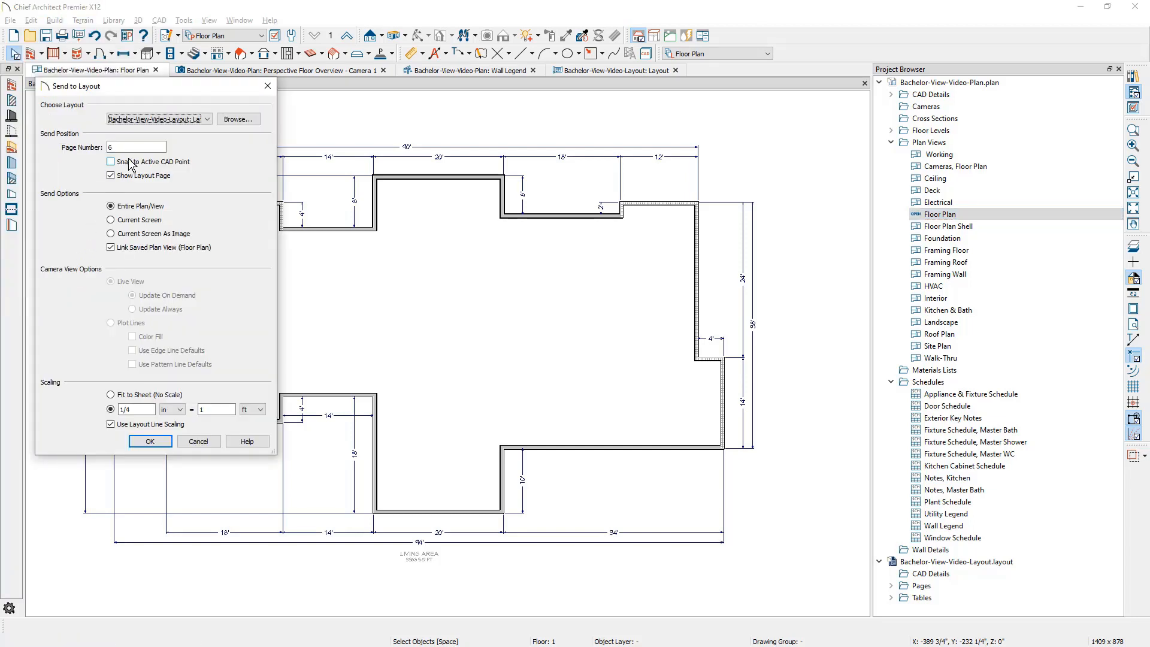
pyautogui.click(110, 161)
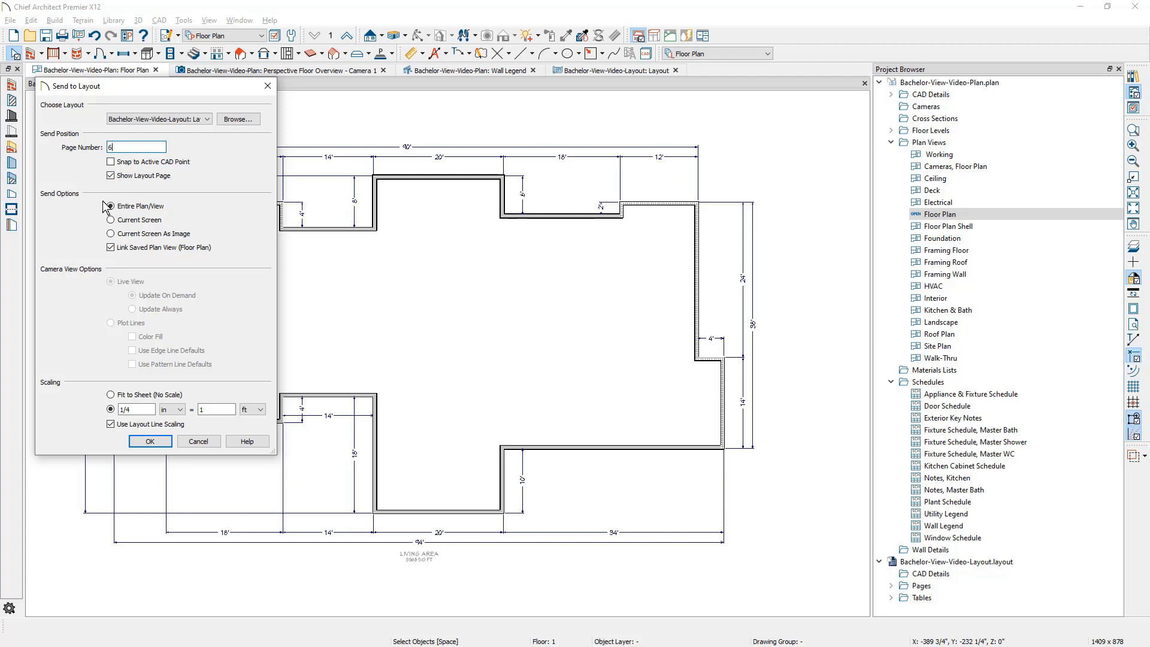
pyautogui.click(110, 207)
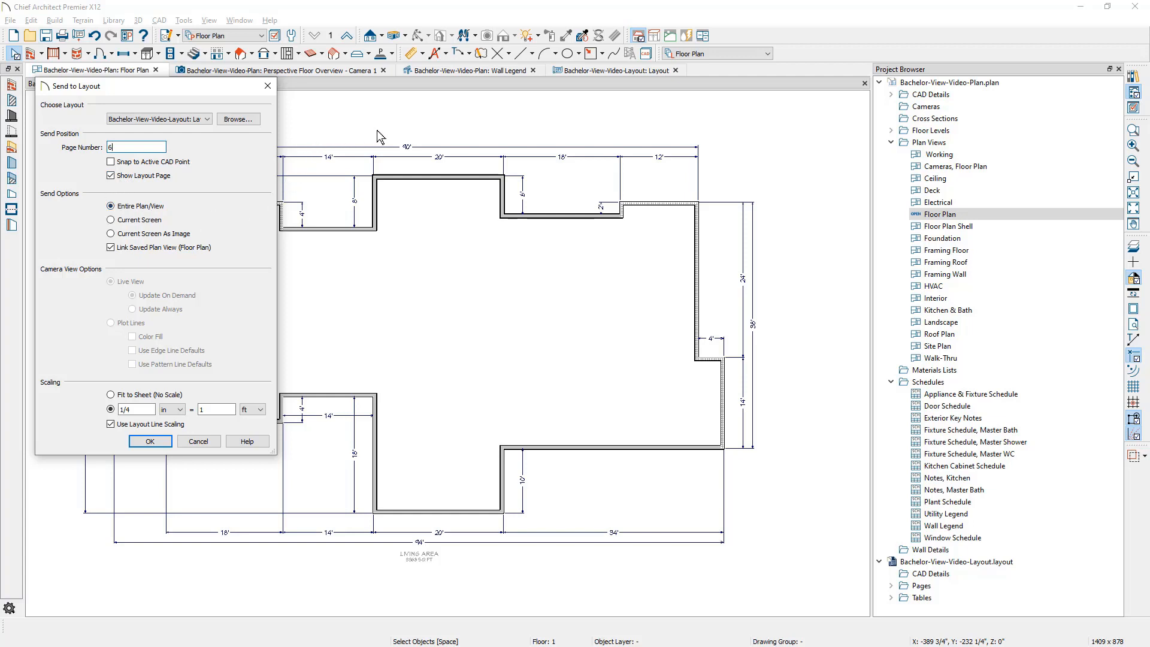
pyautogui.moveTo(126, 234)
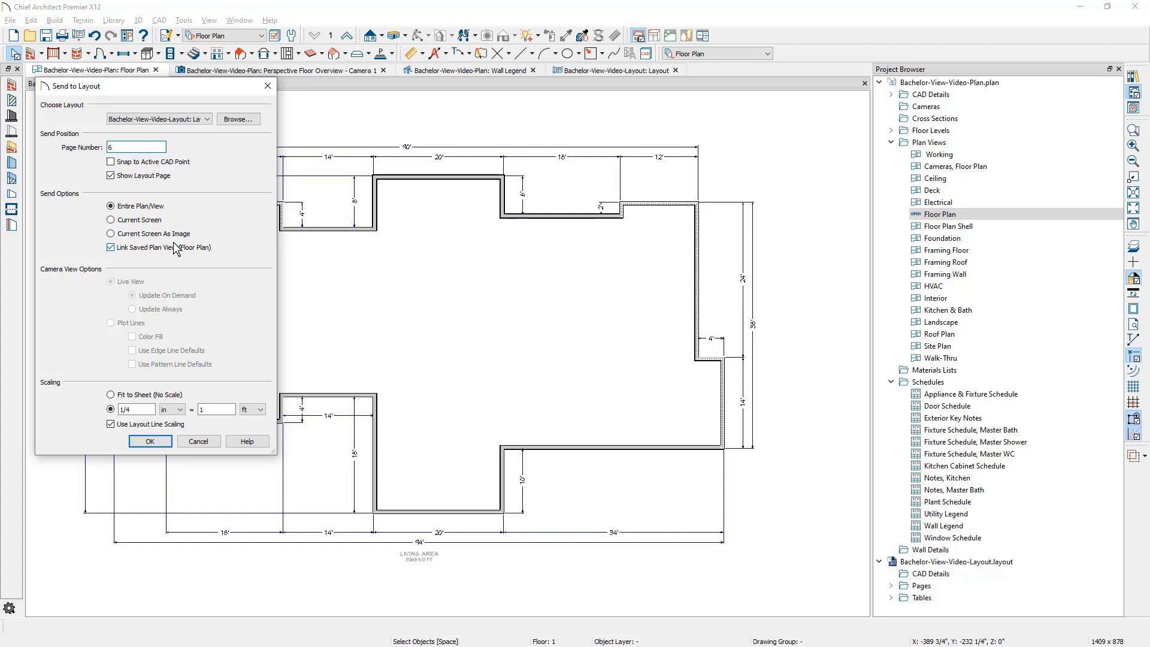
pyautogui.click(136, 146)
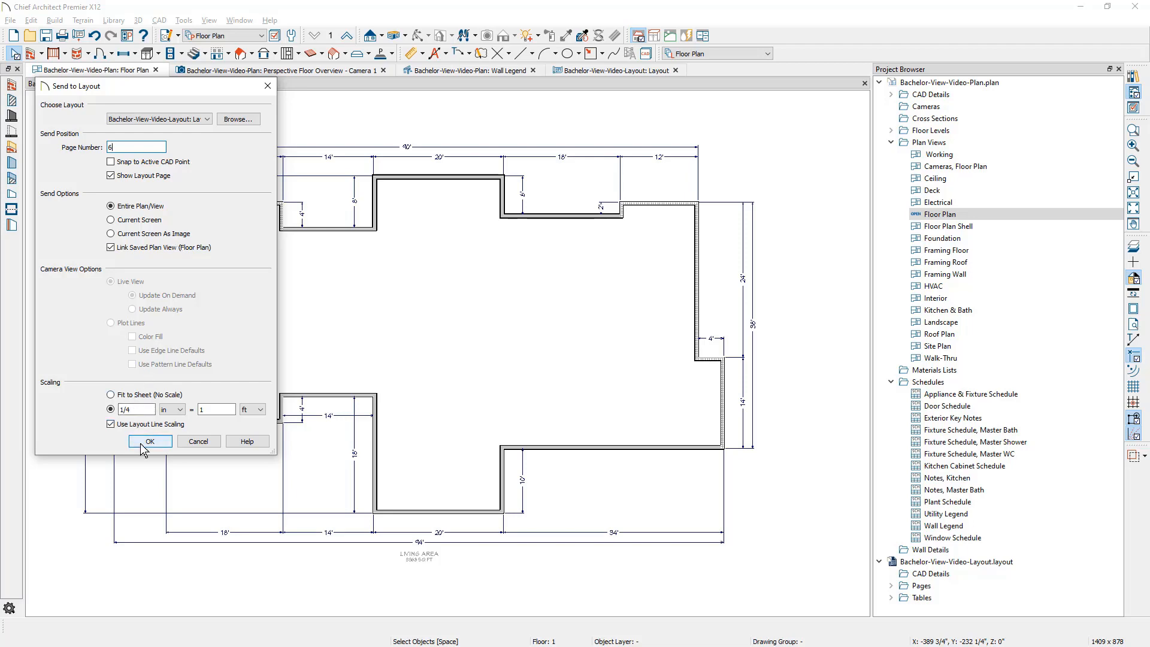
pyautogui.click(150, 441)
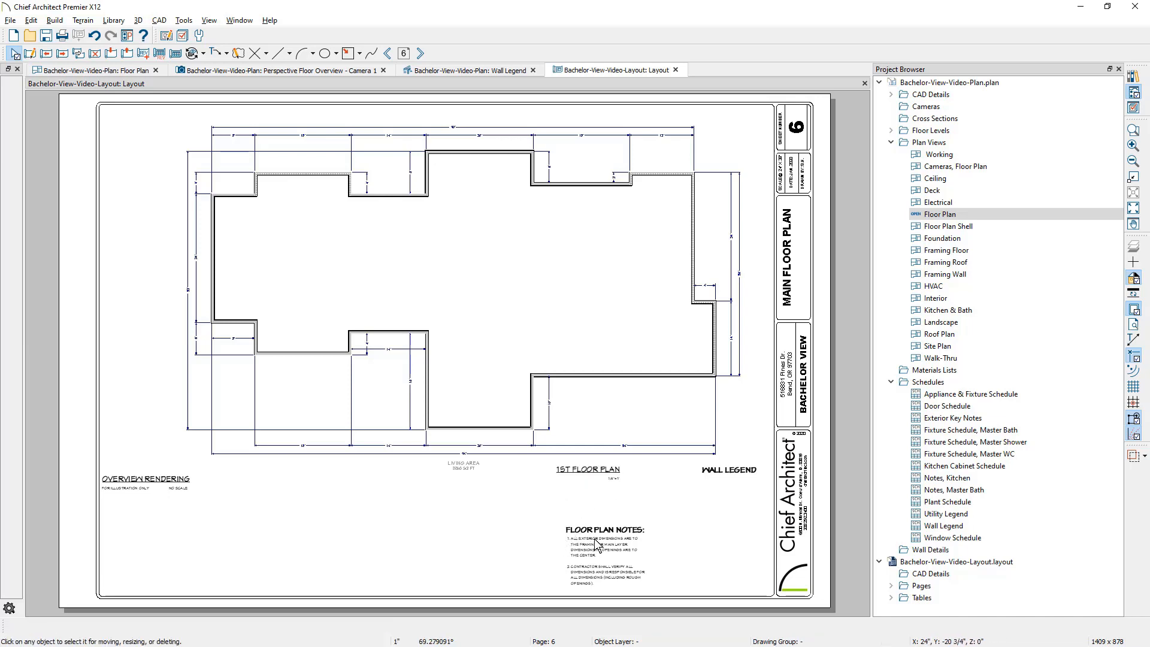
pyautogui.moveTo(592, 549)
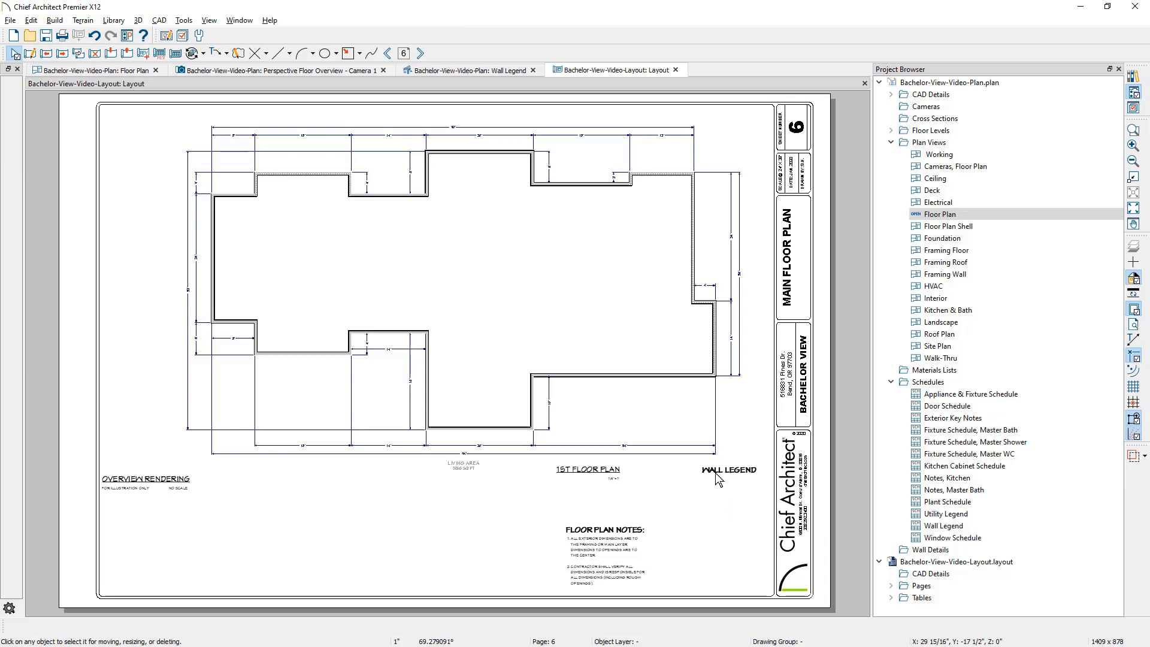
pyautogui.moveTo(589, 299)
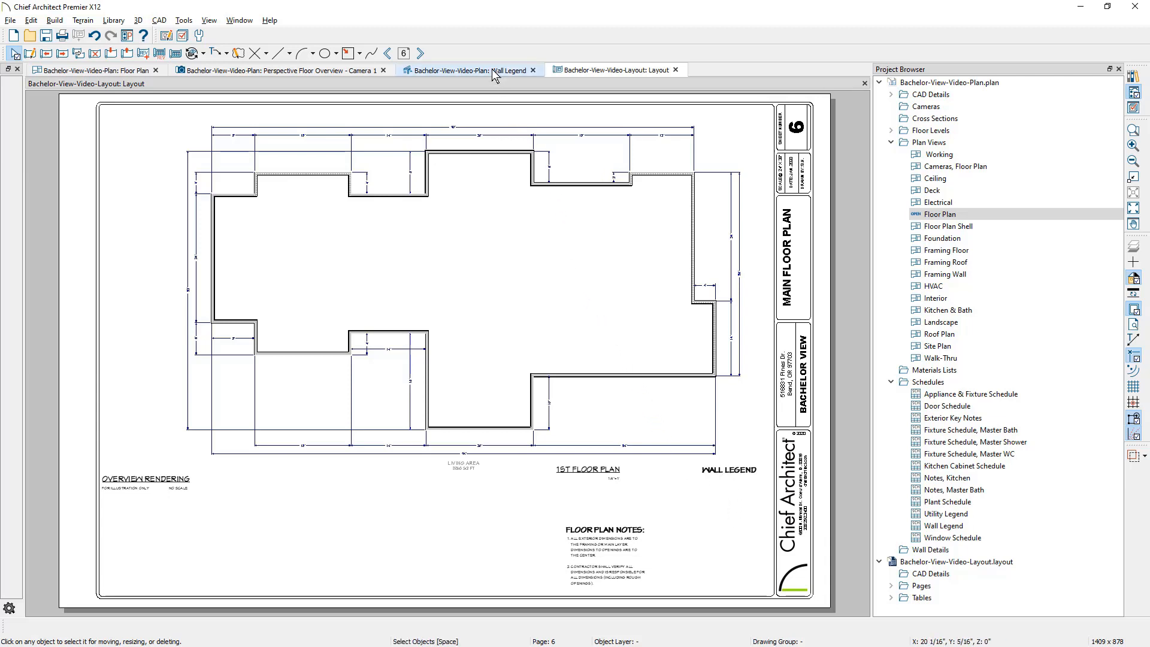
# Send the Wall Legend view to layout page 6 at 1/4 in = 1 ft
pyautogui.click(470, 70)
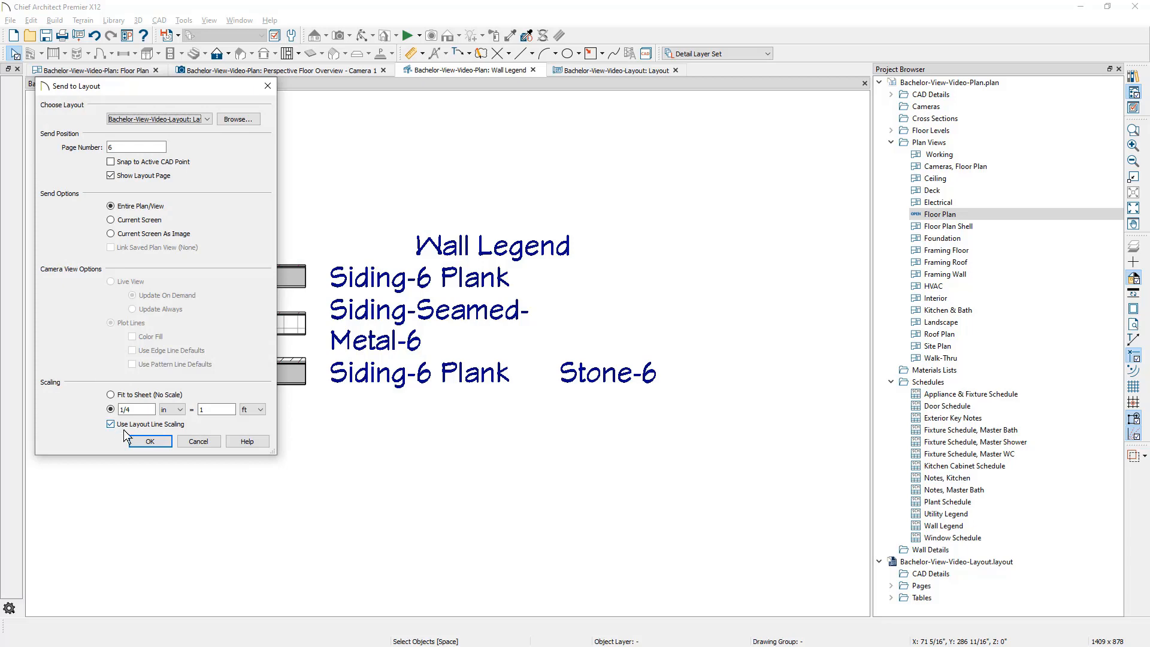
pyautogui.click(149, 441)
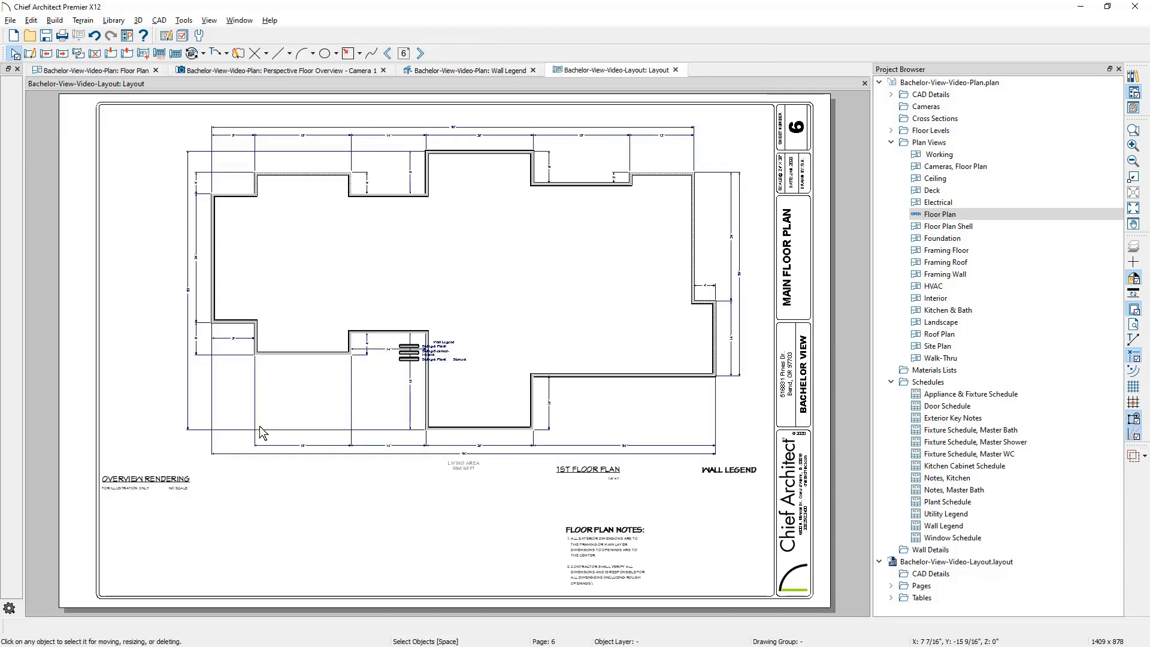
pyautogui.click(418, 351)
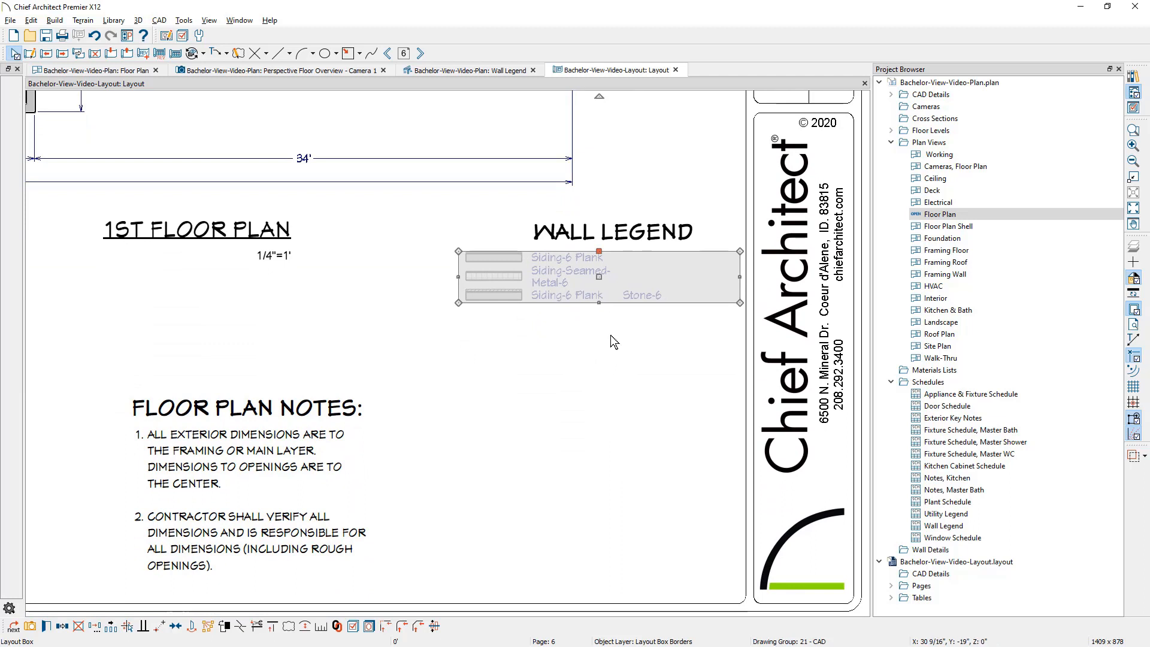
pyautogui.moveTo(586, 338)
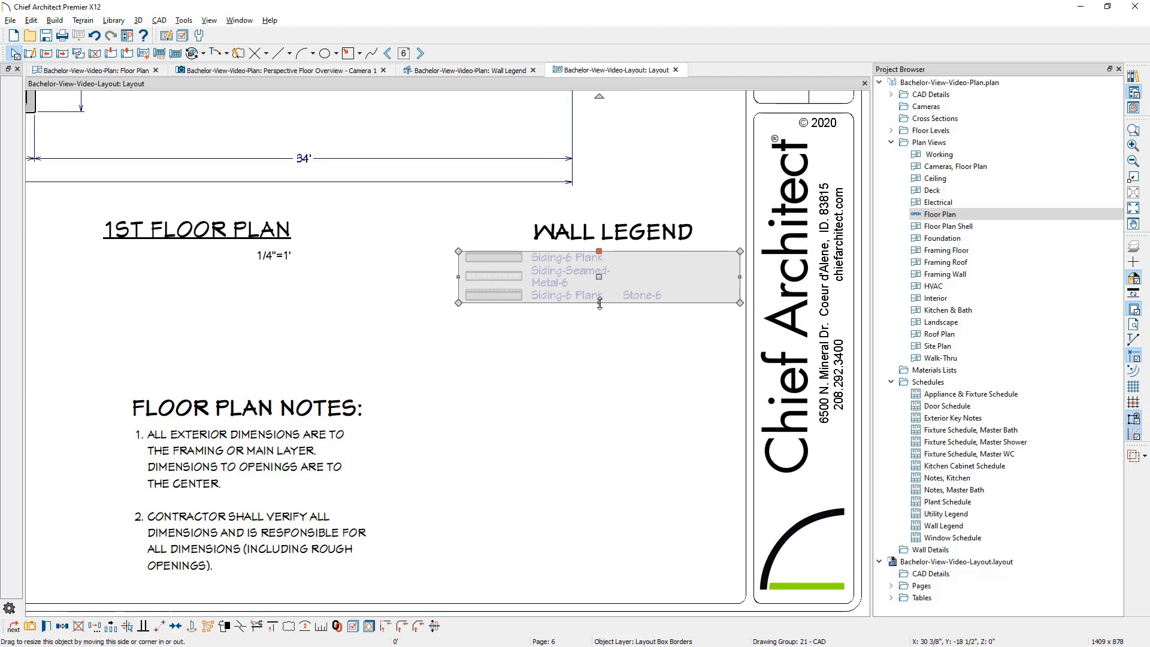
# Stretch the Wall Legend layout box downward so it reaches beside the floor plan notes
pyautogui.moveTo(600, 304); pyautogui.dragTo(590, 586)
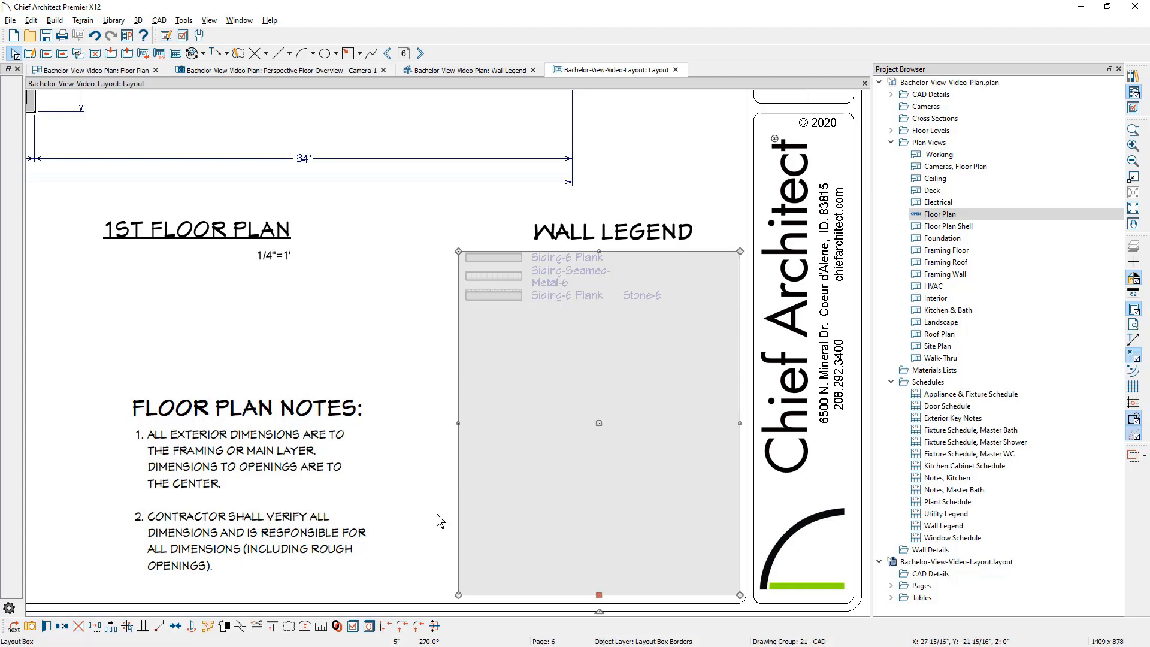
pyautogui.moveTo(433, 514)
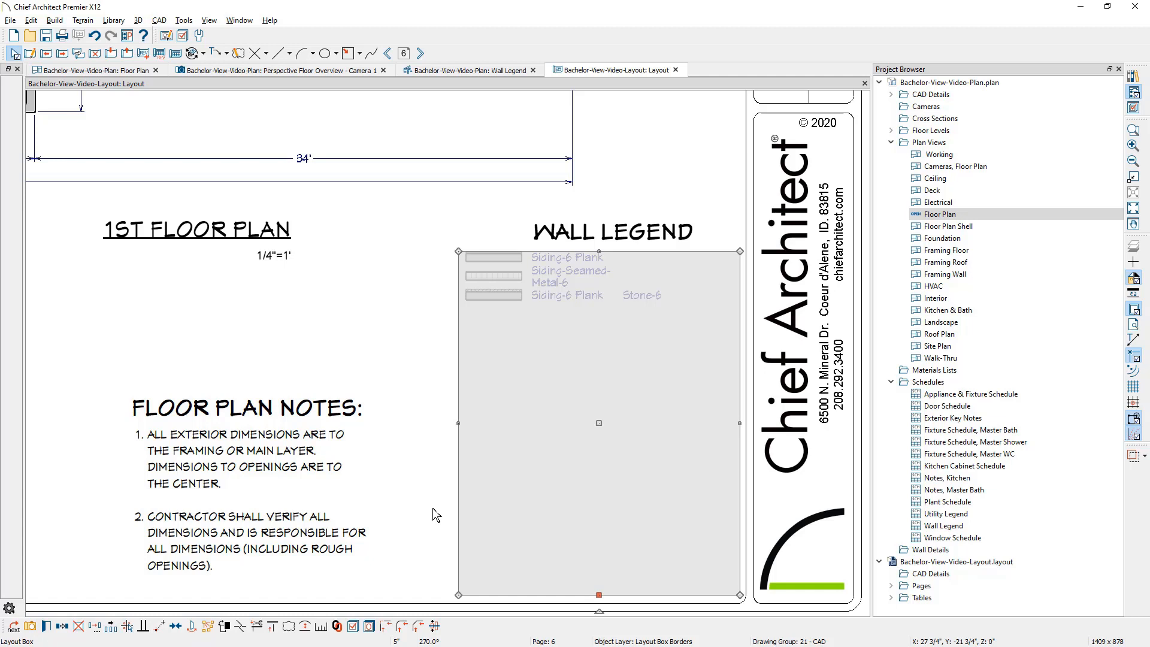